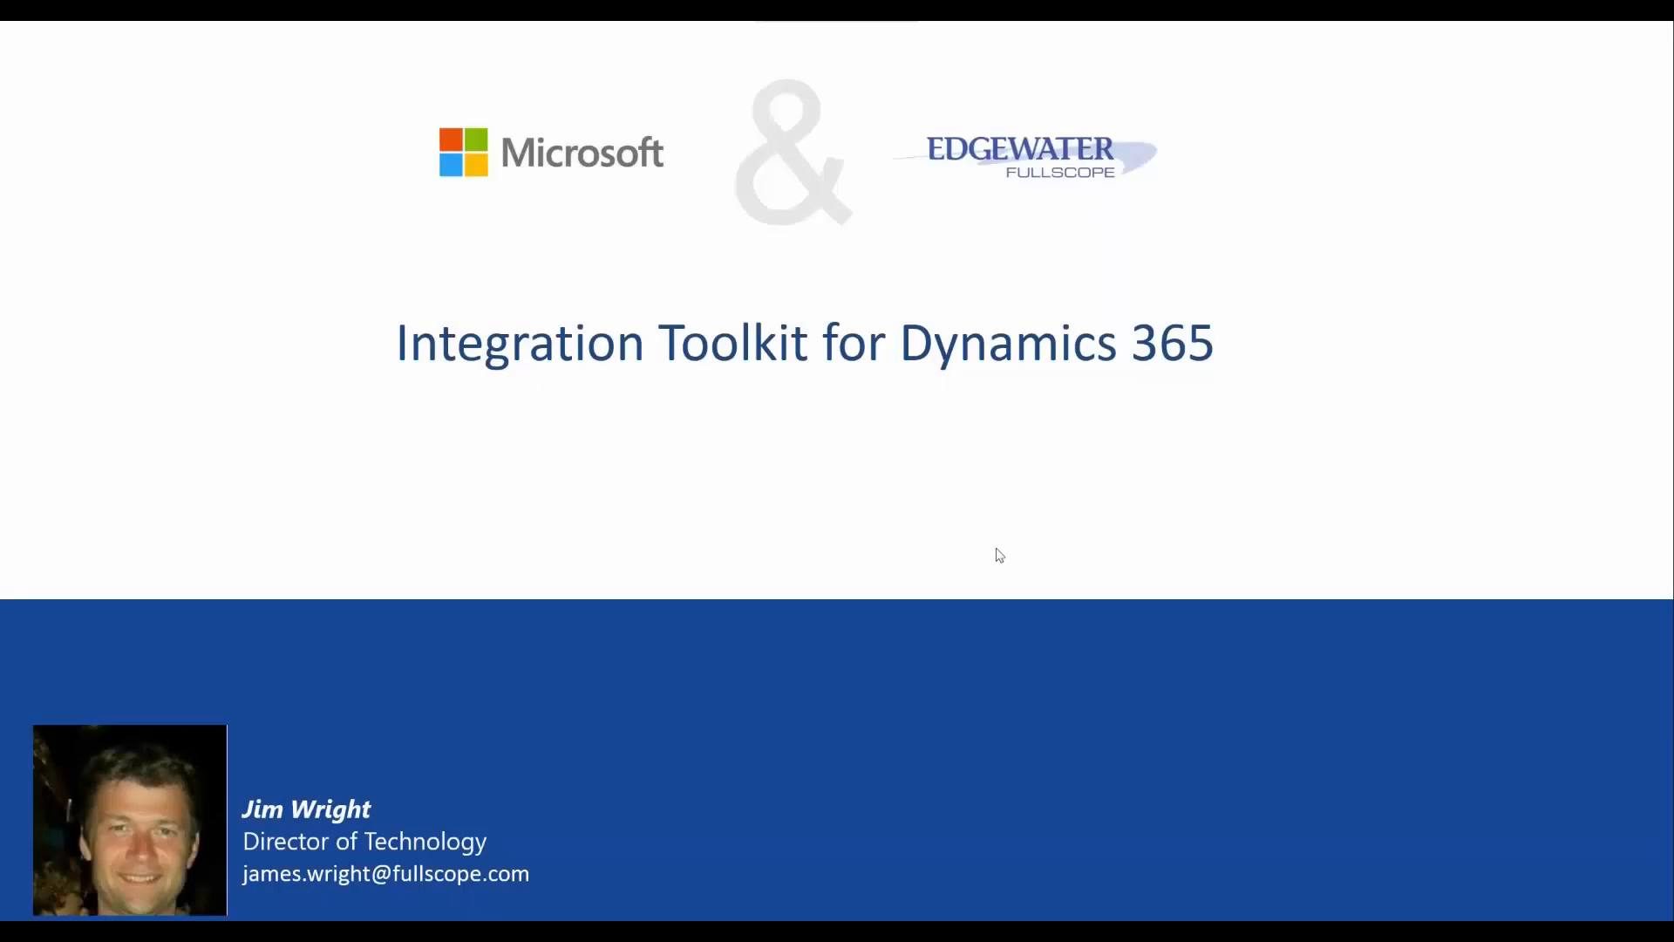
mouse_move(1002, 557)
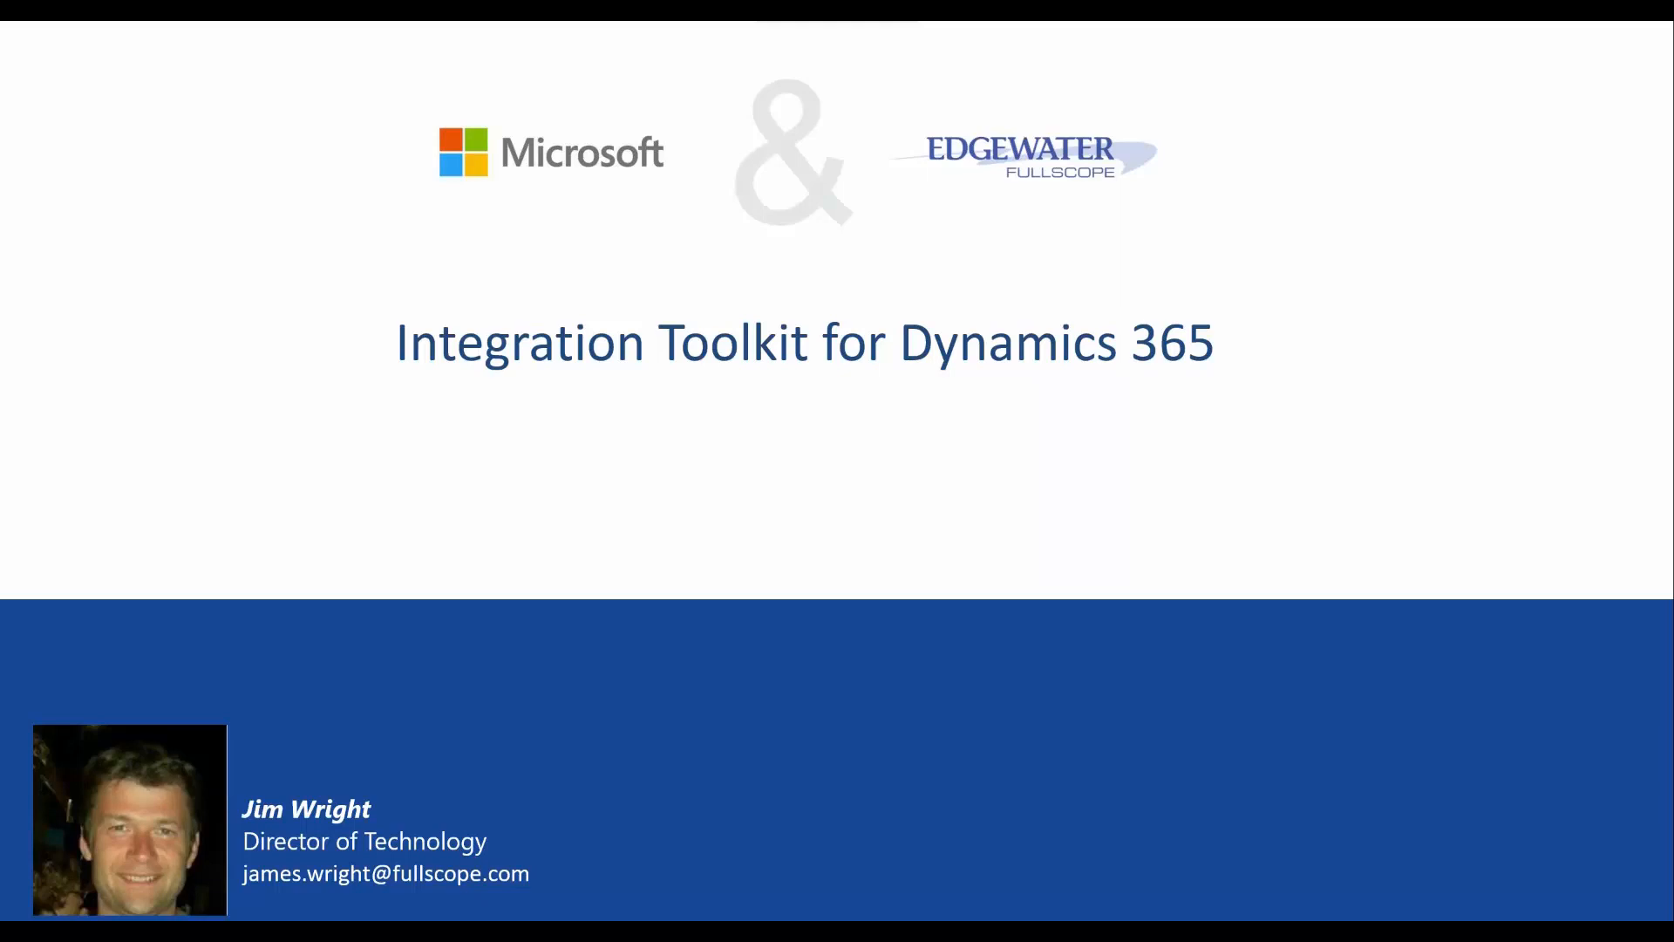
mouse_move(1131, 631)
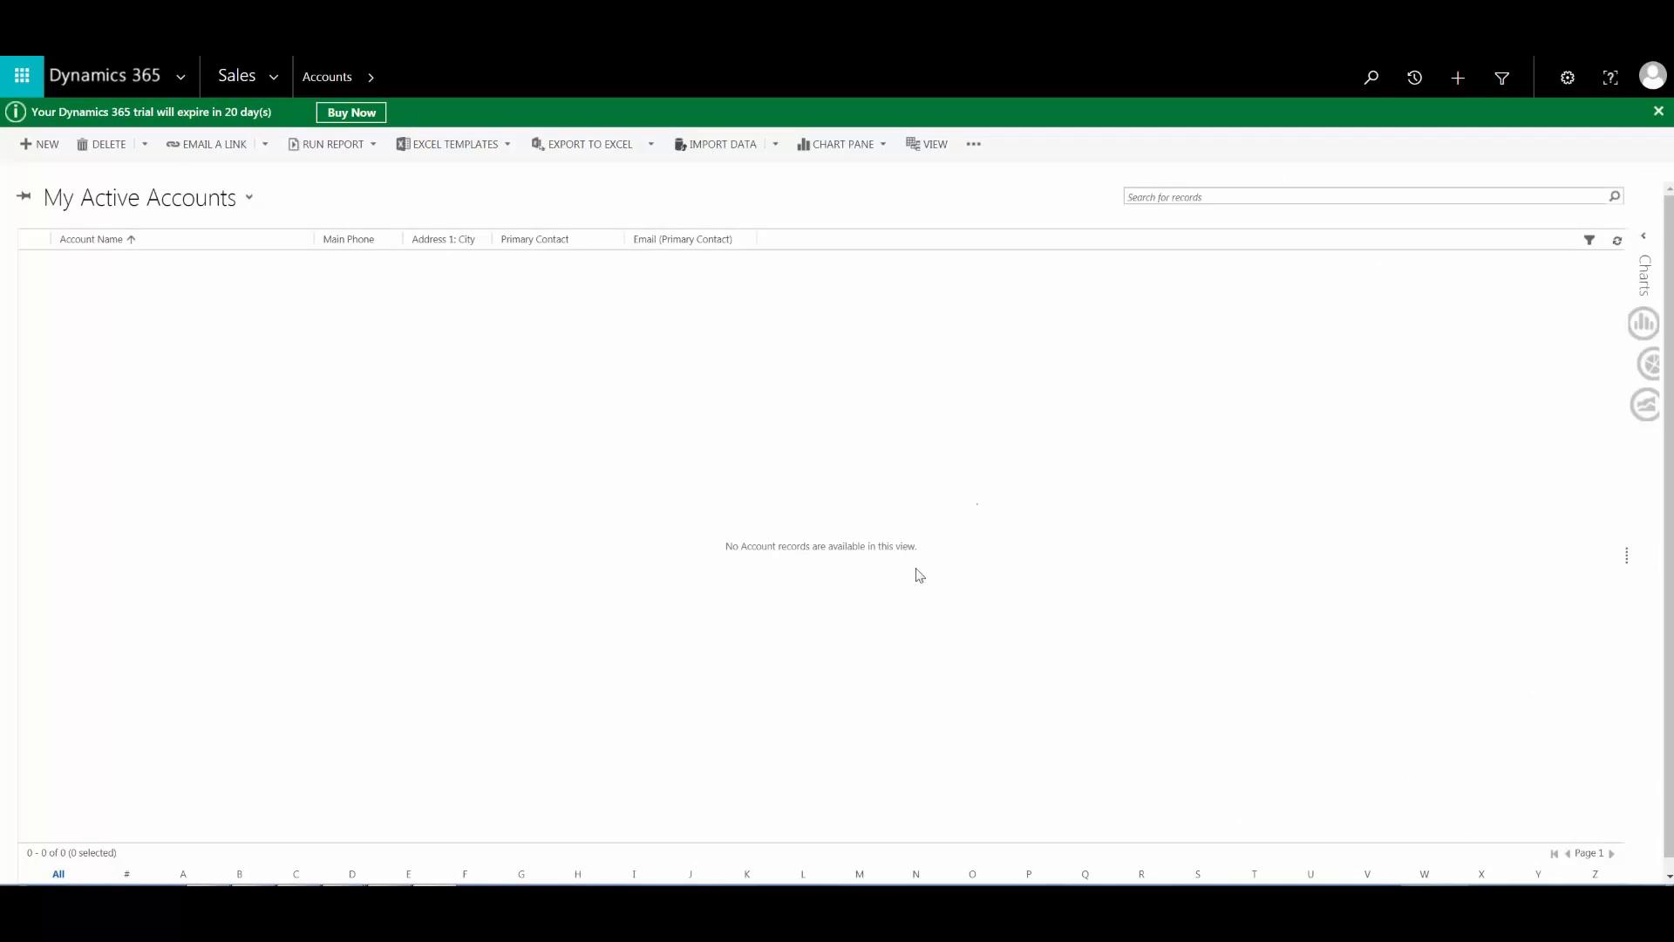
mouse_move(272, 81)
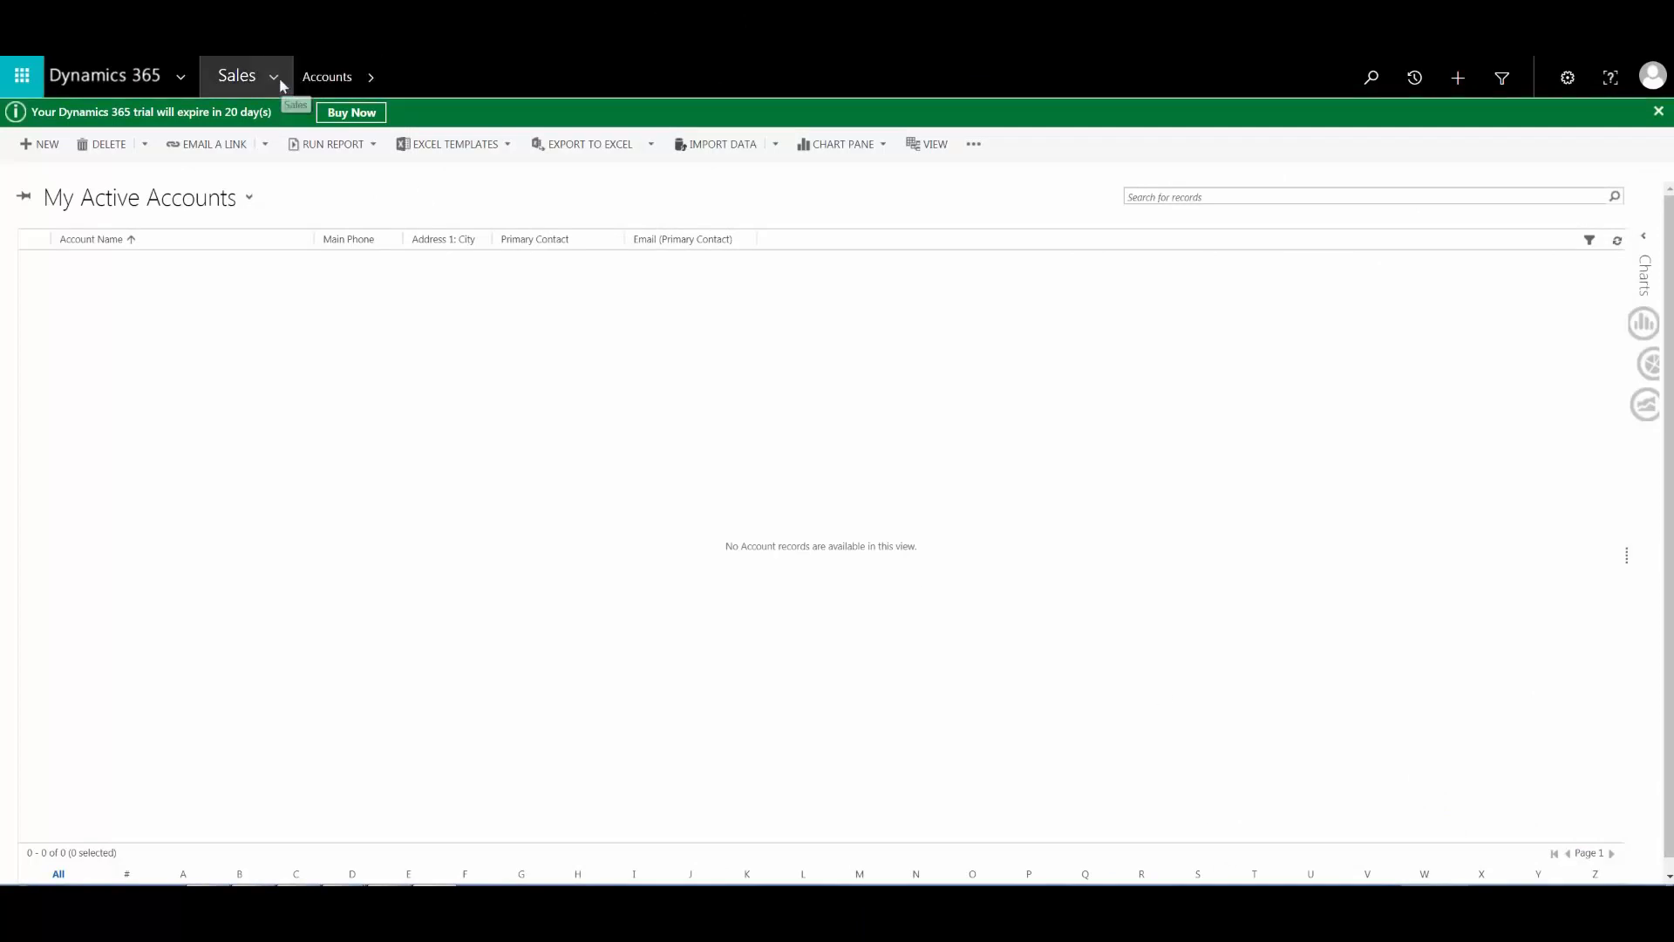
Switch from the Sales area menu to the Active Contacts list.
left_click(257, 276)
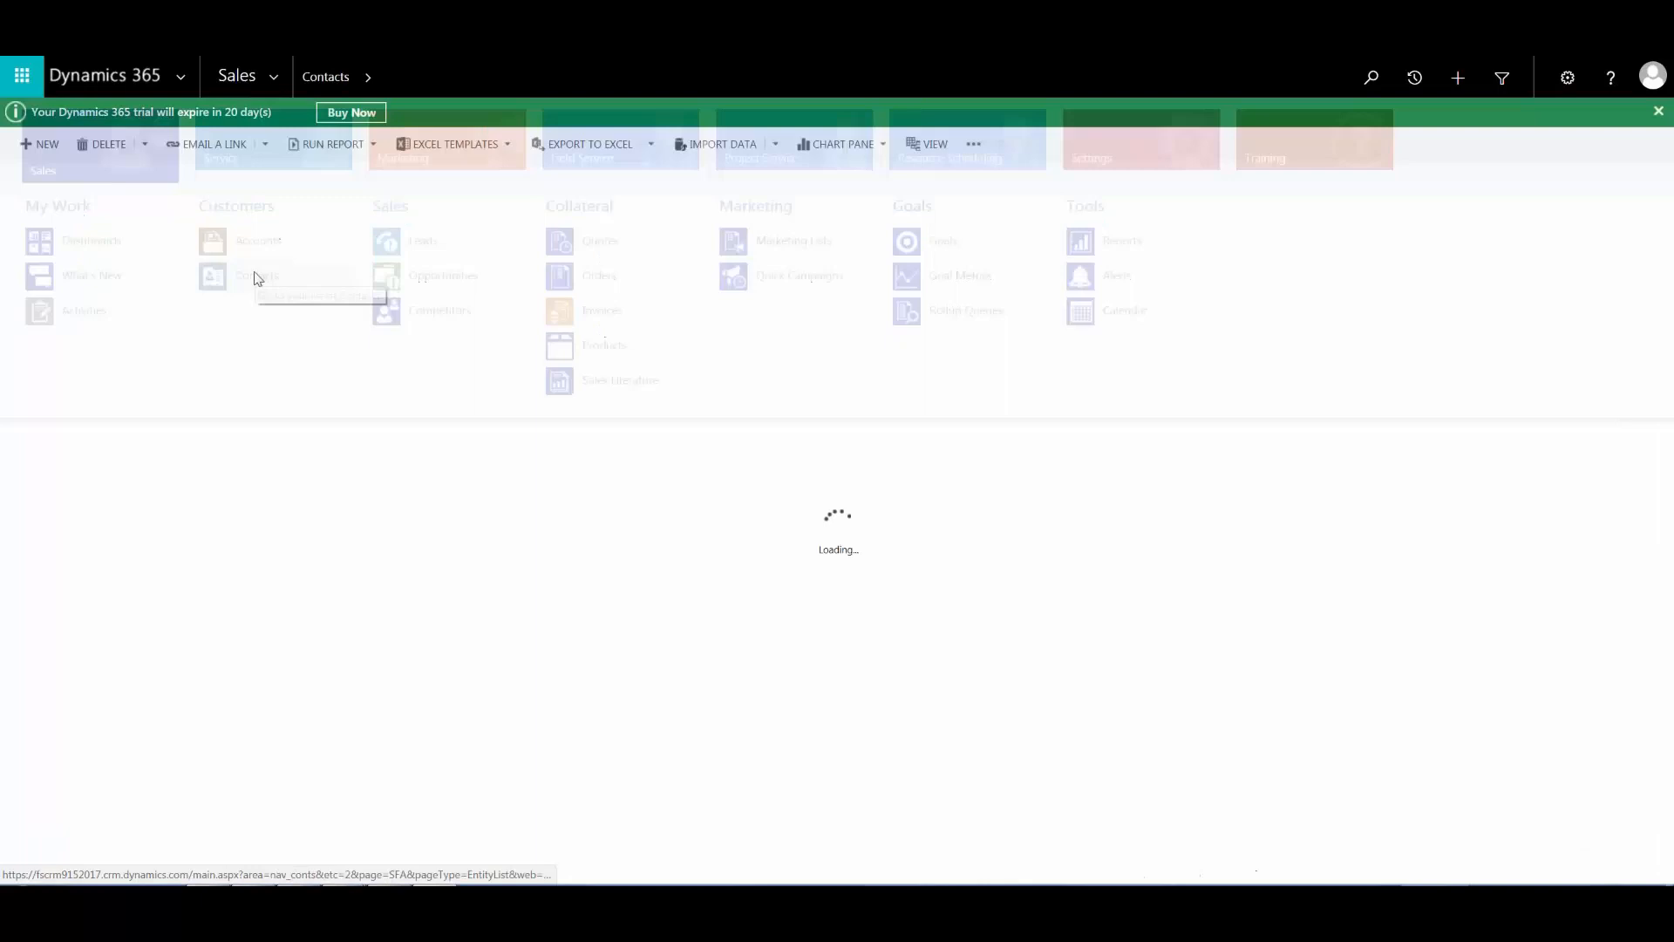
left_click(257, 276)
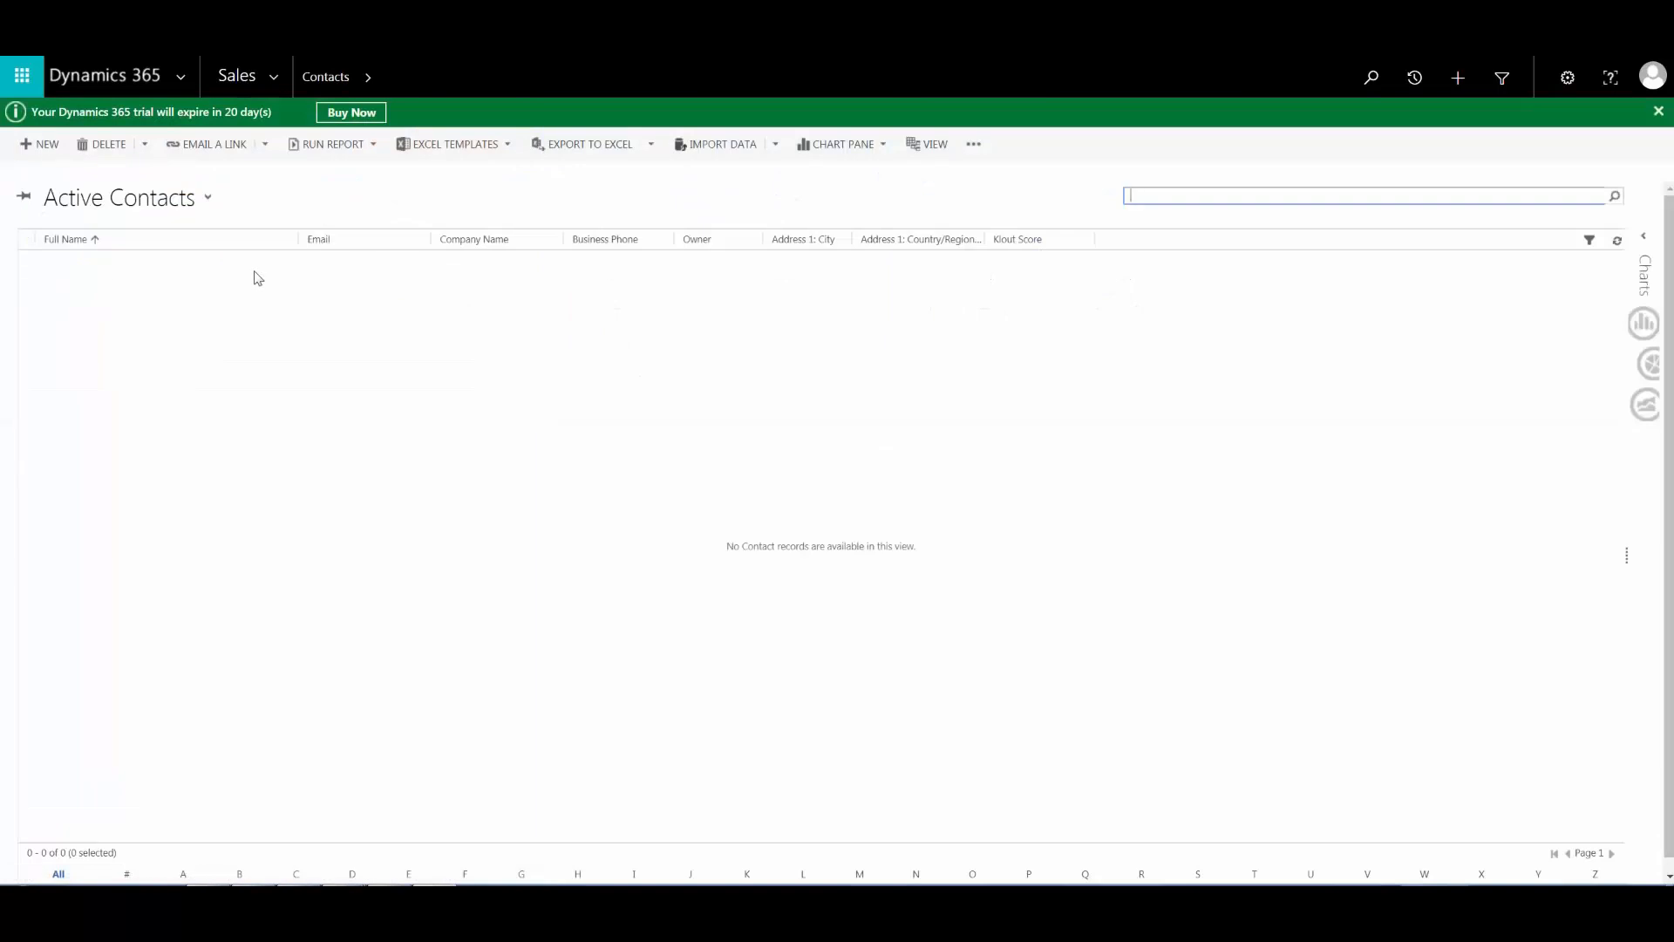
mouse_move(299, 797)
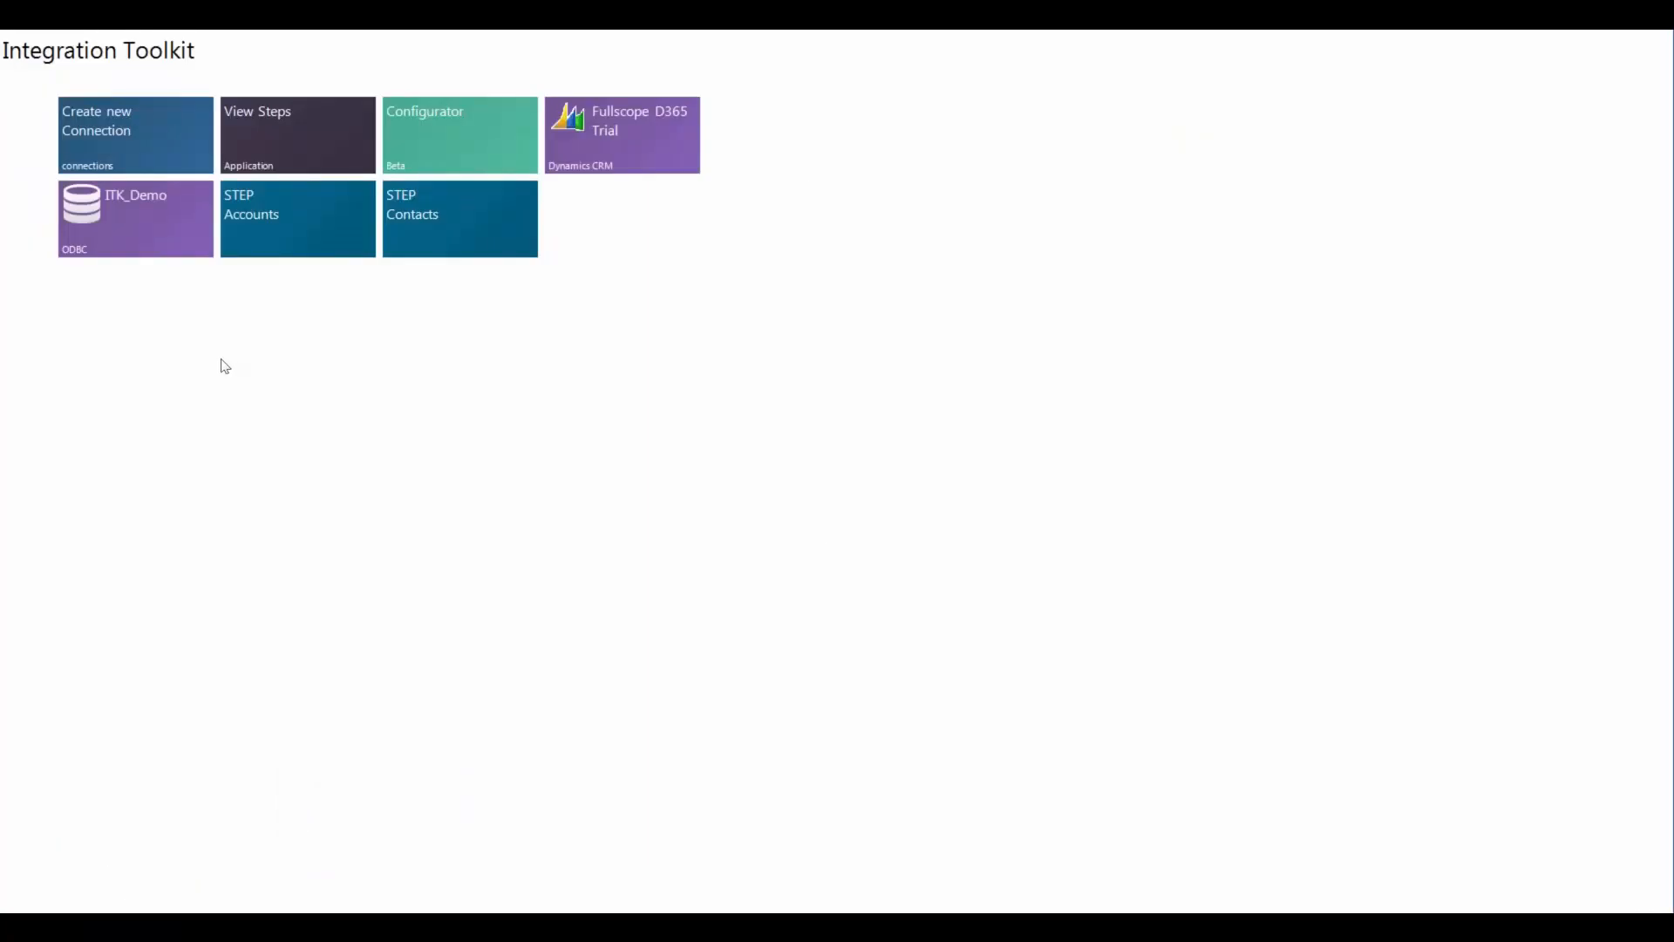
mouse_move(198, 314)
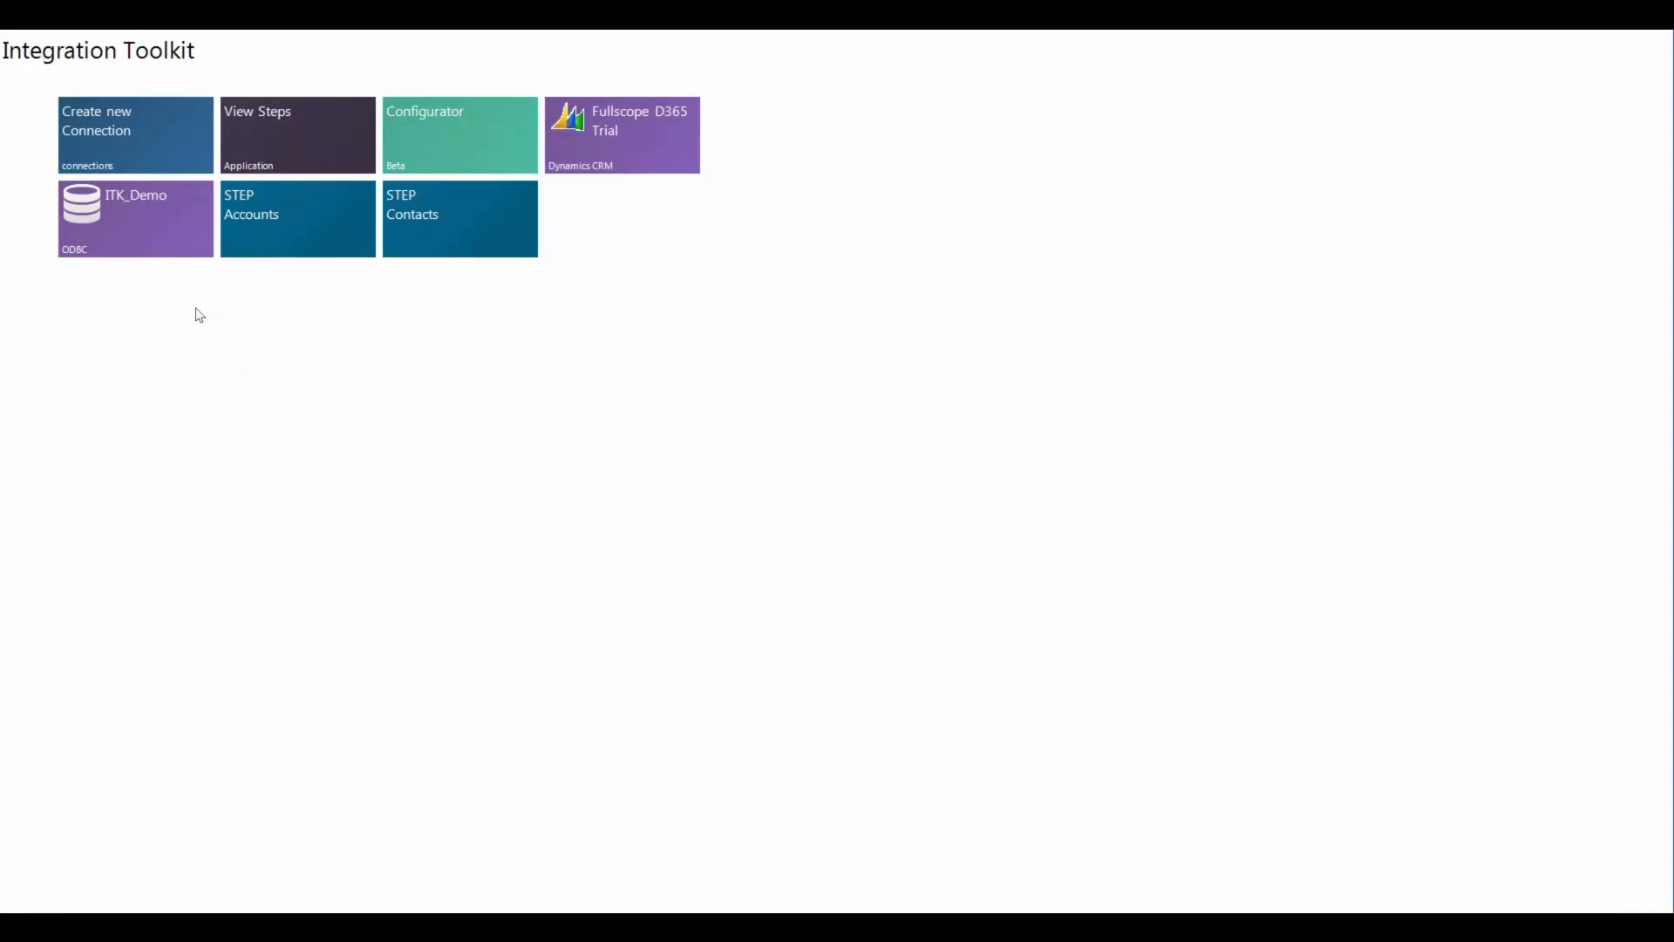
mouse_move(100, 152)
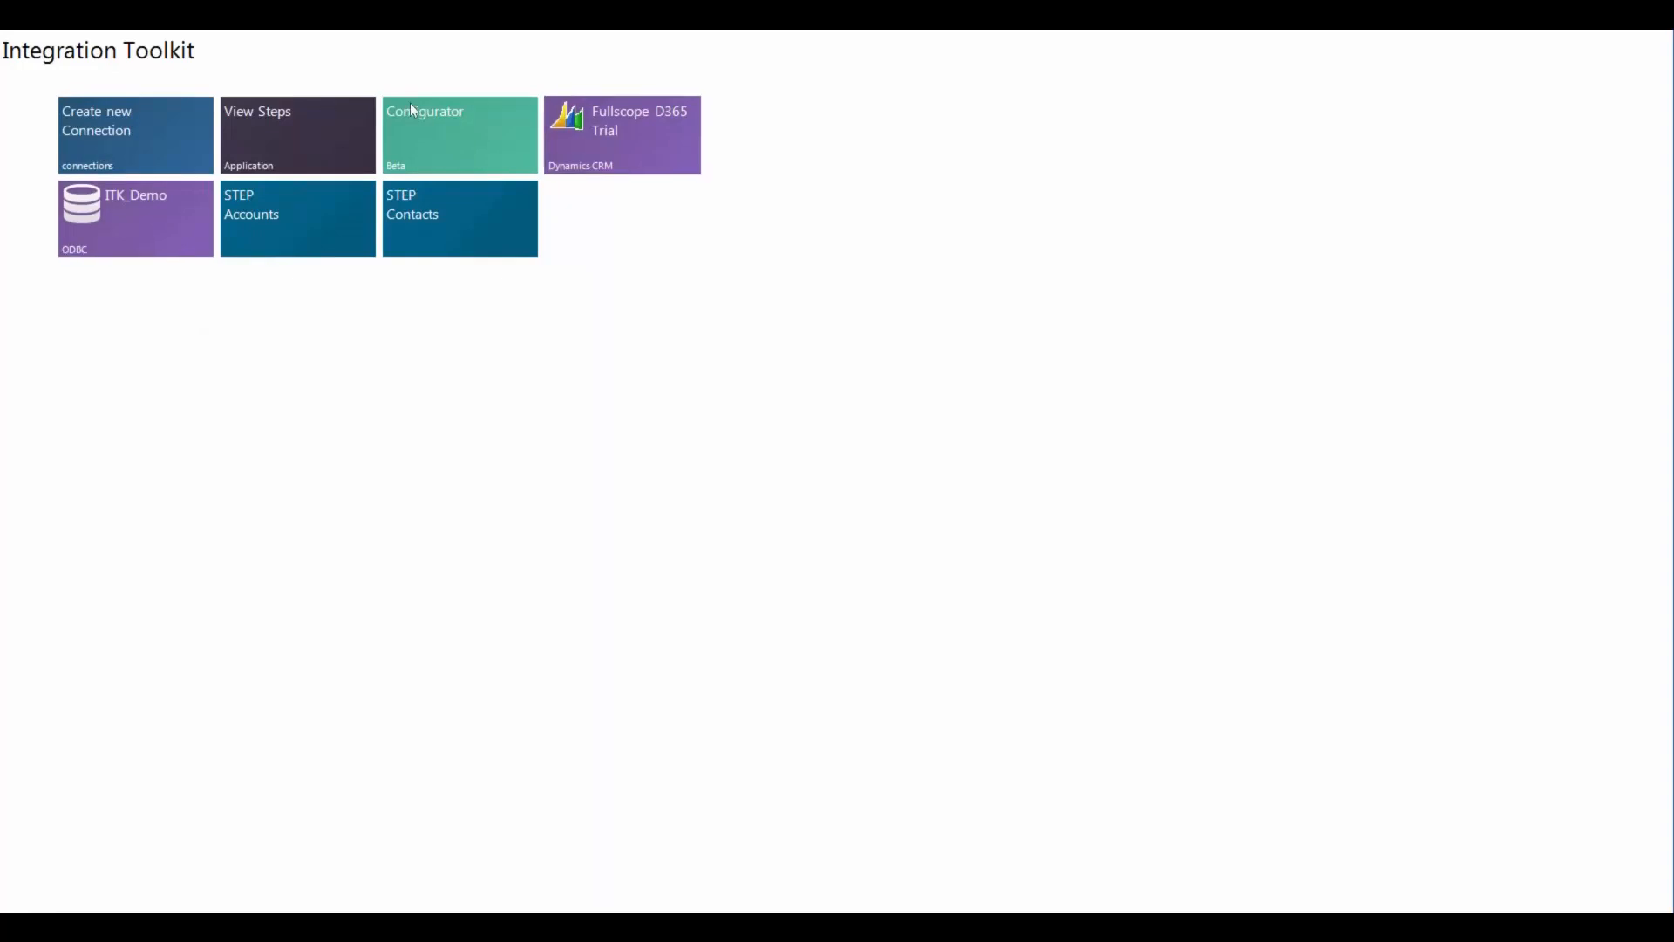
left_click(458, 136)
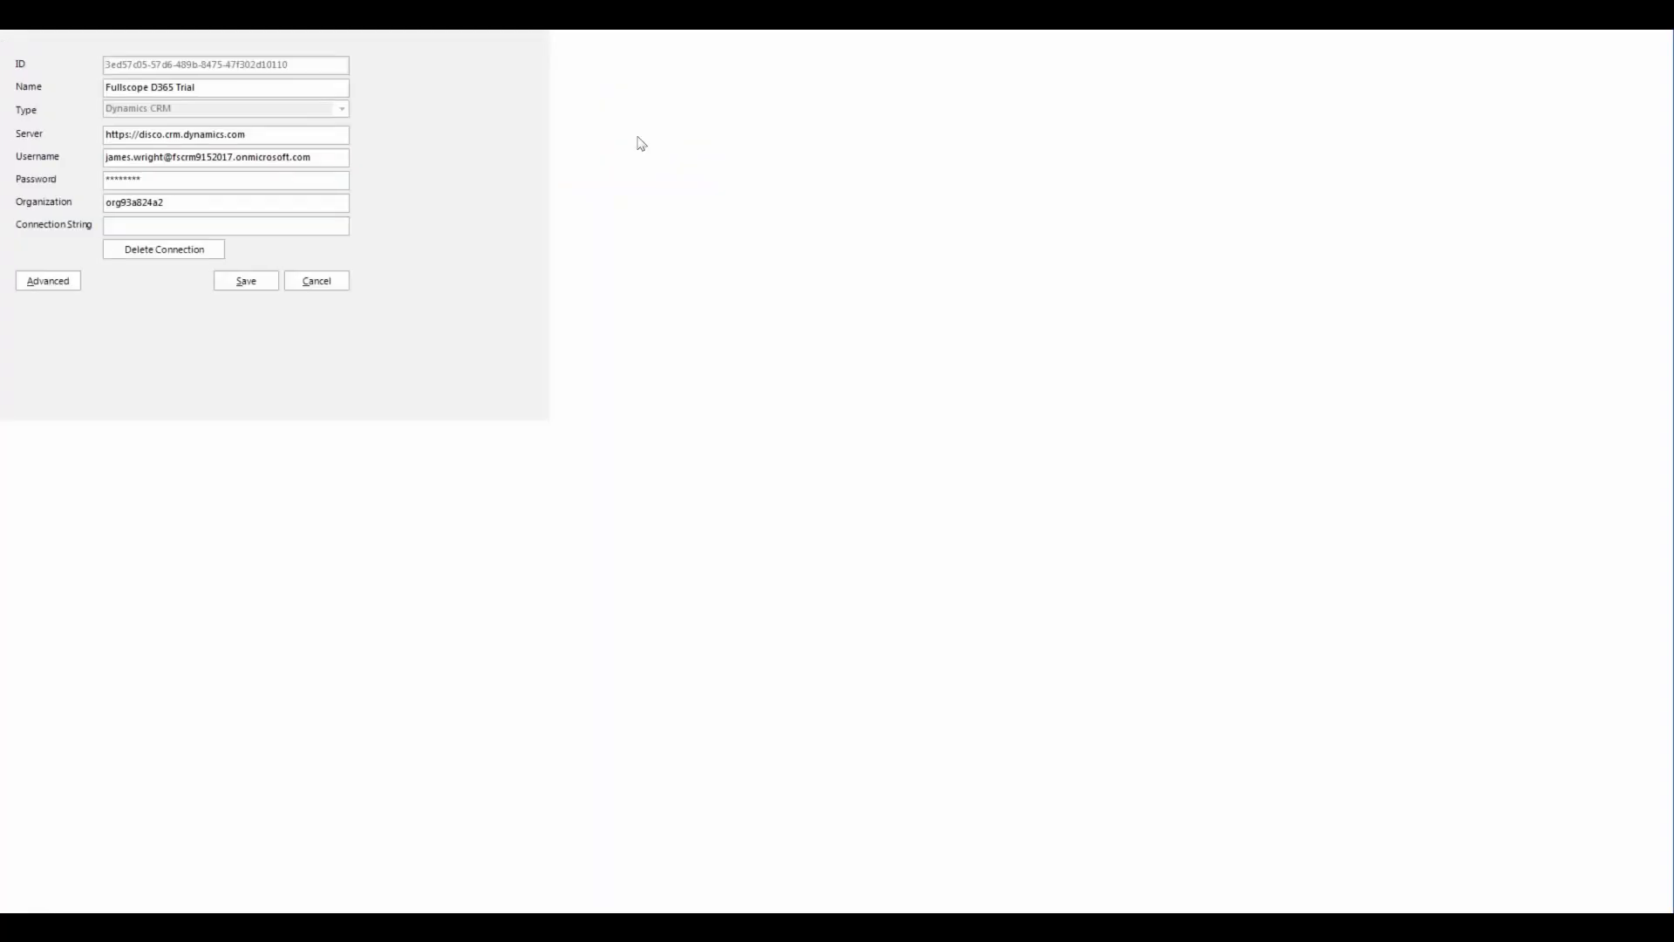
left_click(315, 280)
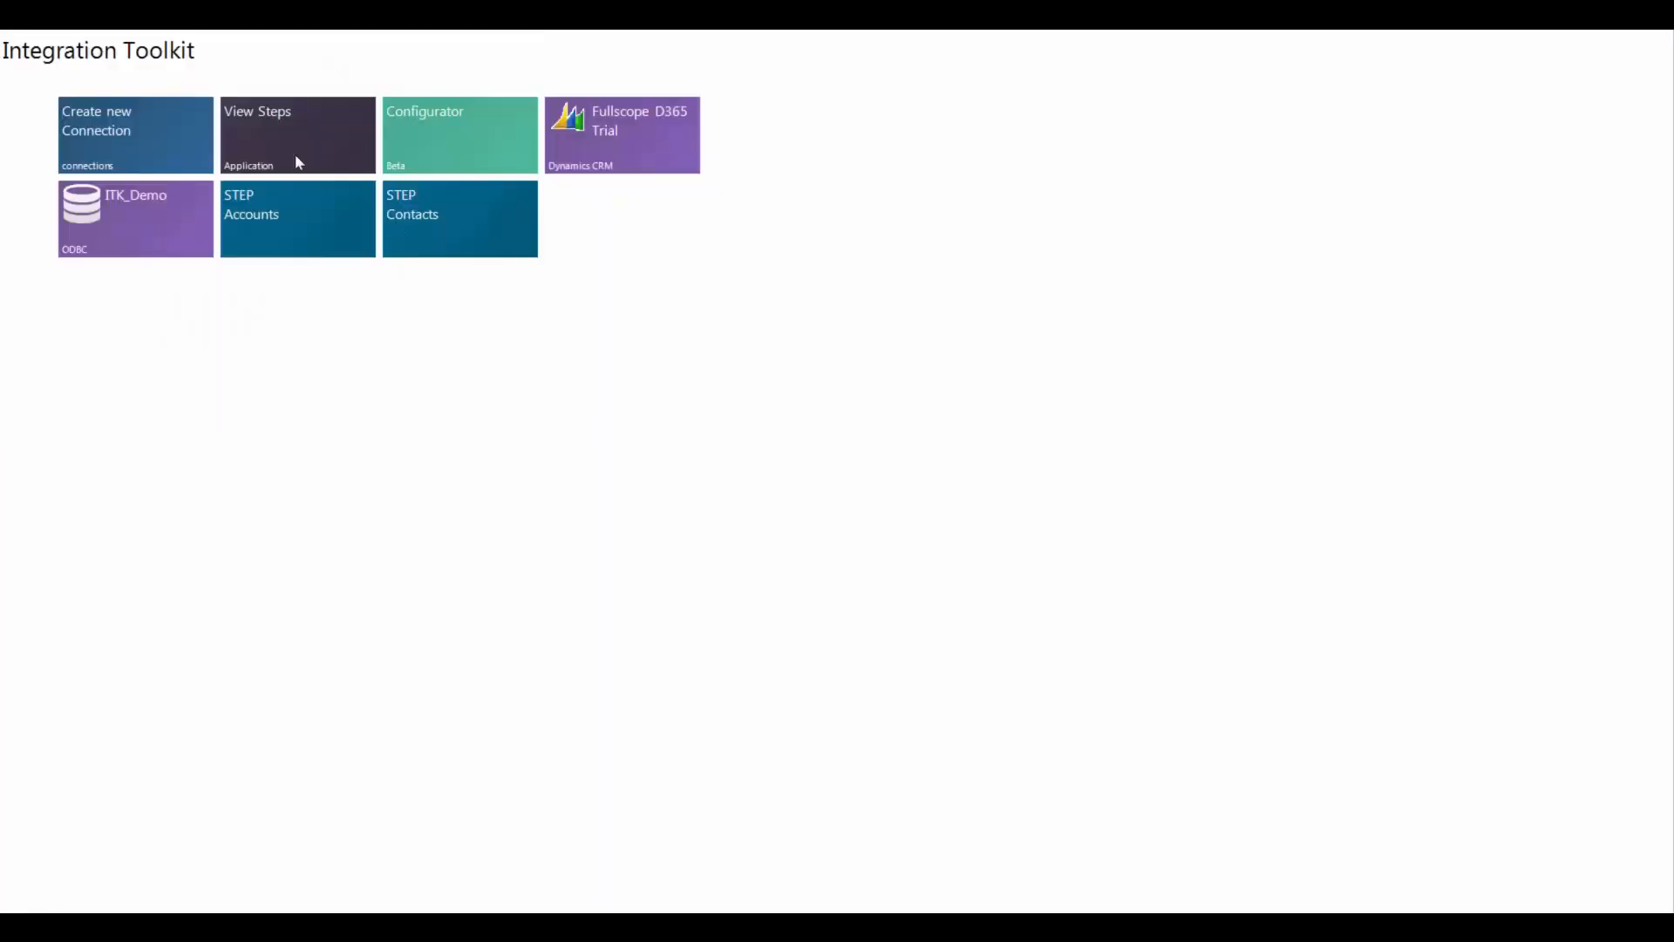
mouse_move(198, 94)
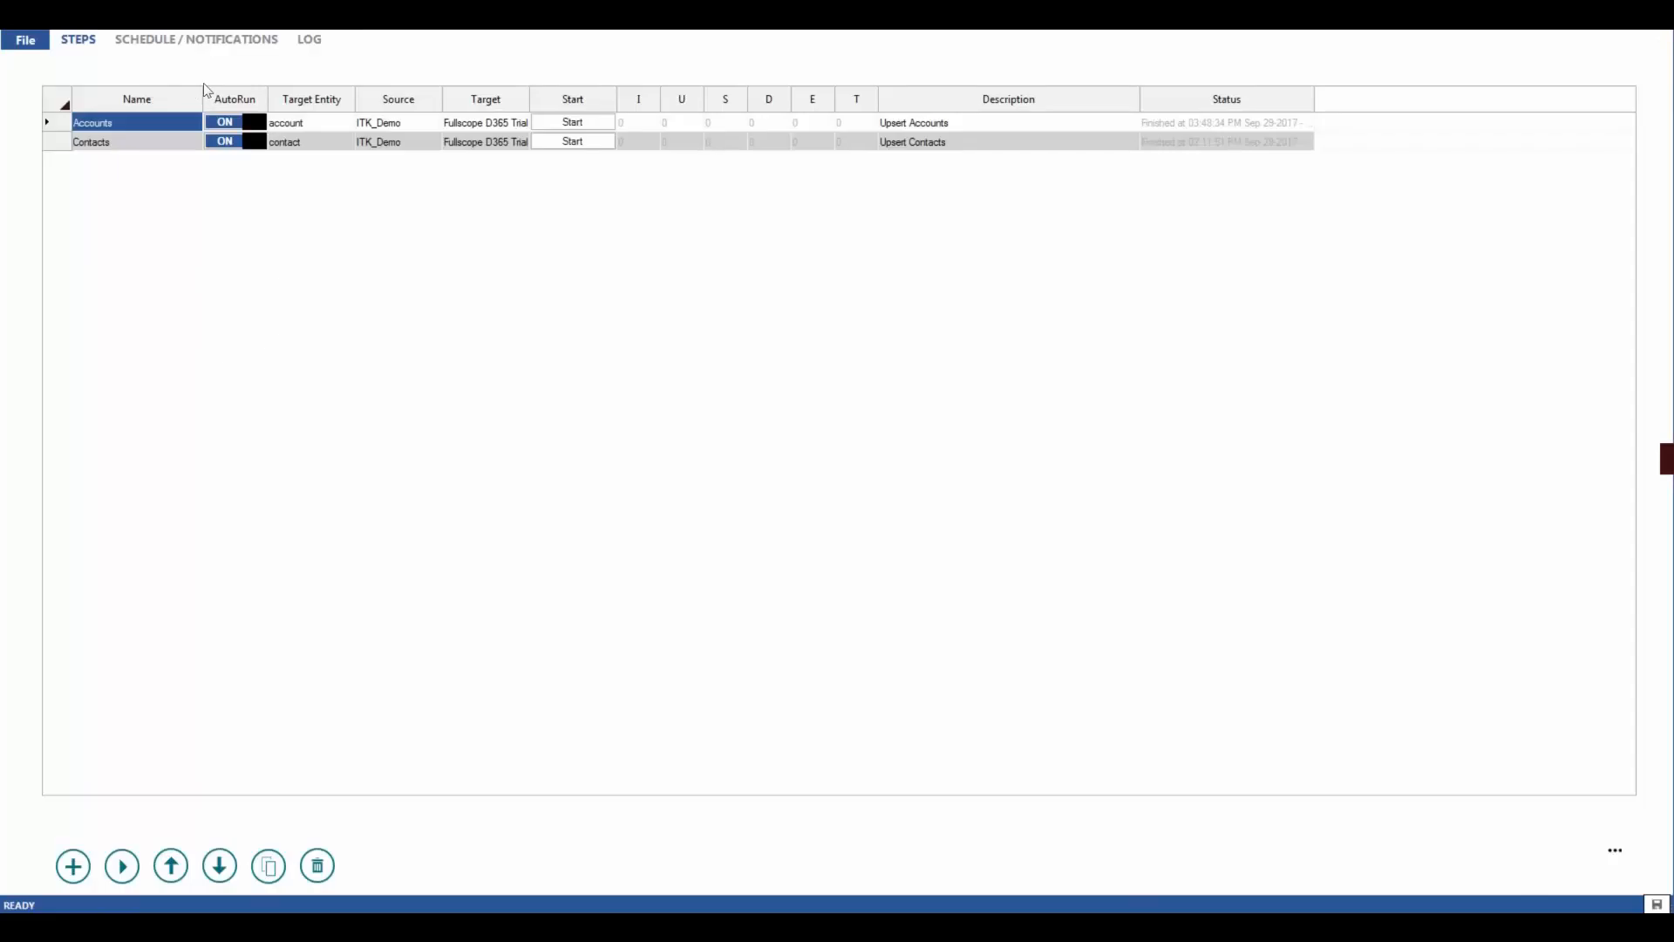
mouse_move(307, 126)
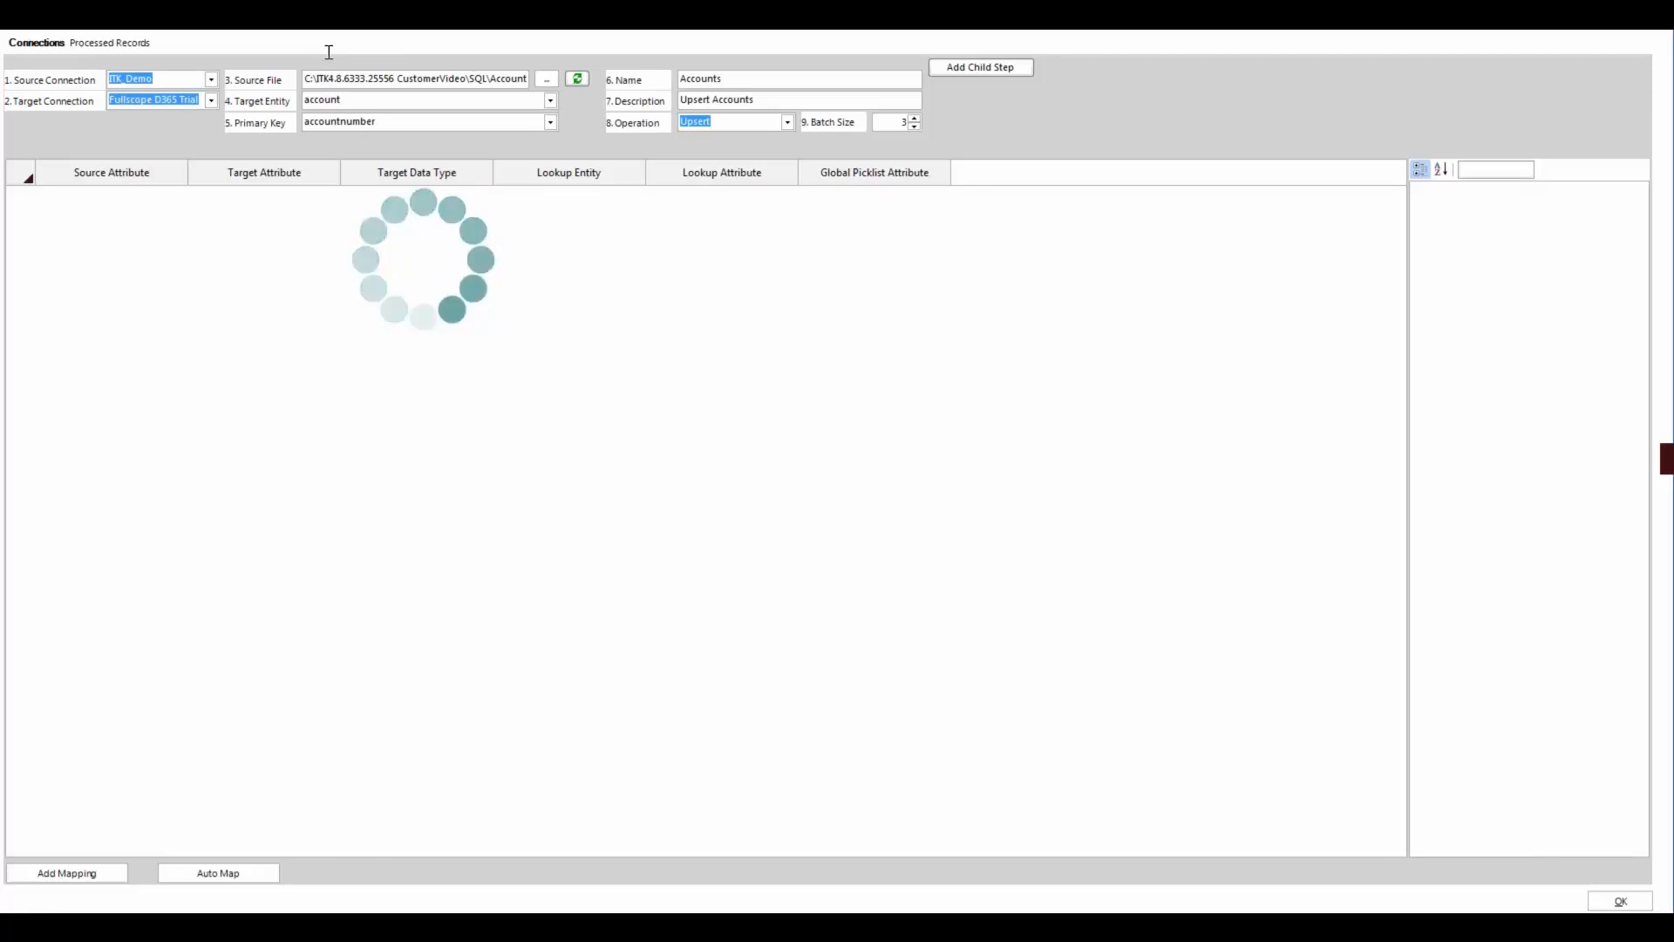
Preview the 15 account records in the Accounts source query, then close the preview.
right_click(416, 78)
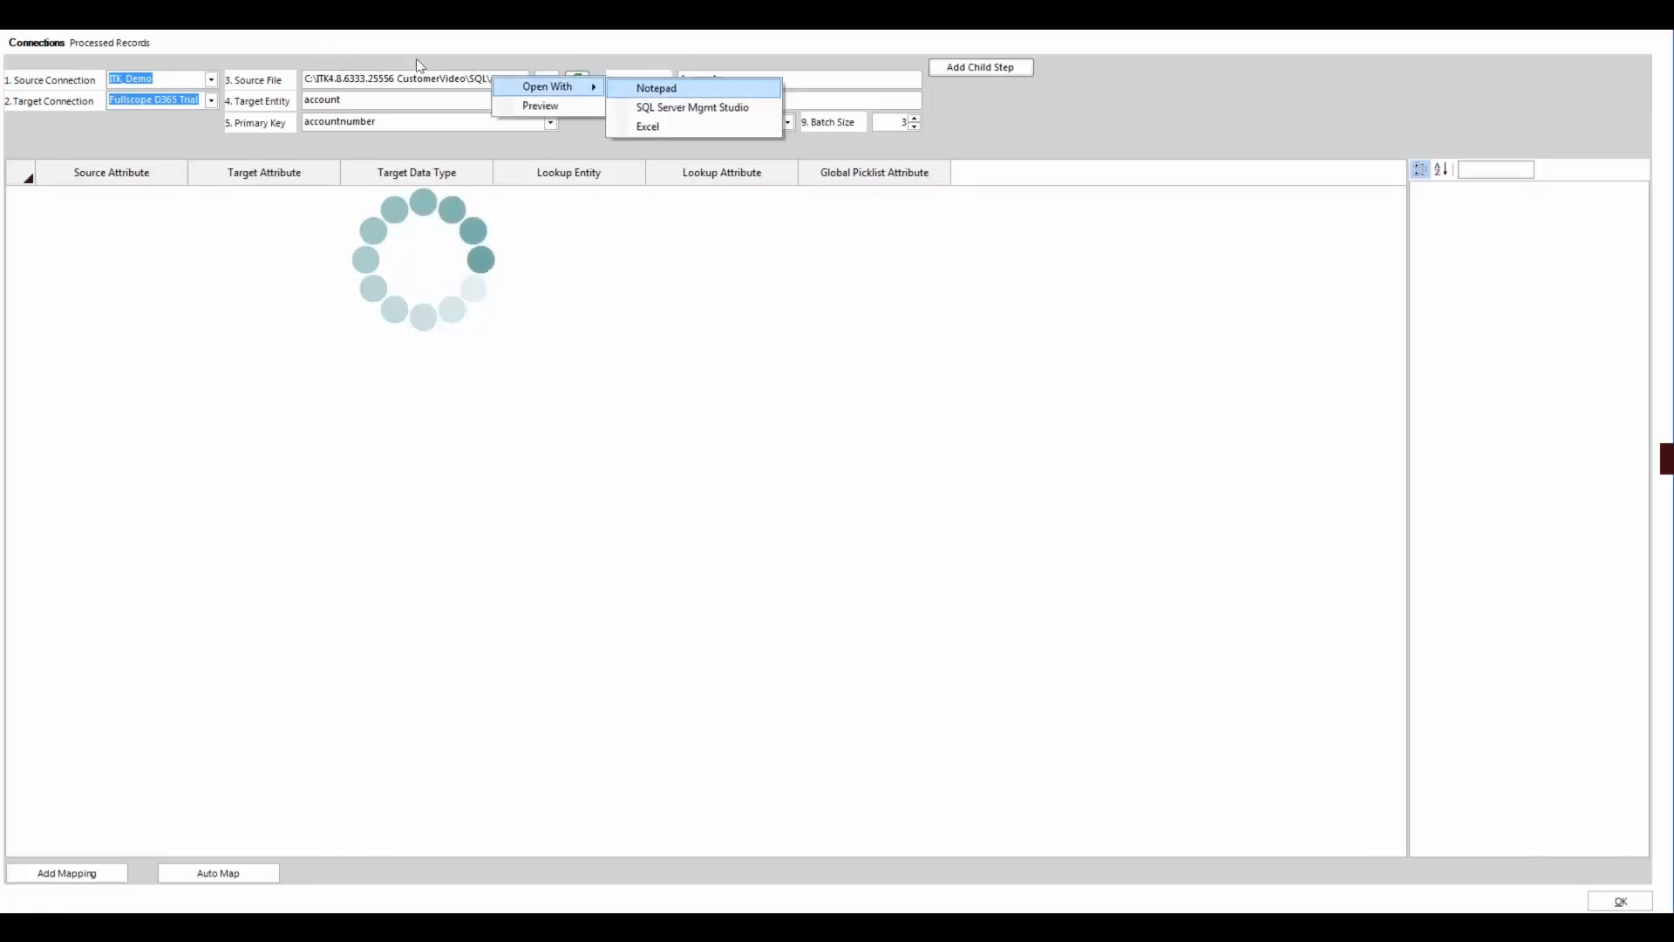
mouse_move(693, 106)
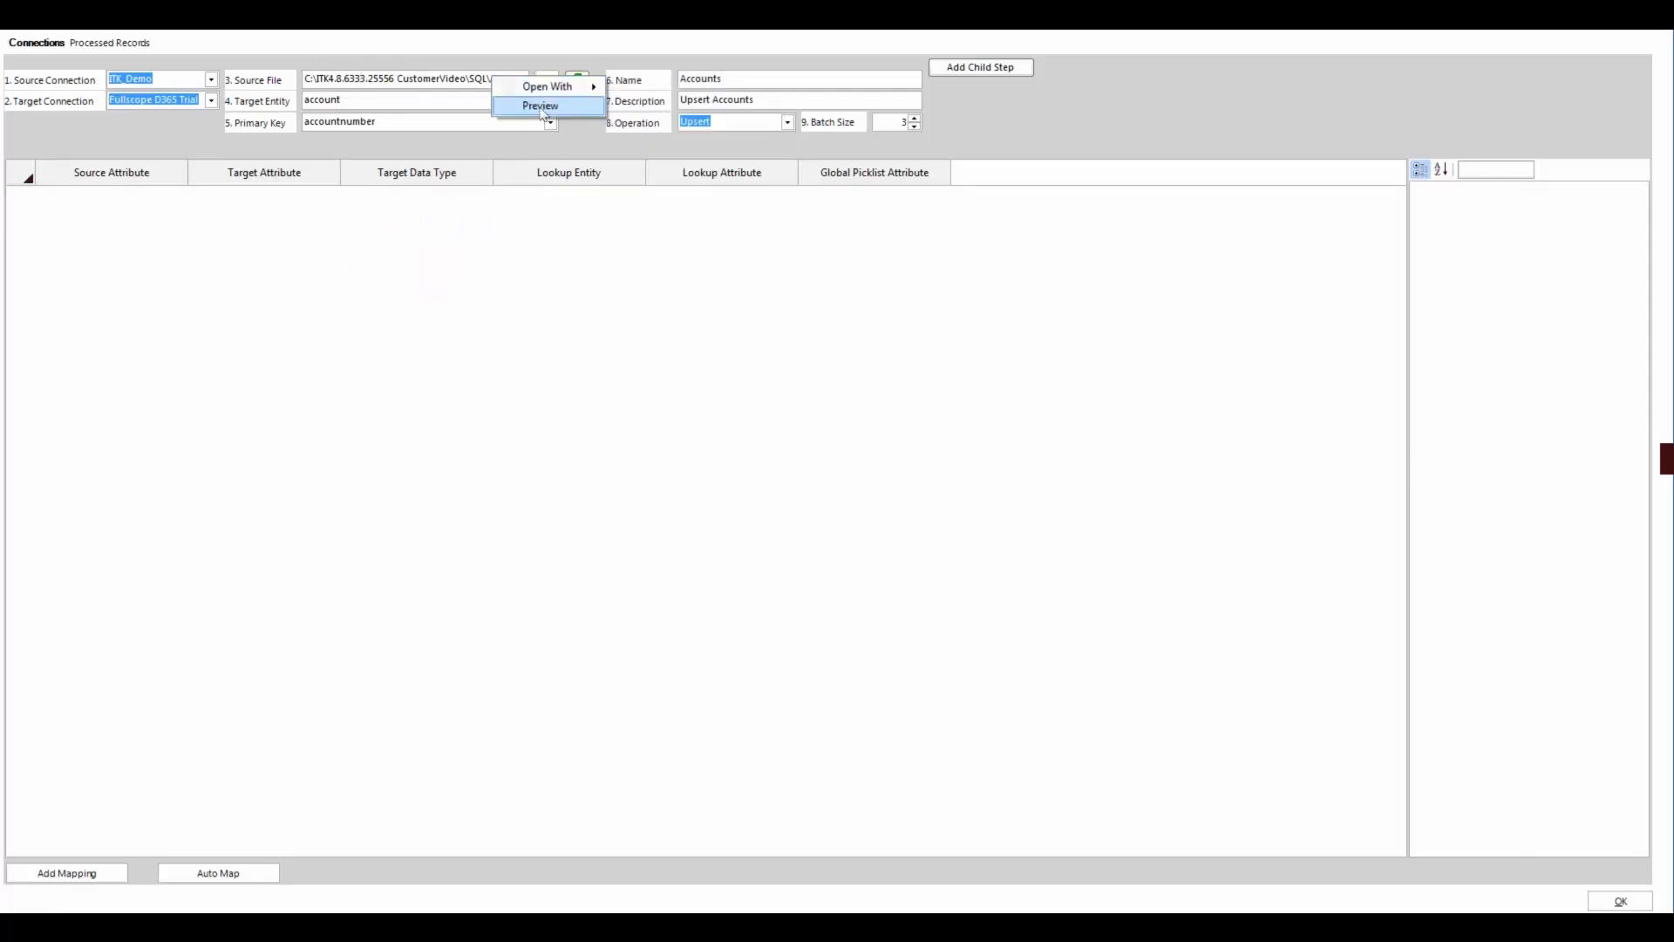
mouse_move(364, 79)
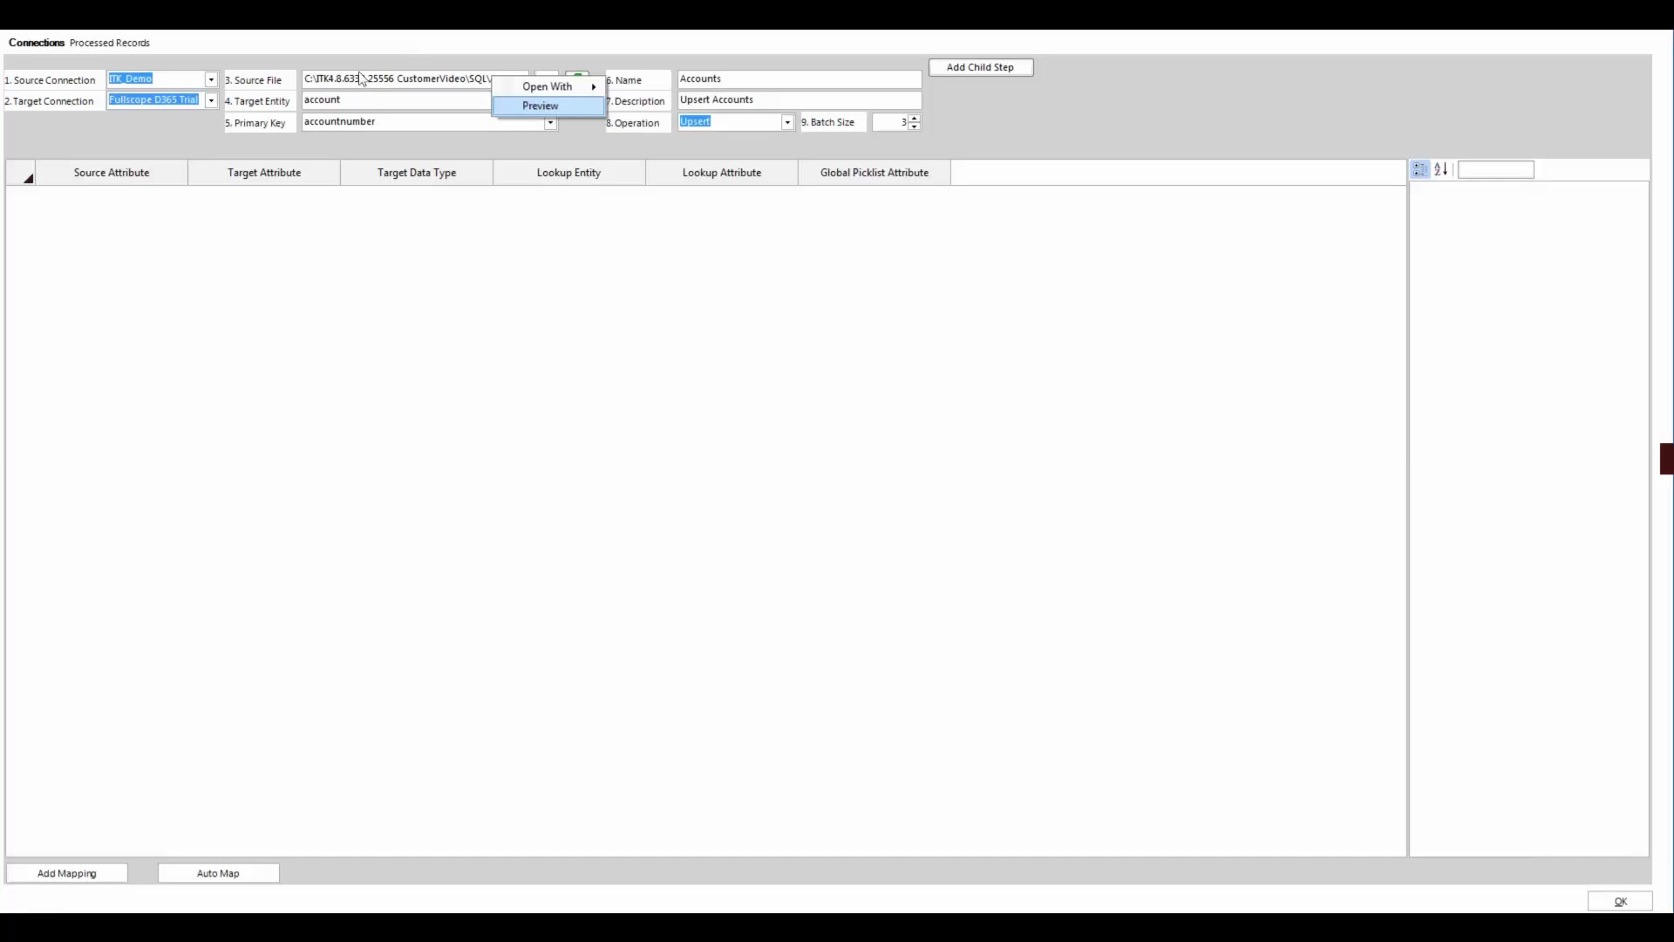
left_click(542, 104)
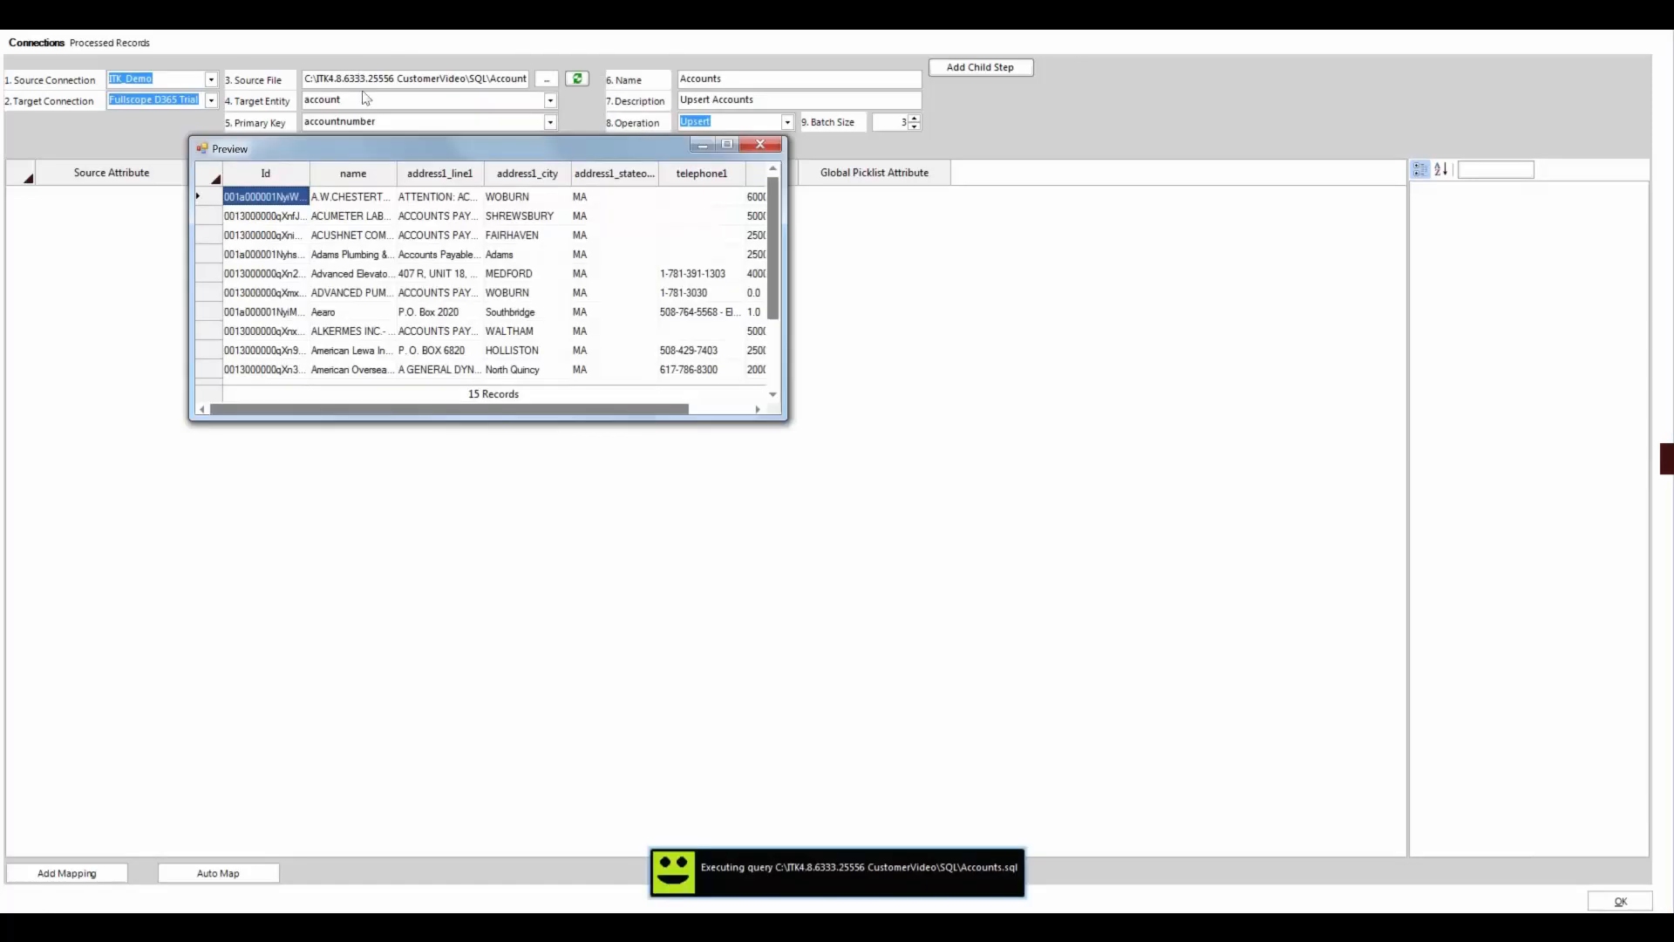
left_click(757, 143)
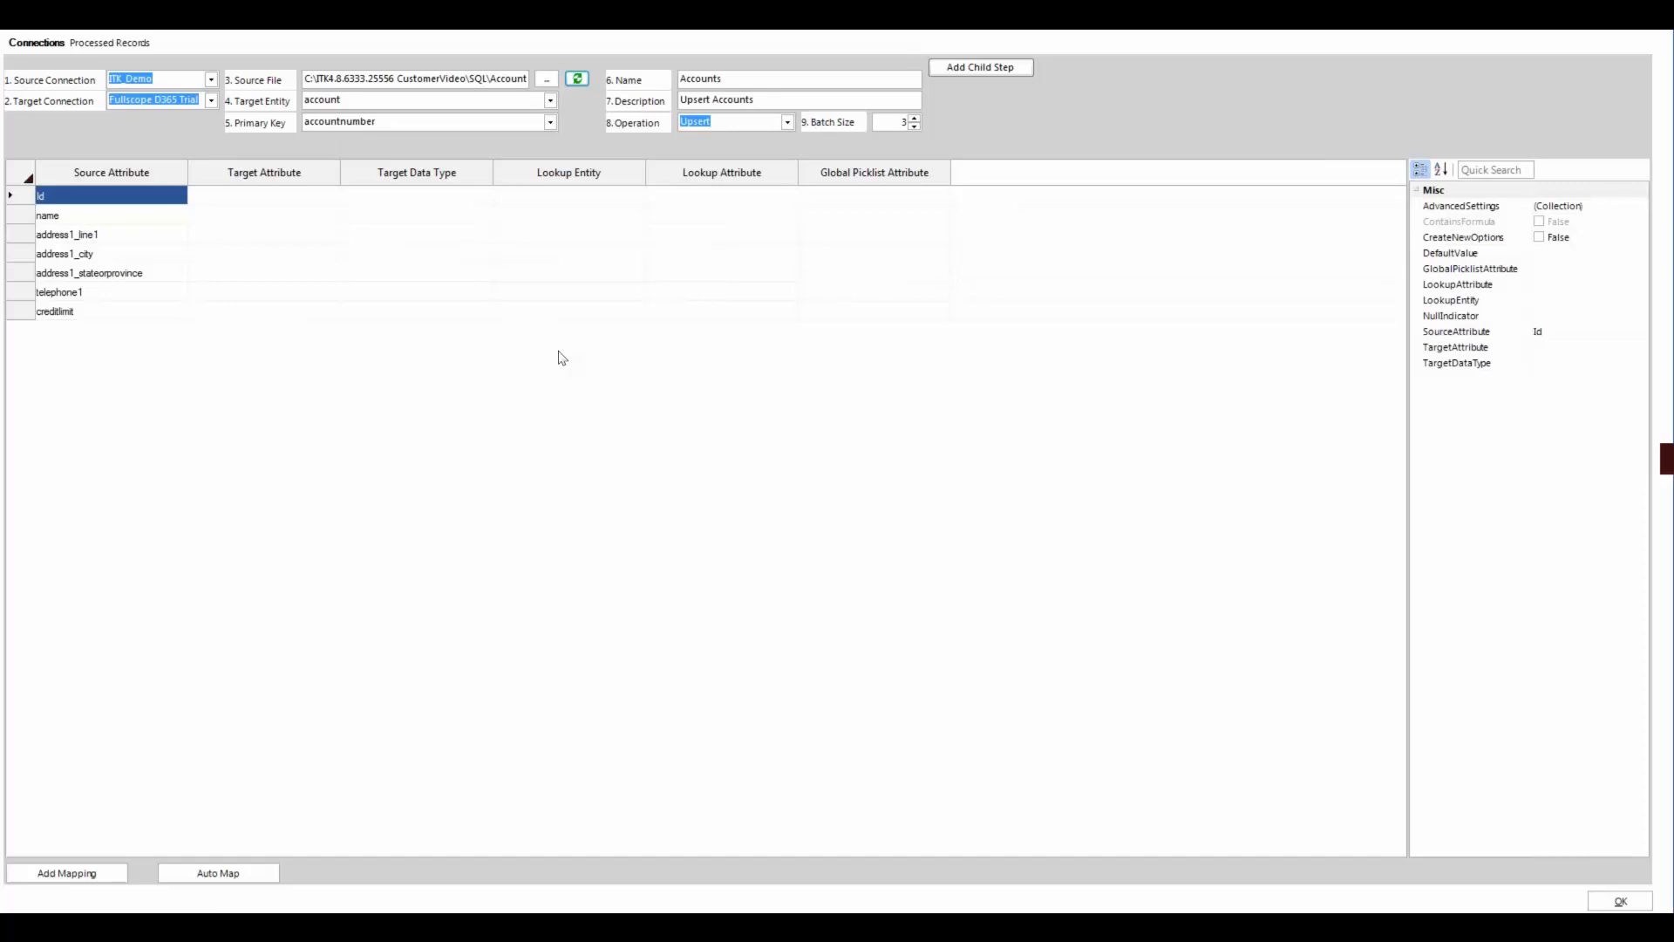
mouse_move(338, 567)
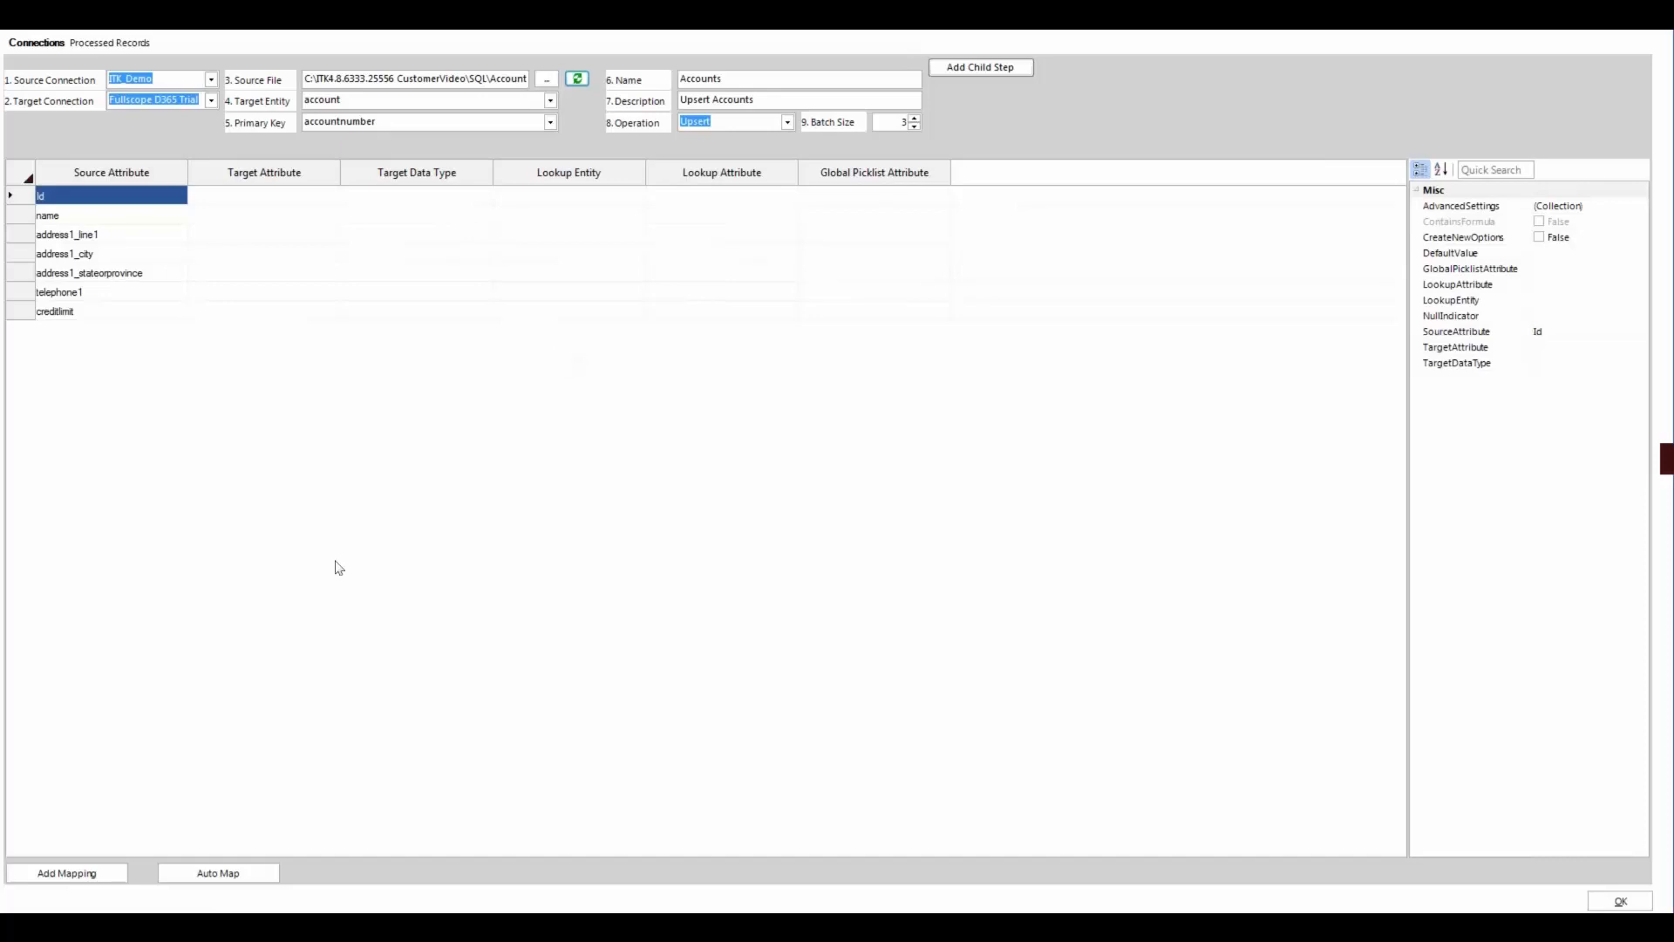
Auto-map the Accounts attributes, map Id to accountnumber, and save the step.
left_click(219, 872)
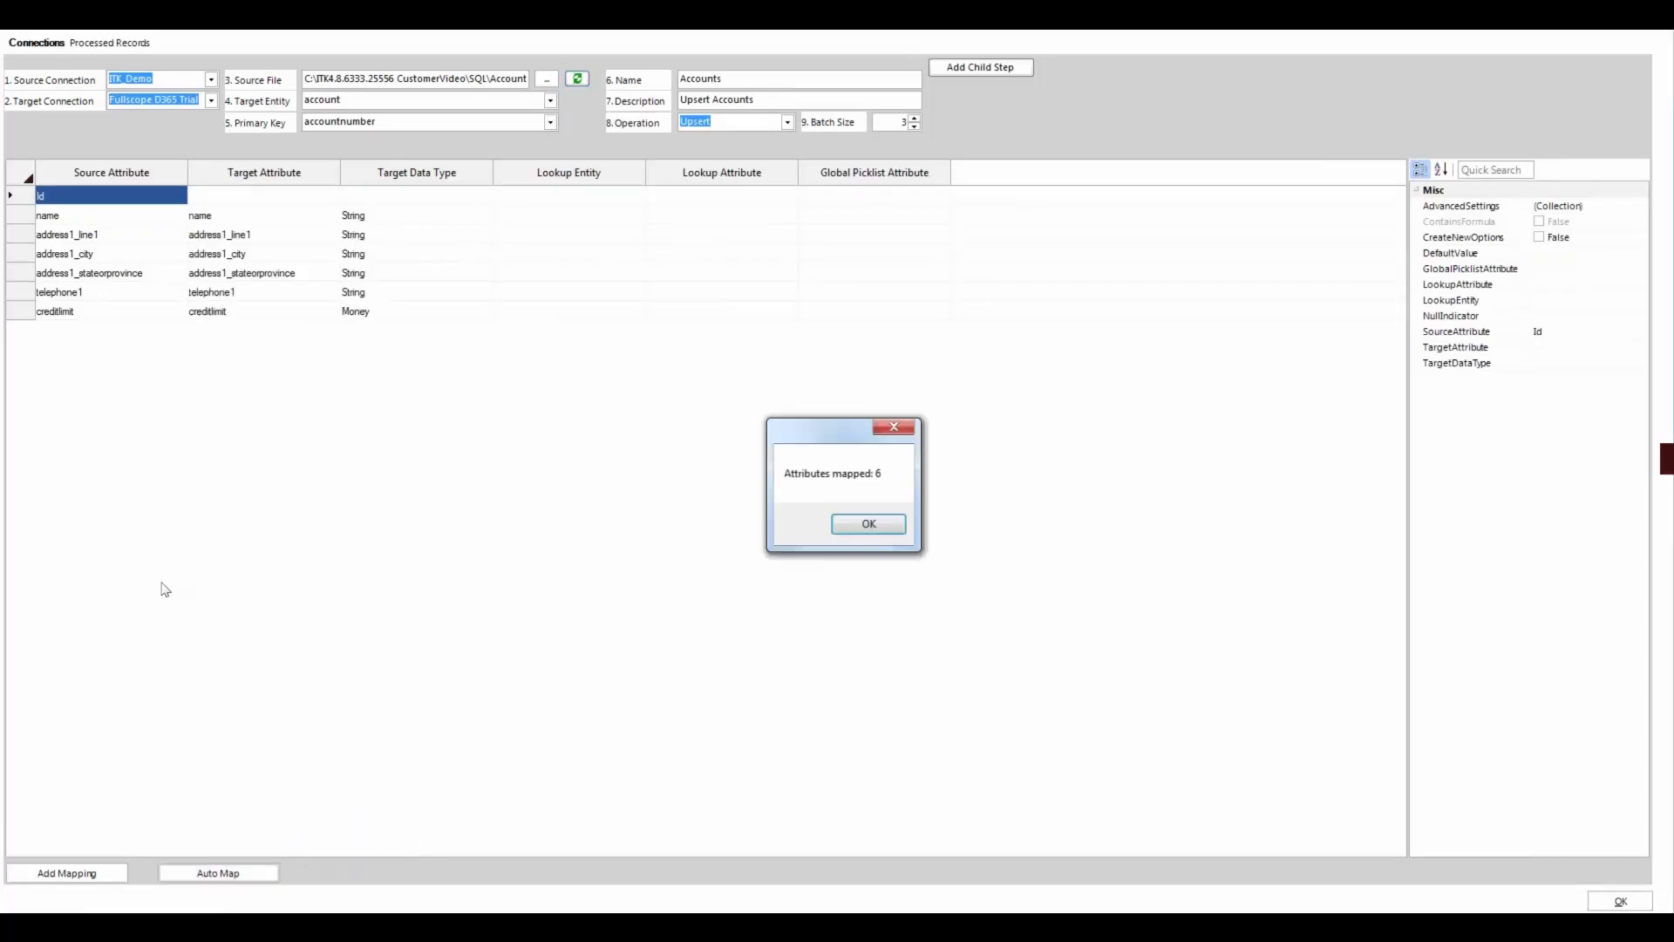
left_click(868, 523)
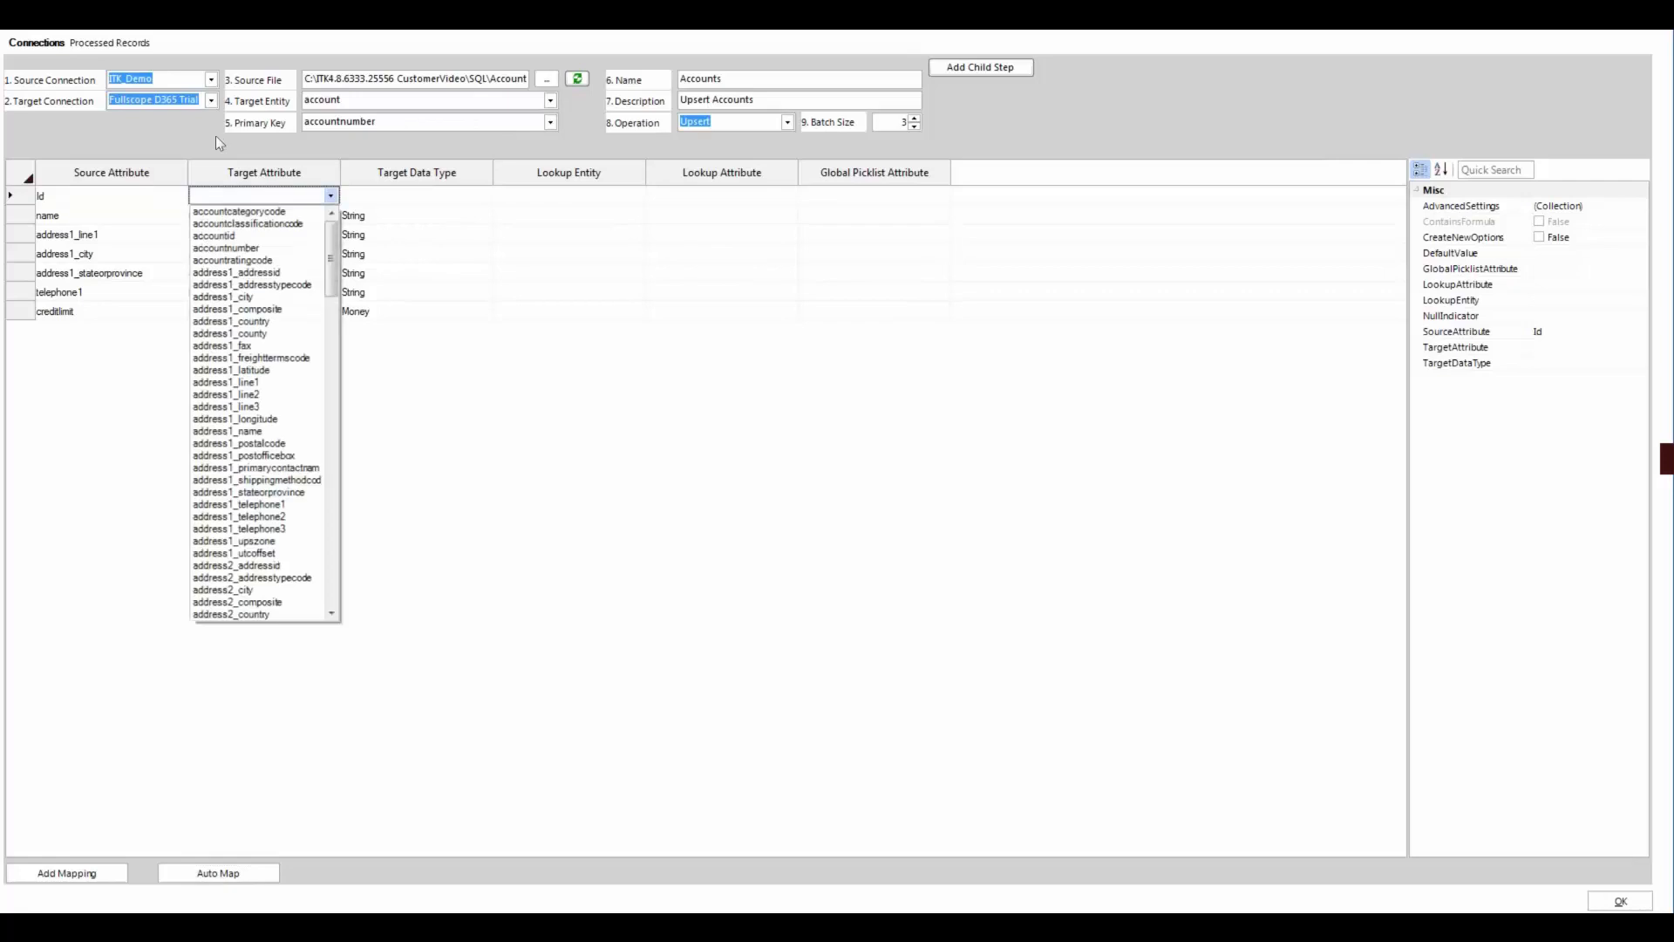
left_click(215, 246)
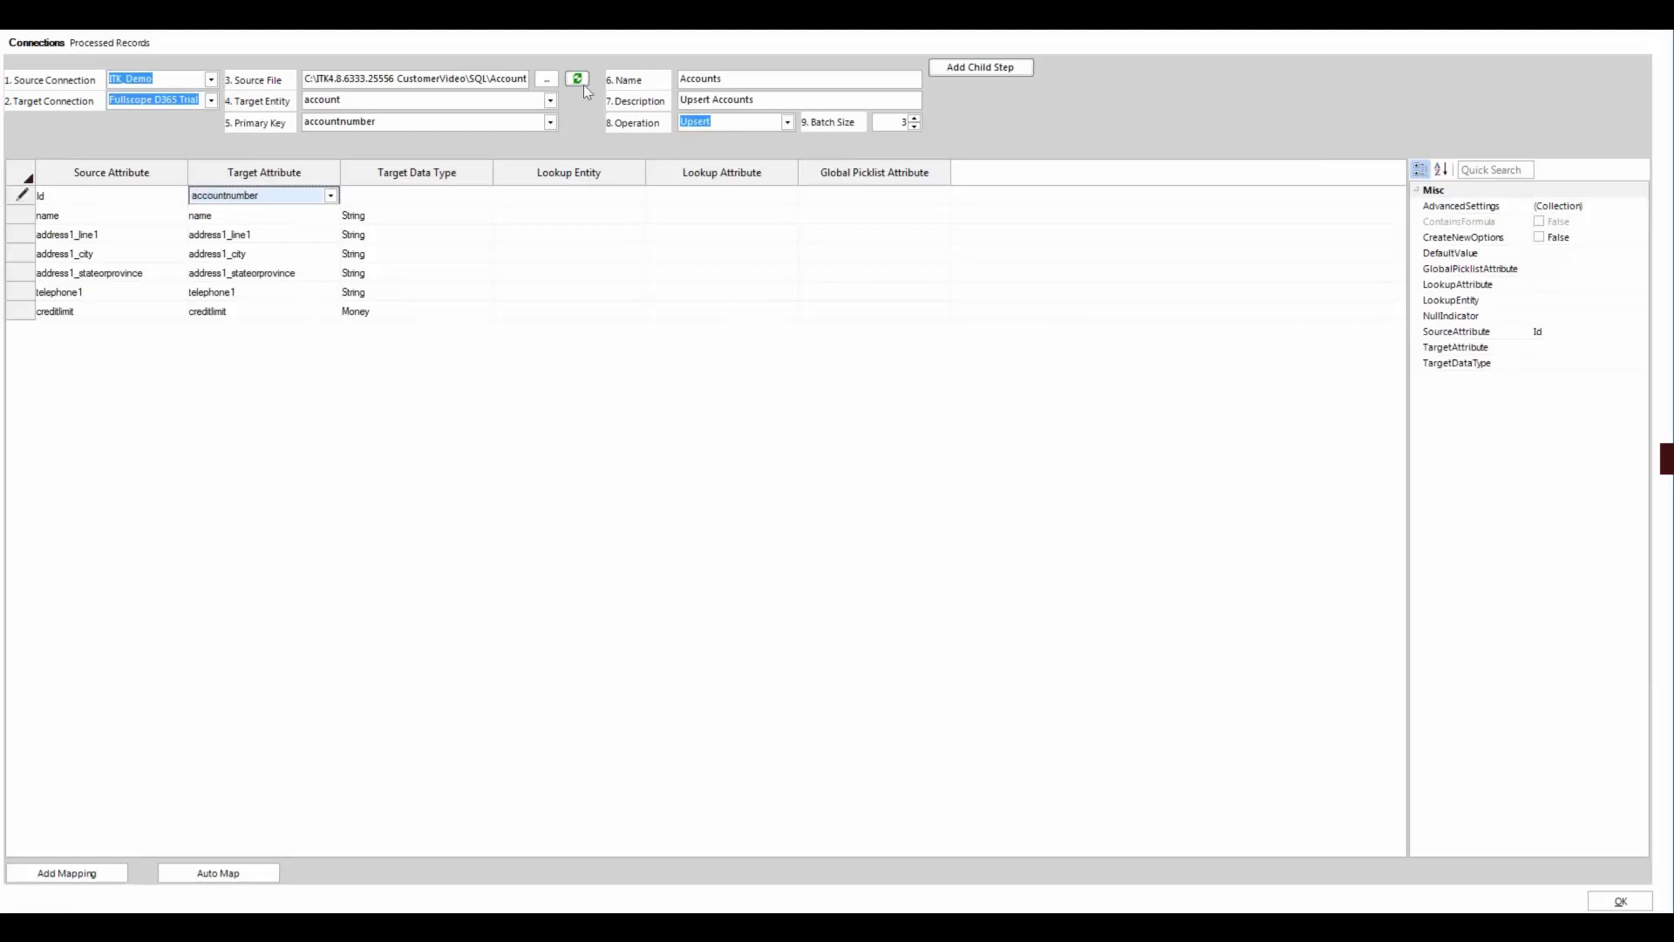
mouse_move(600, 90)
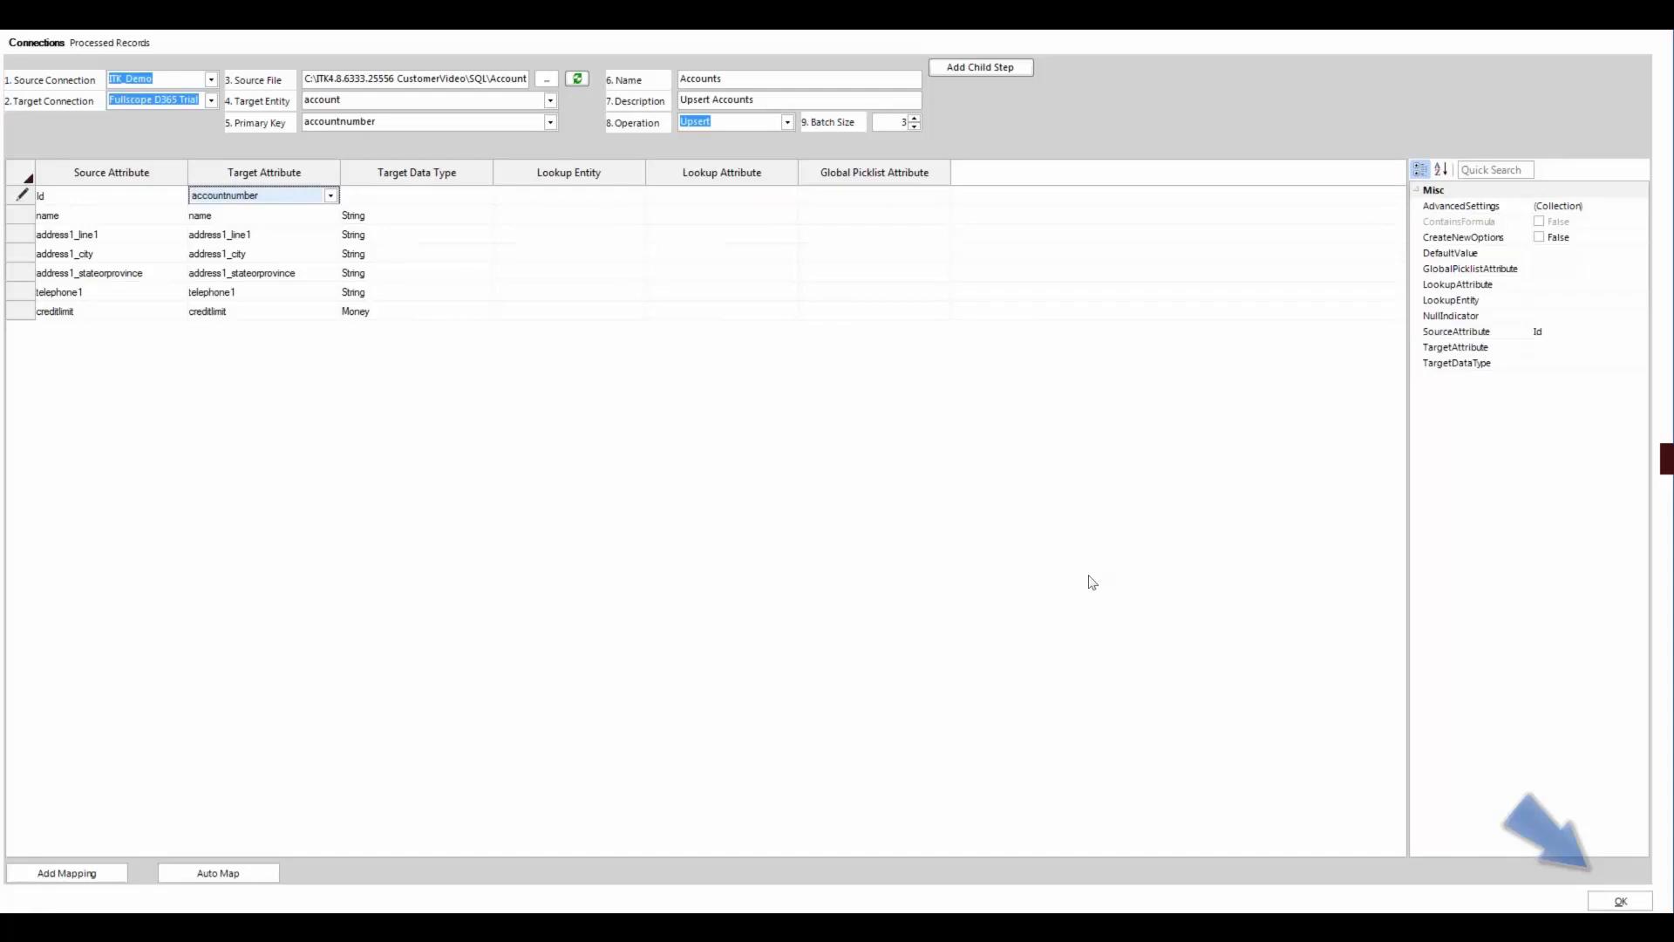
left_click(1619, 899)
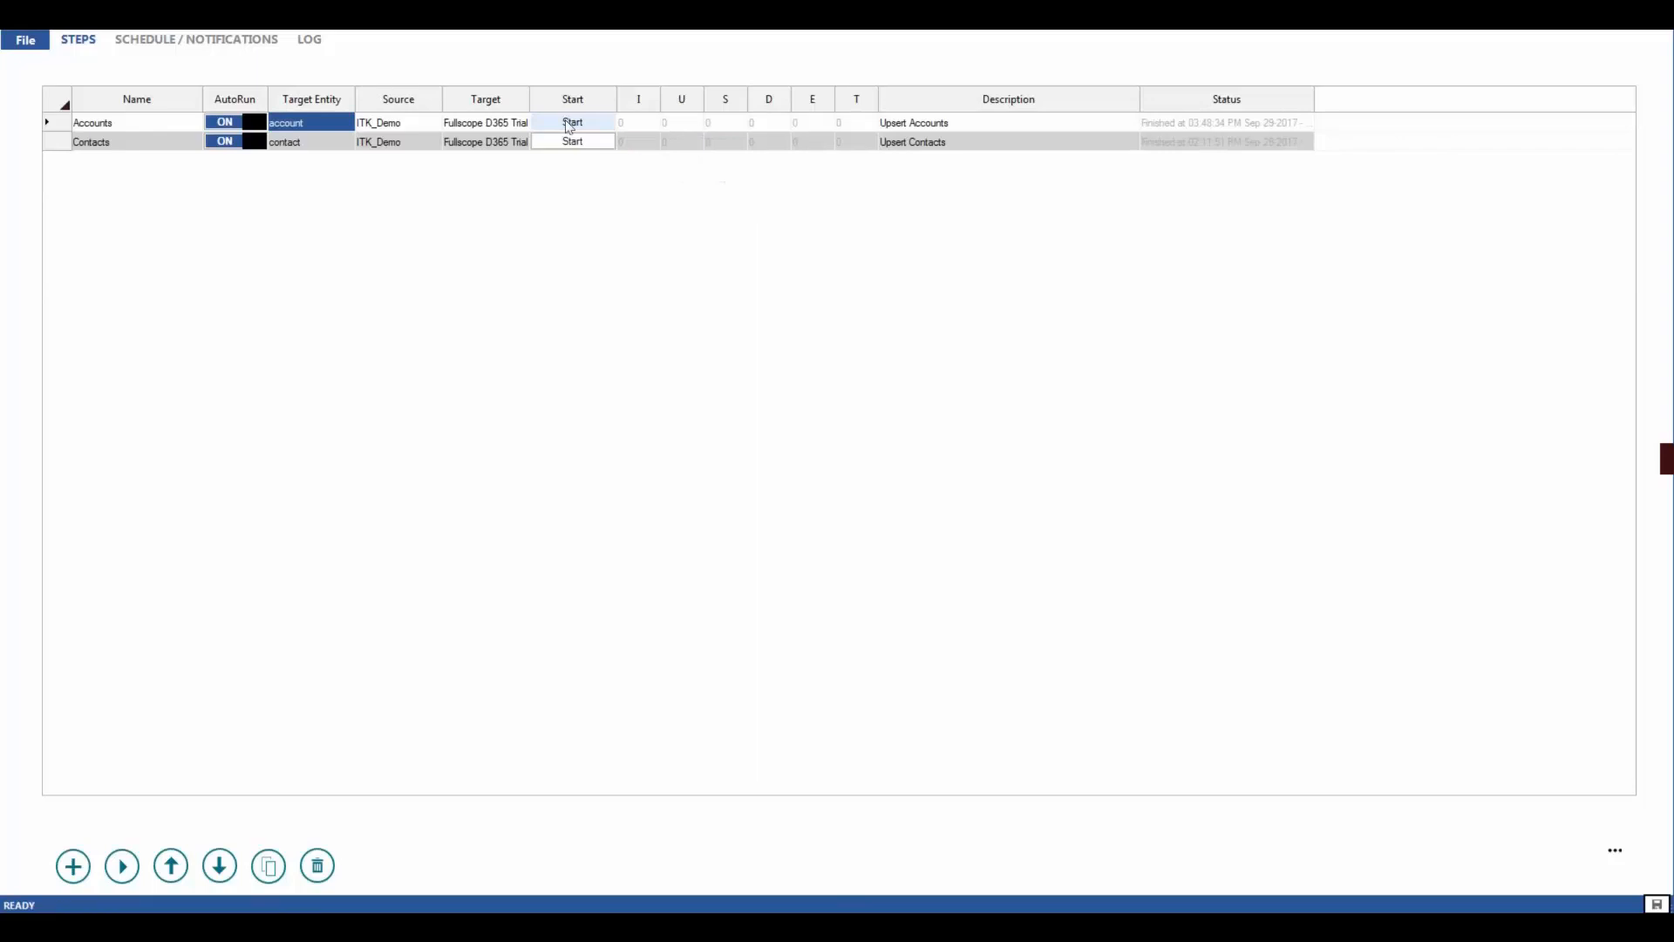
Run the Accounts step, inserting 15 of 15 records, then edit the Contacts step.
left_click(572, 122)
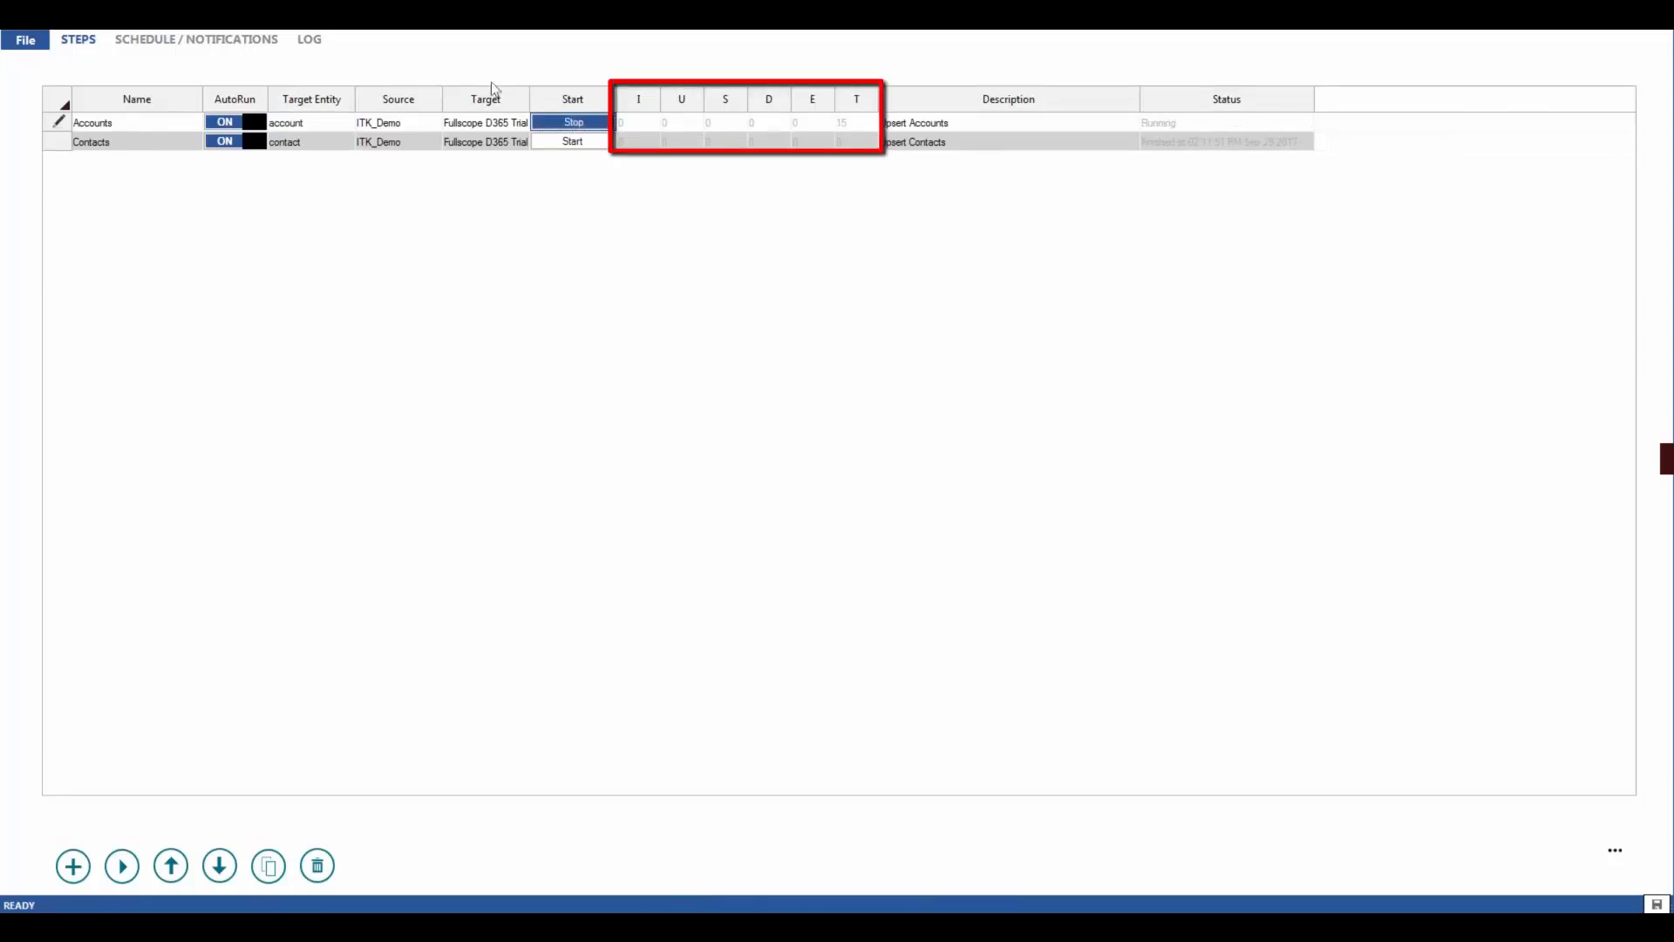
left_click(571, 122)
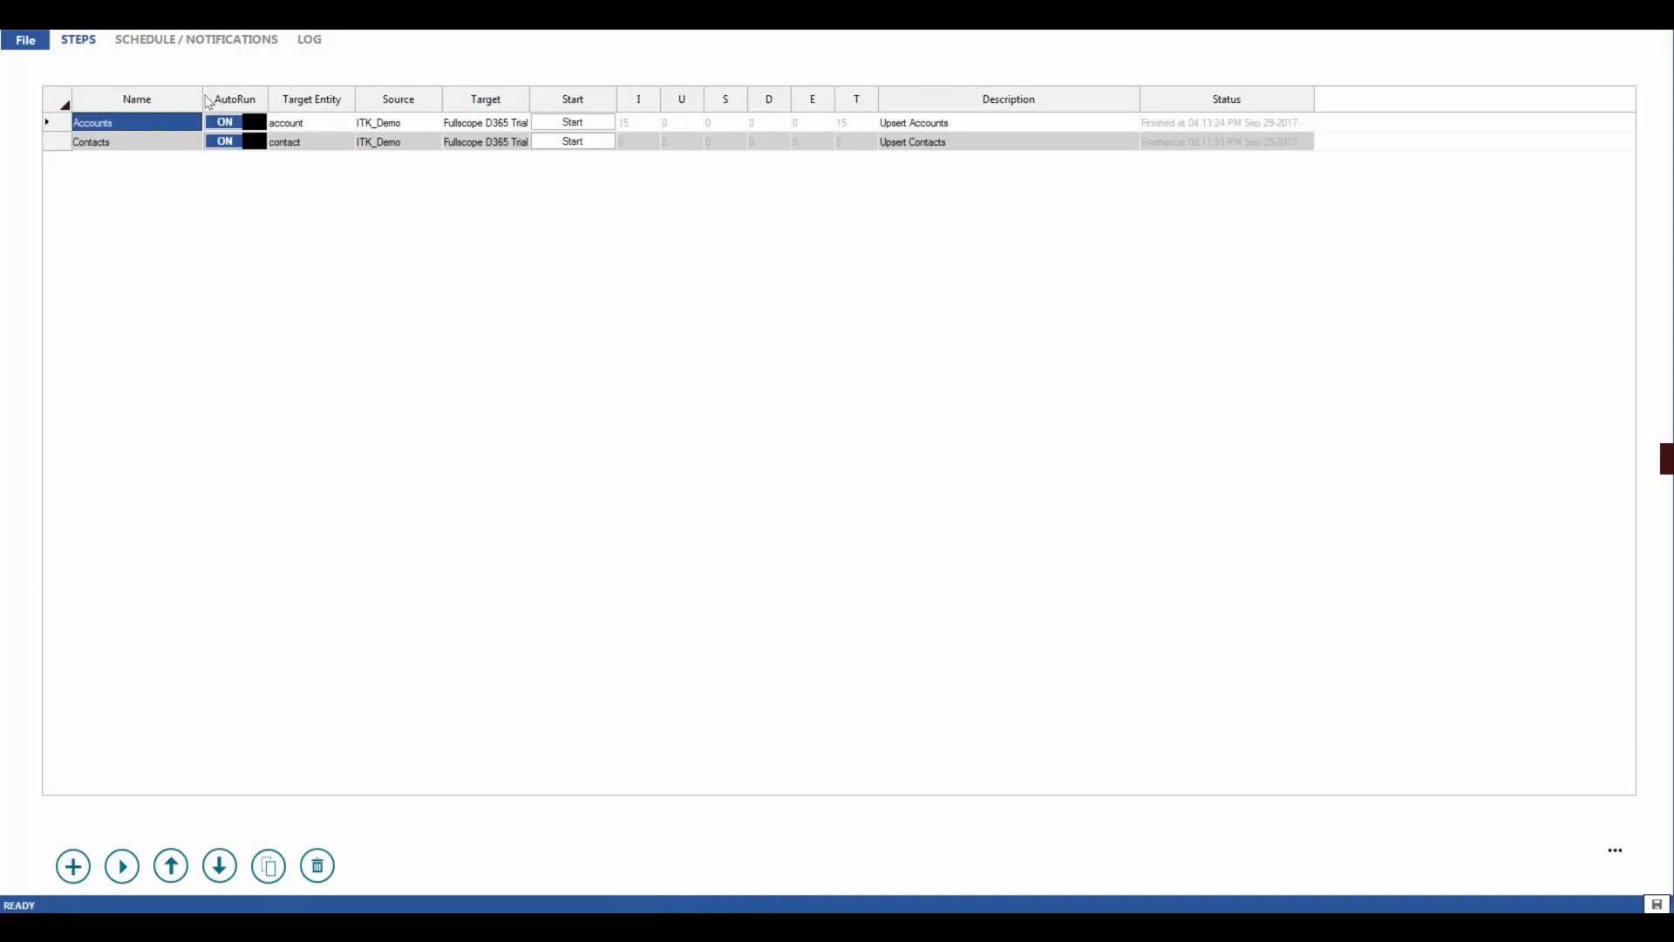
double_click(90, 142)
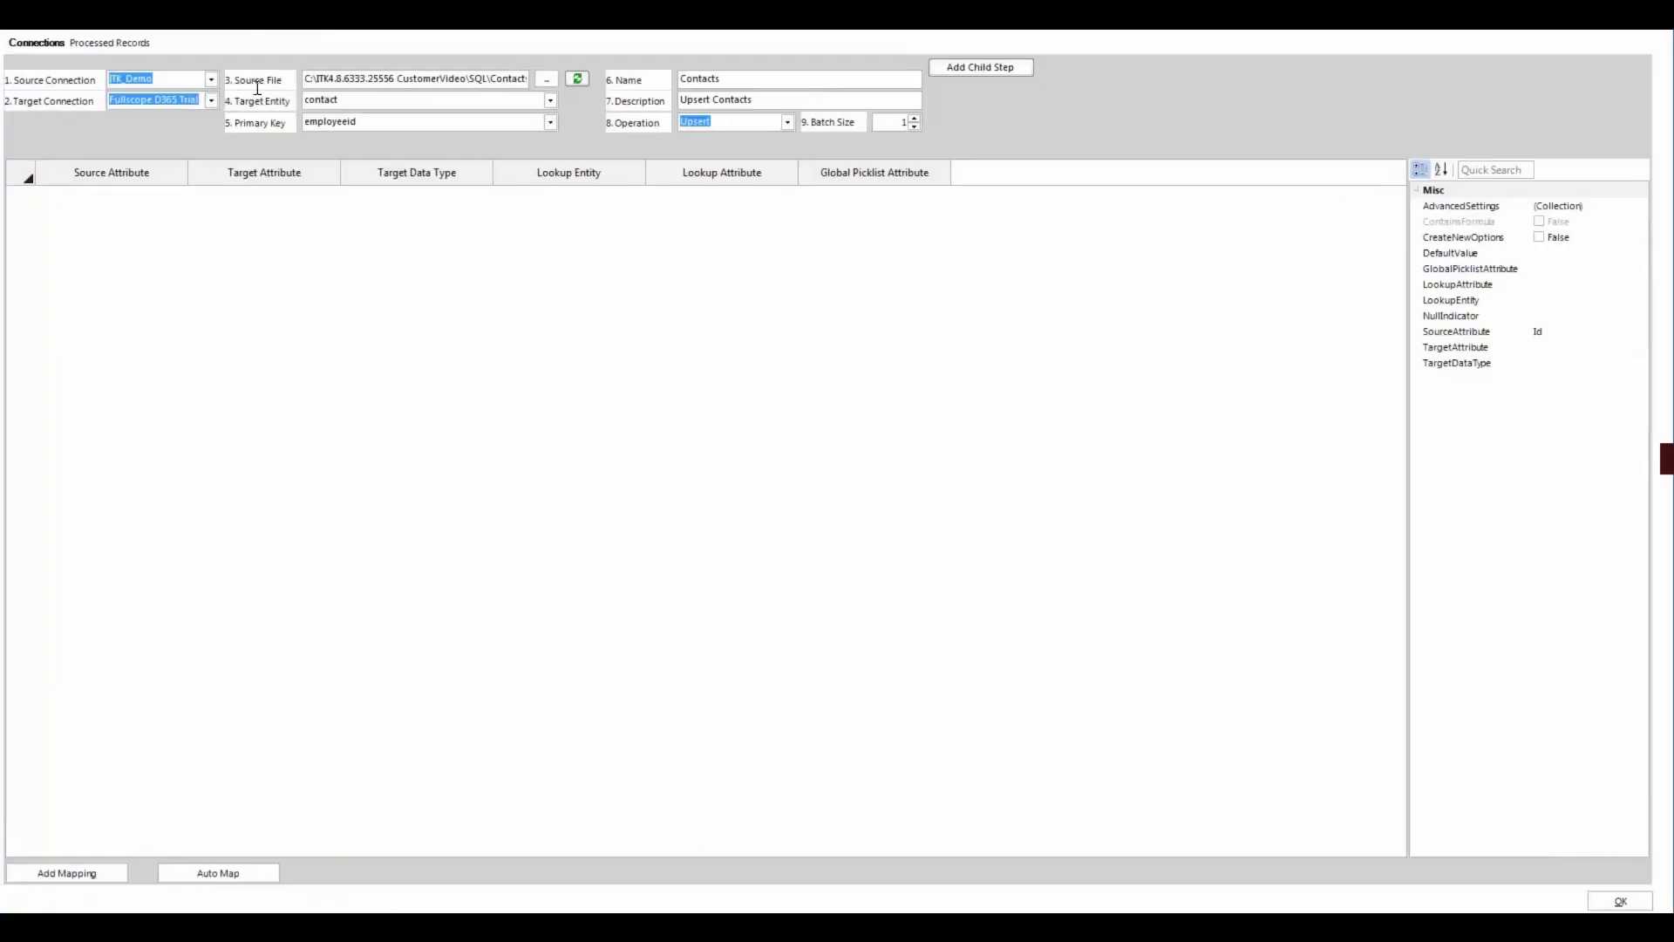
mouse_move(271, 83)
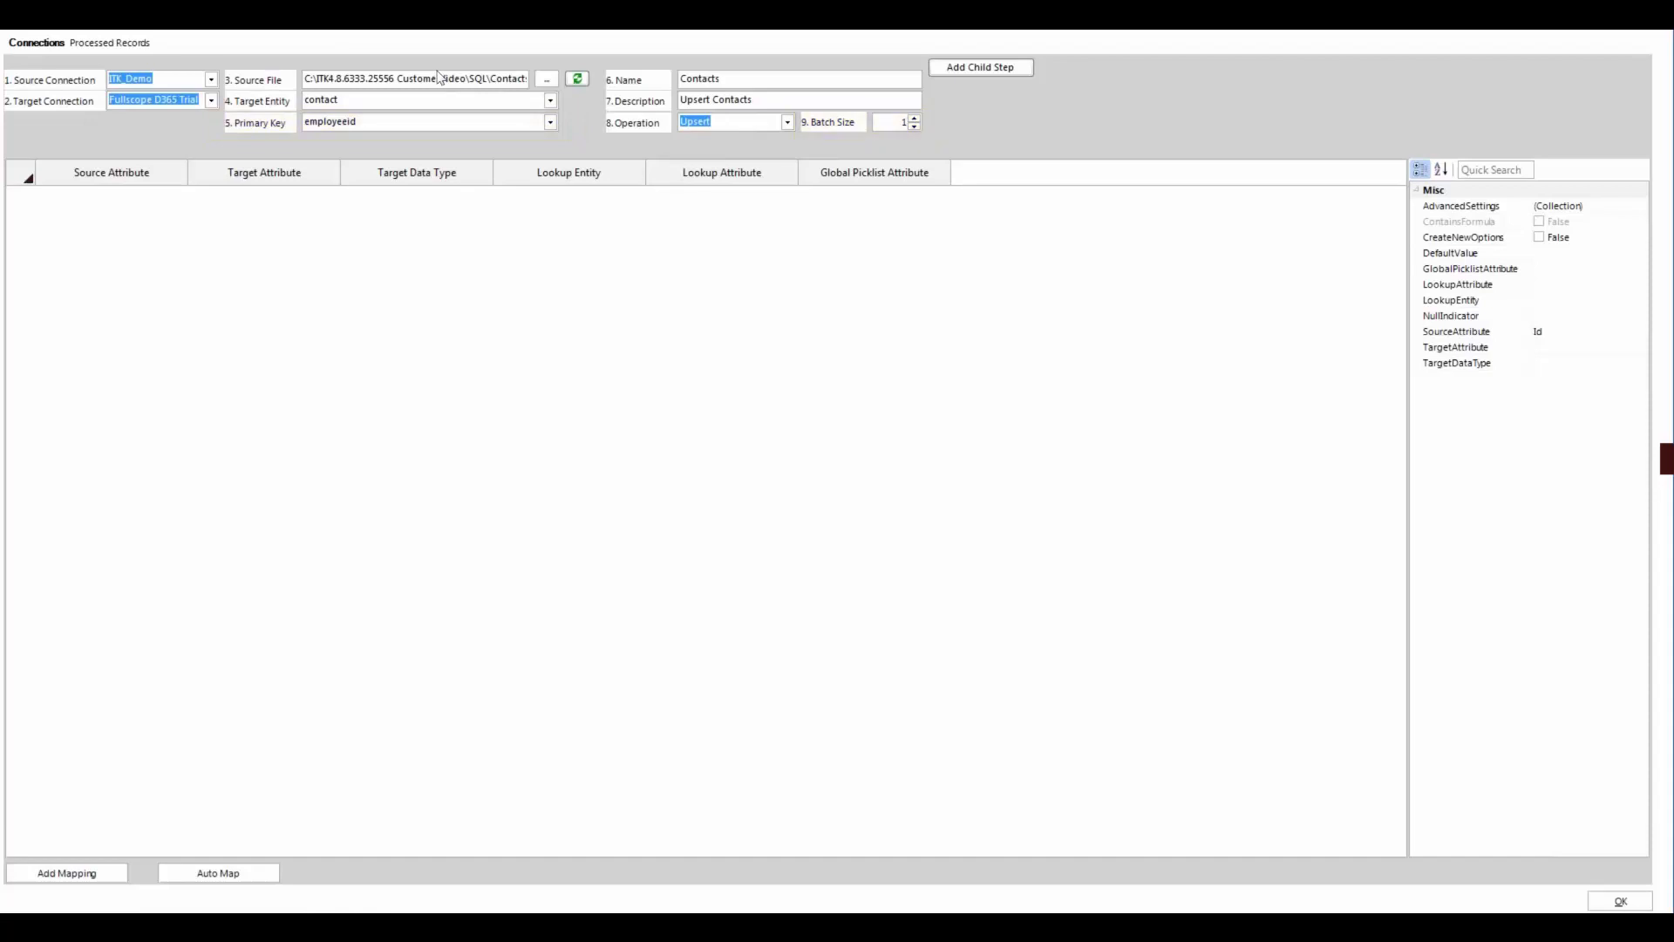
mouse_move(425, 54)
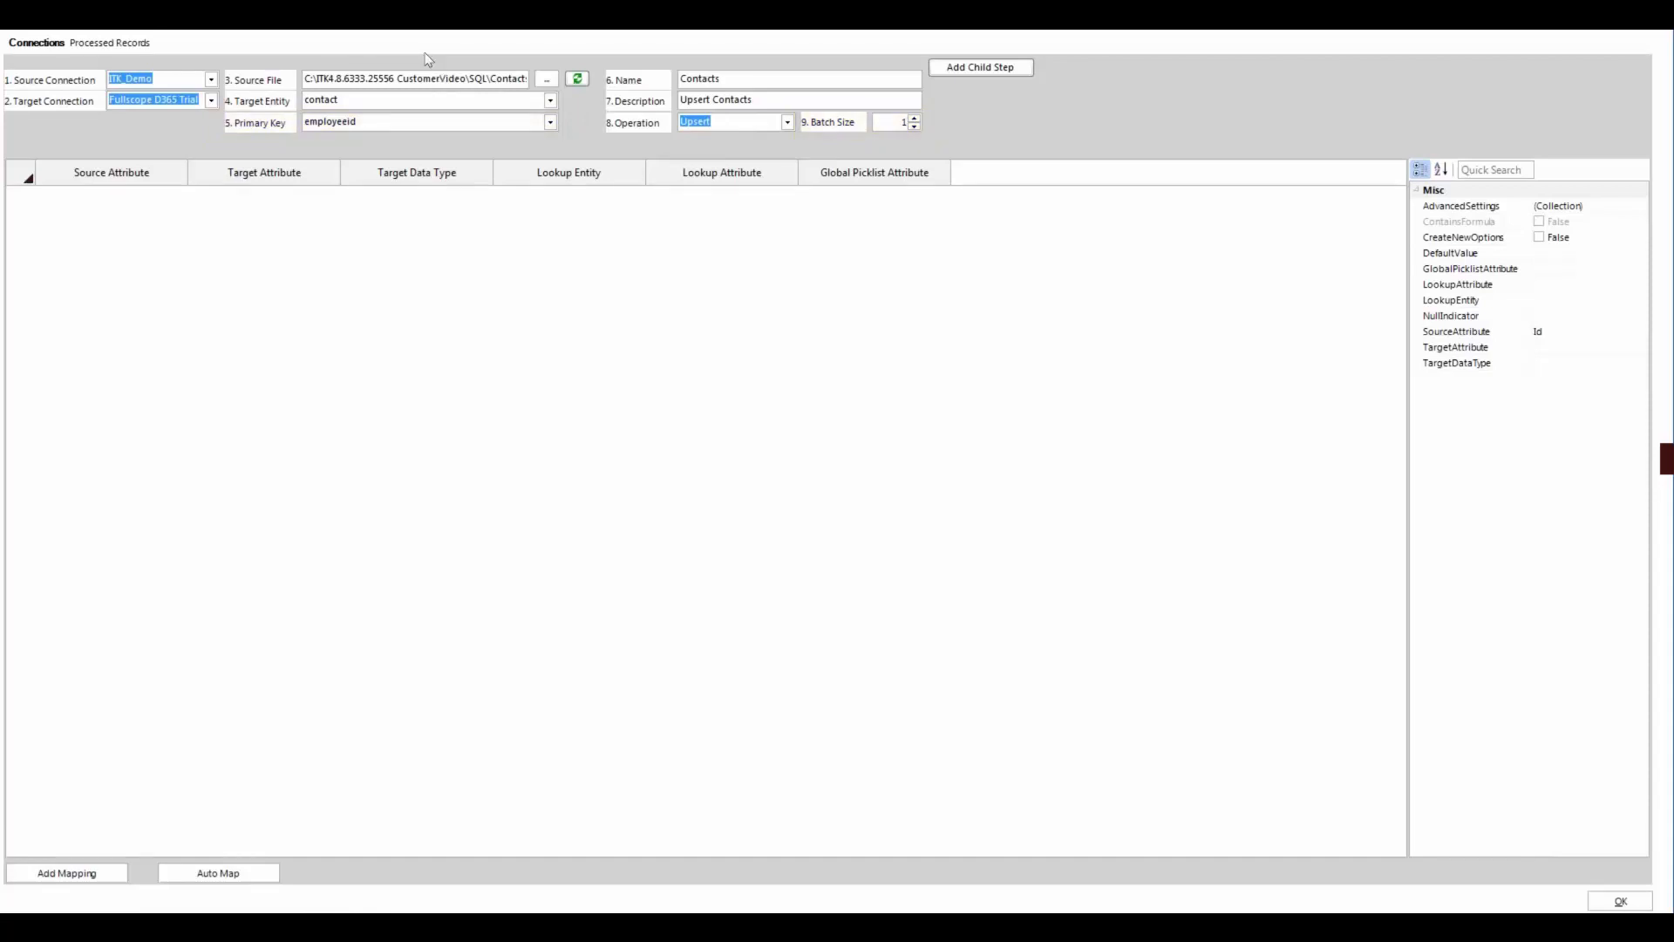
Preview the 8 contact source records, then auto-map four attributes to contact fields.
right_click(421, 78)
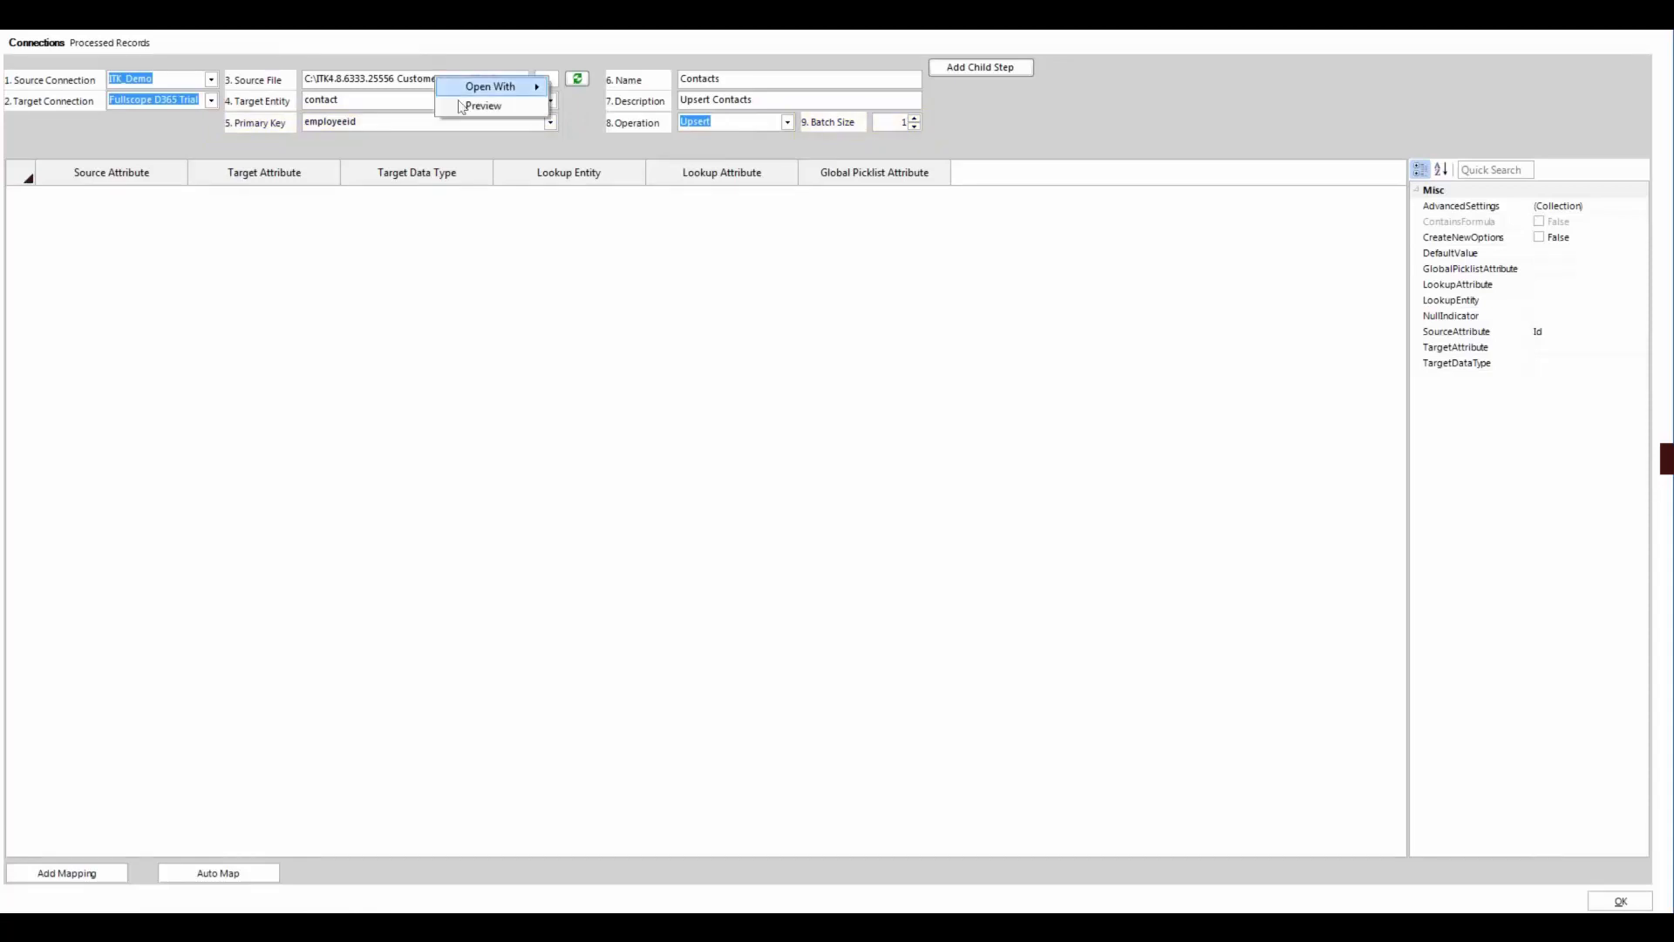
left_click(483, 105)
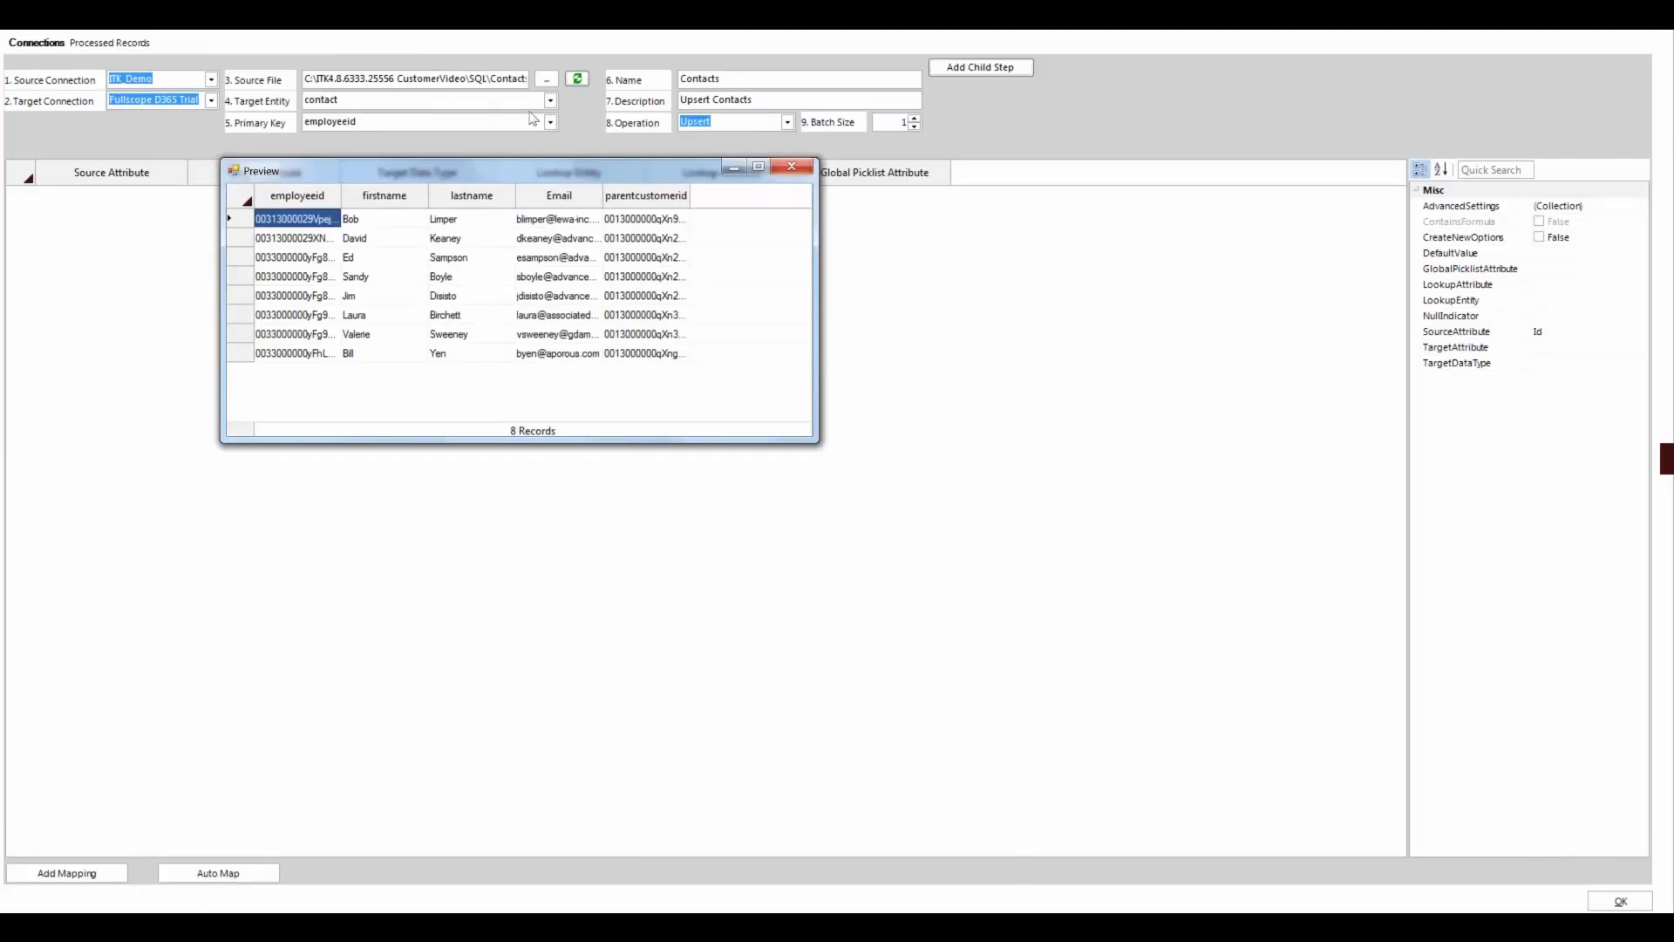
left_click(791, 167)
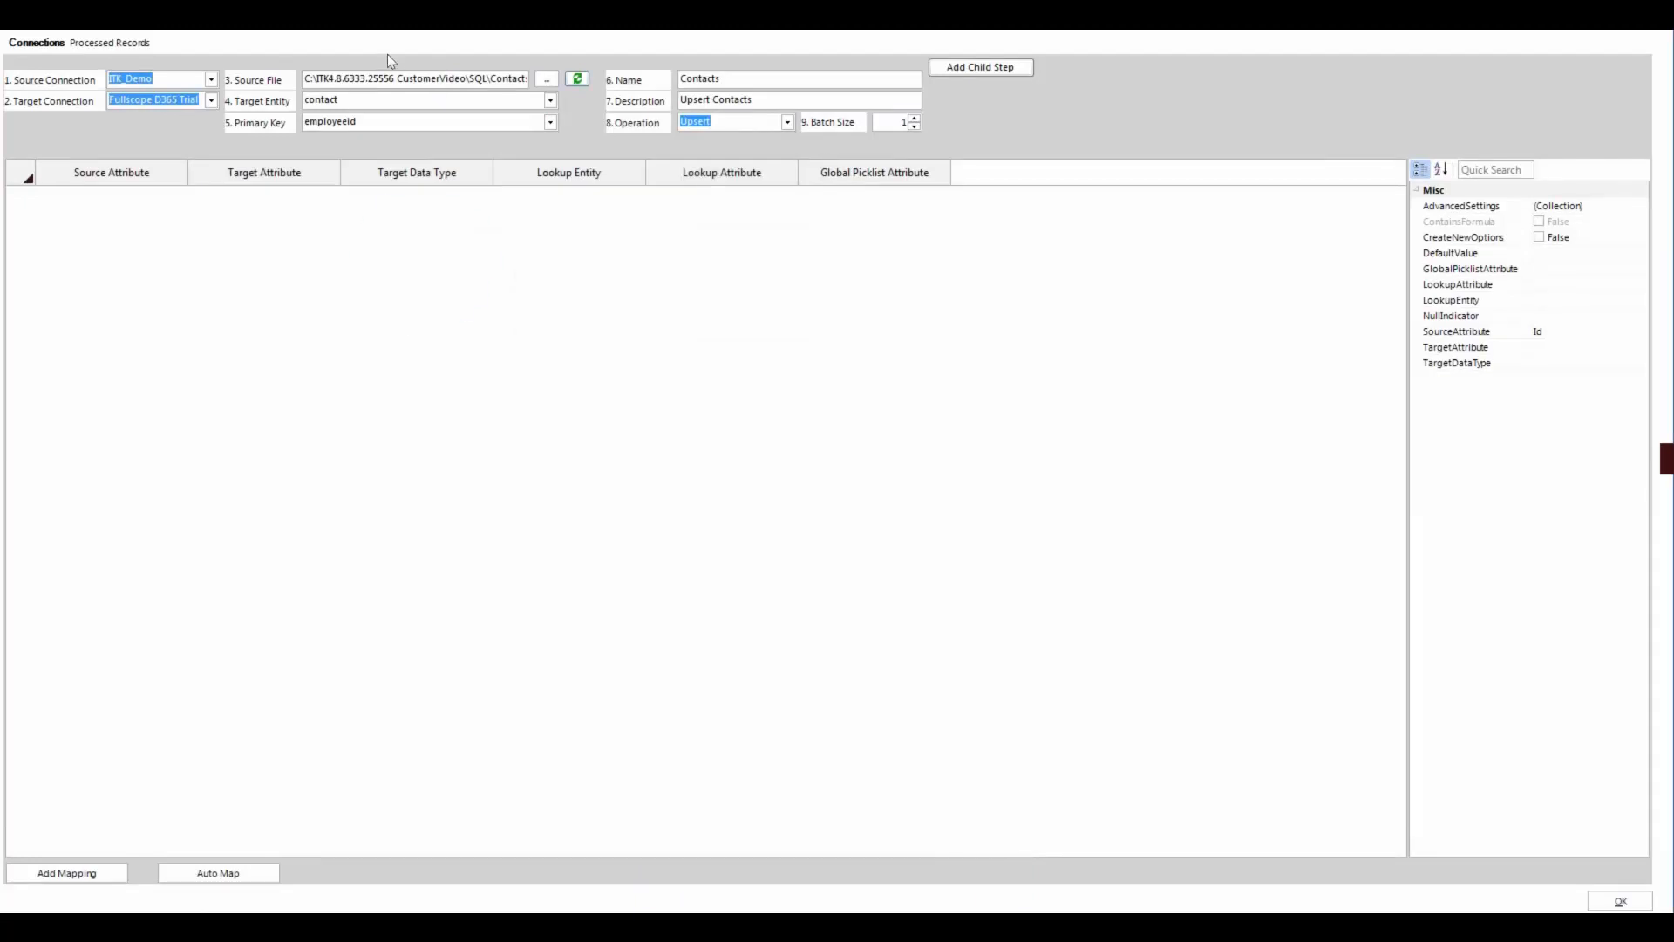
left_click(218, 872)
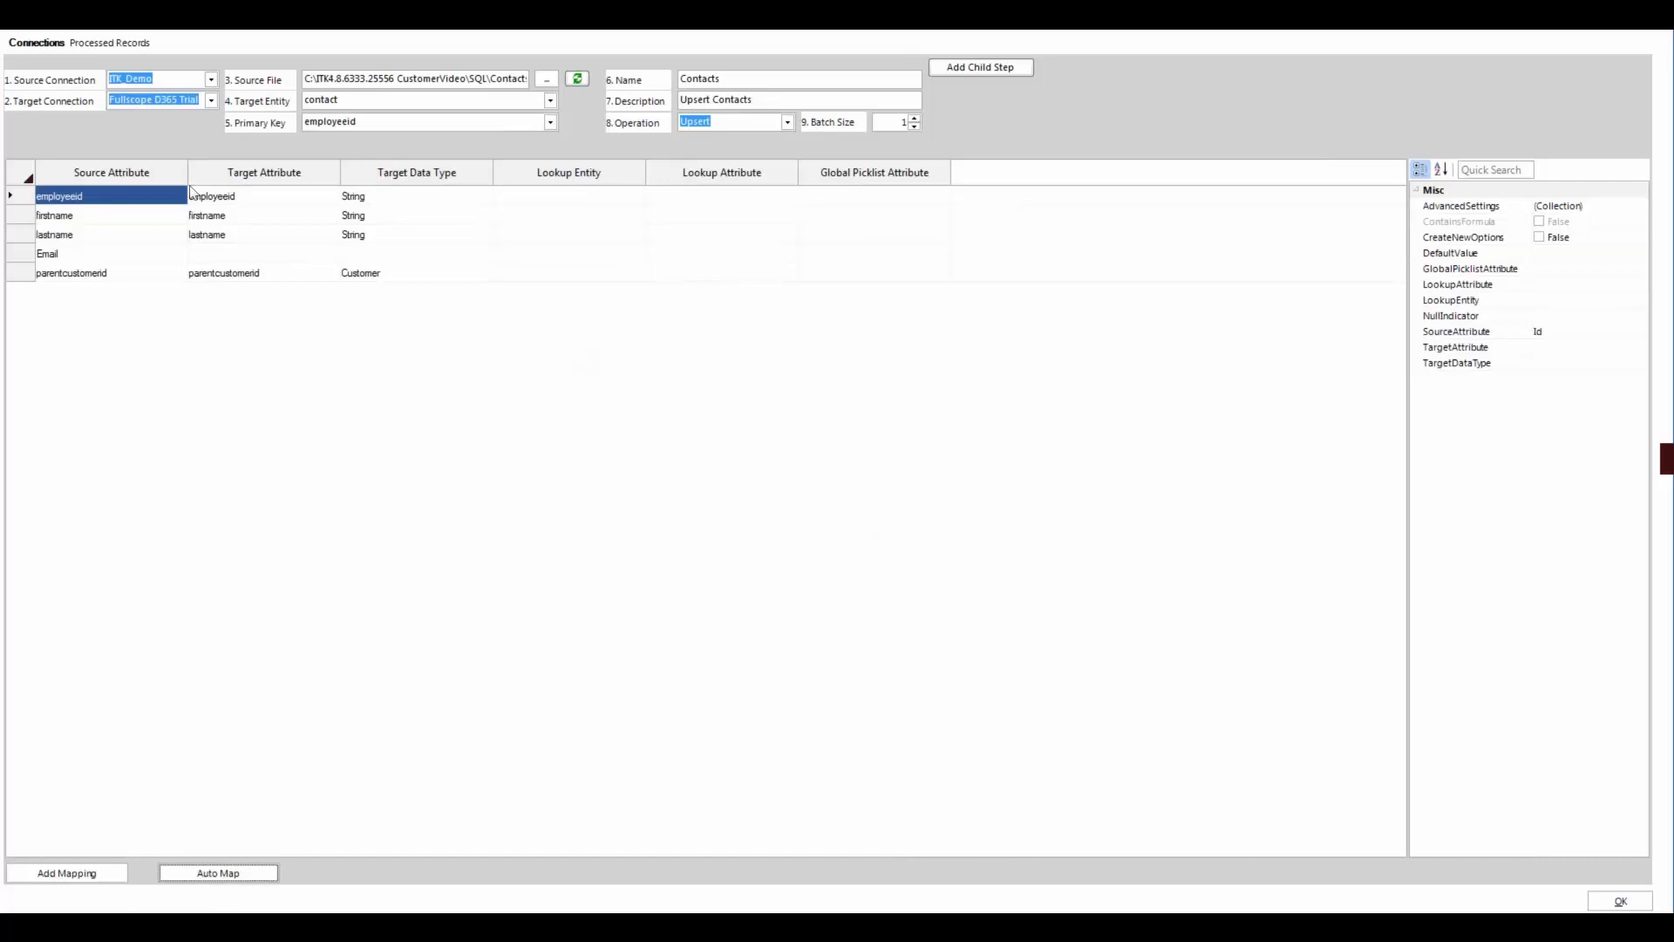
Map Email to emailaddress1 and set parentcustomerid's lookup entity to account.
left_click(252, 253)
type("emailaddress1")
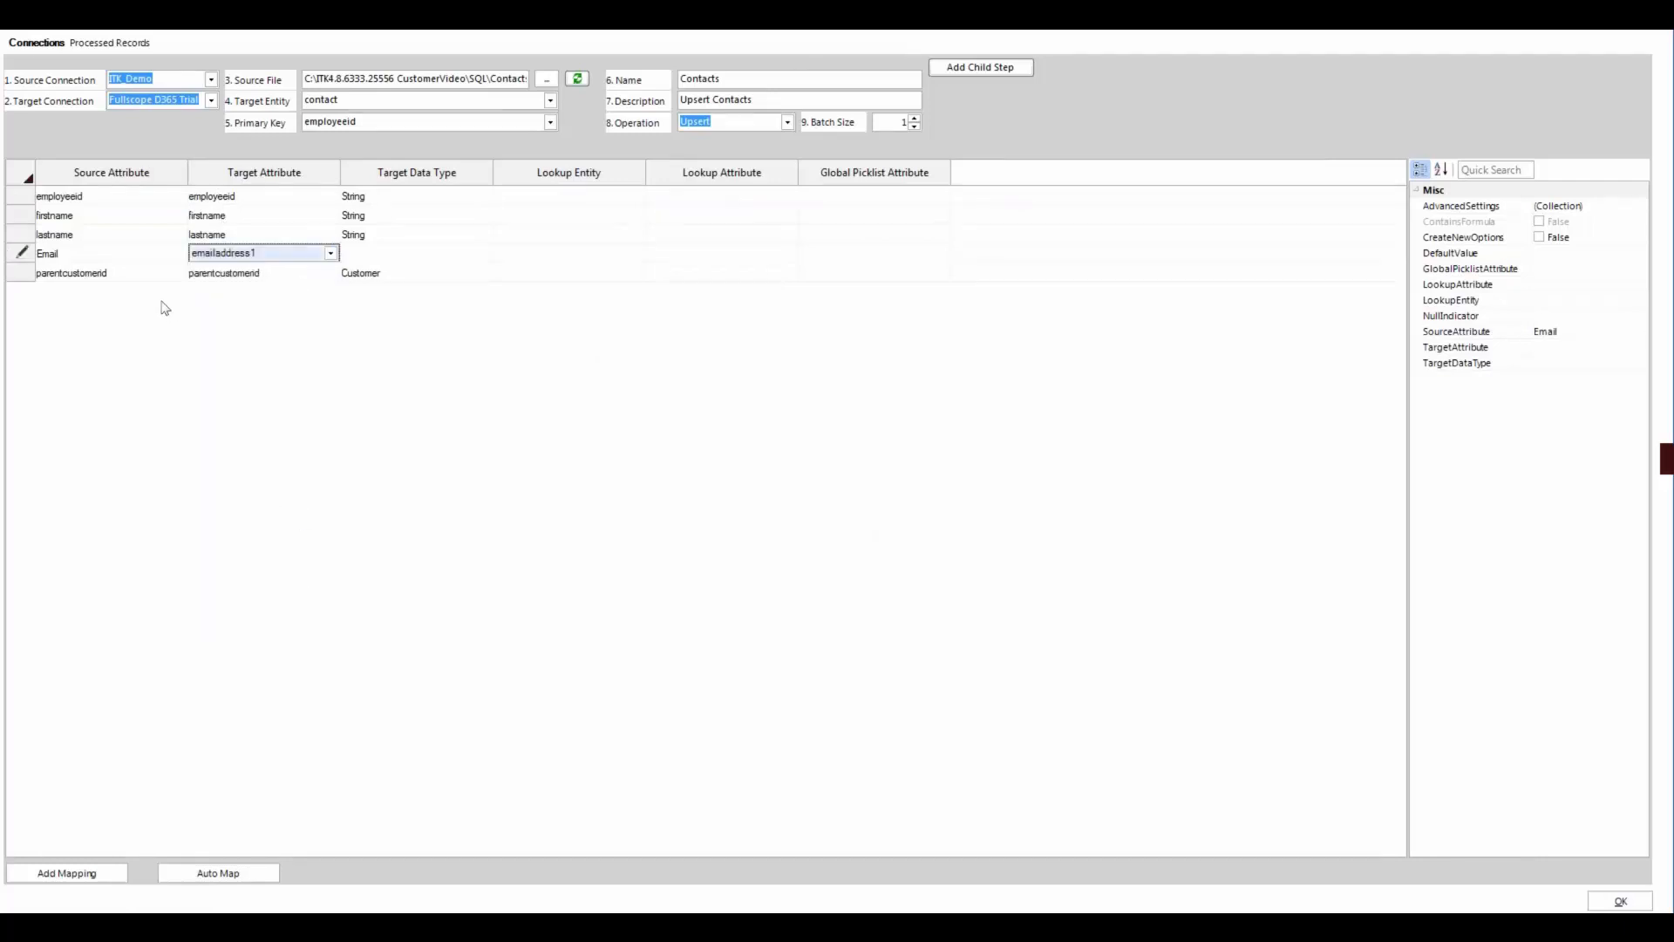
left_click(76, 272)
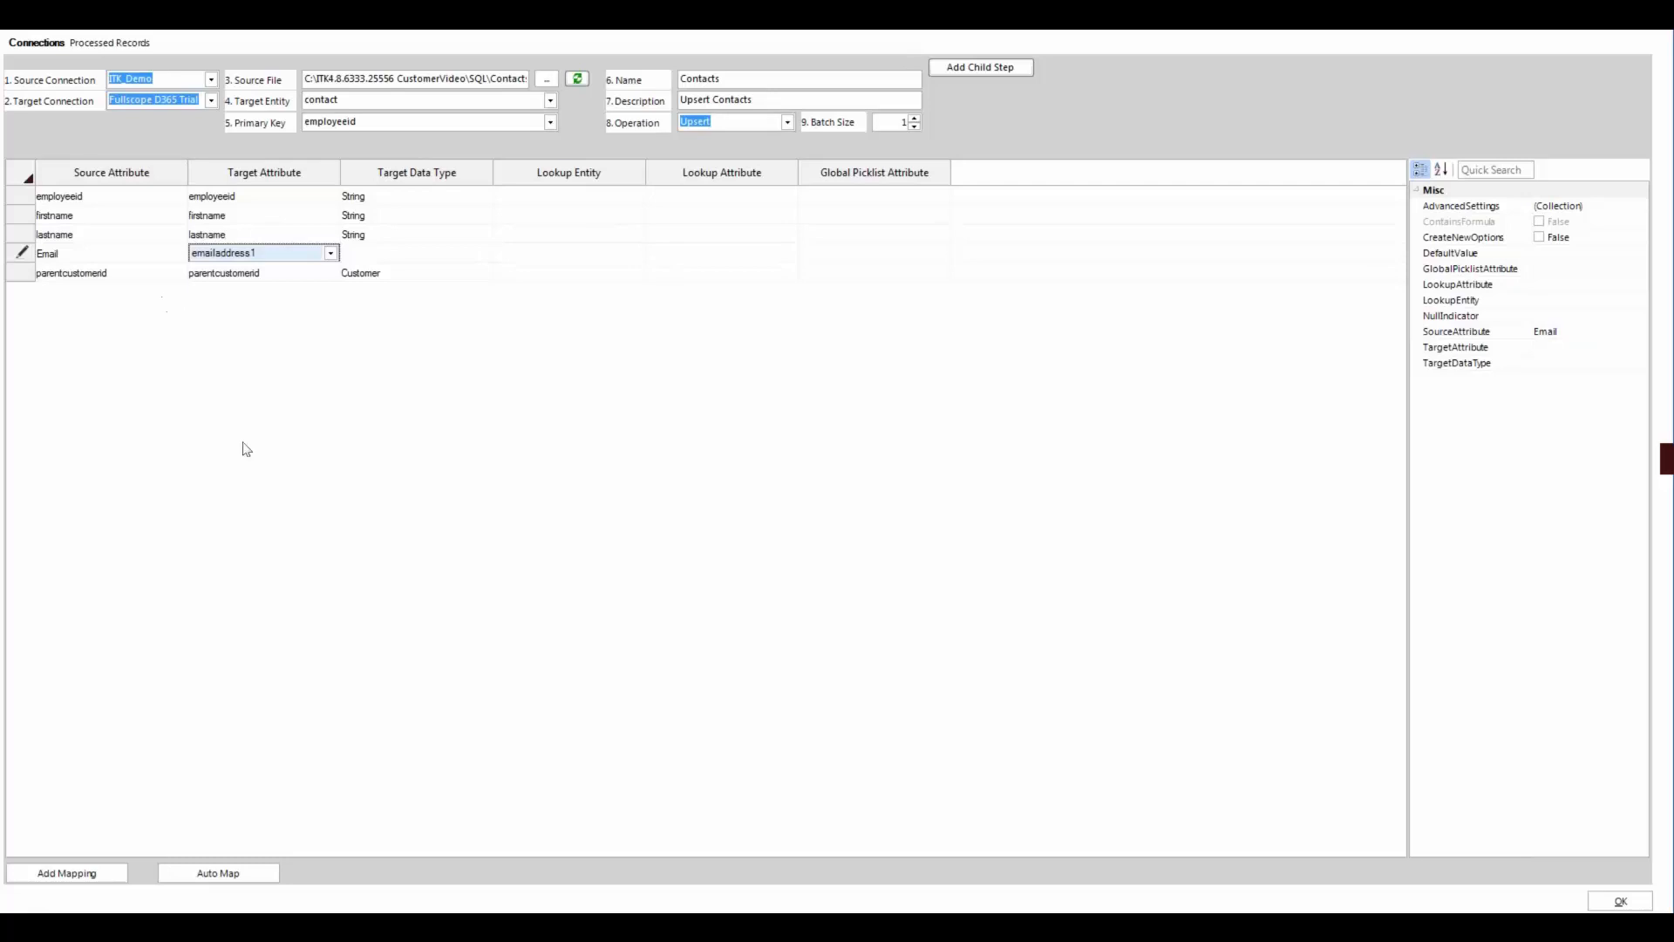
mouse_move(165, 299)
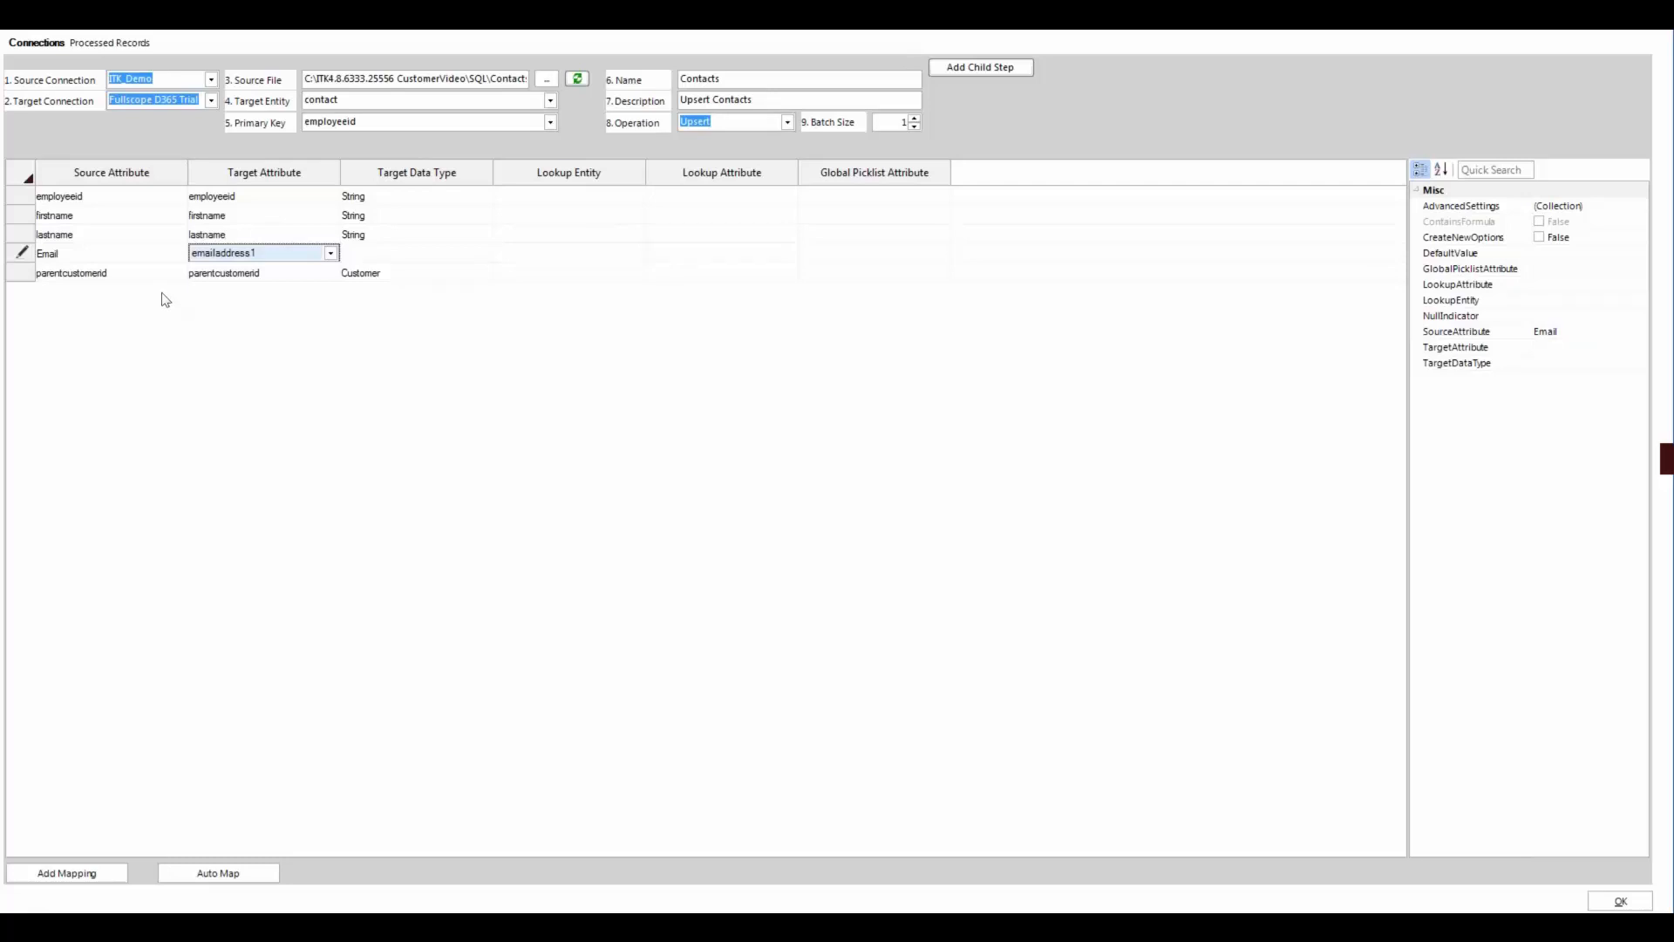
mouse_move(293, 181)
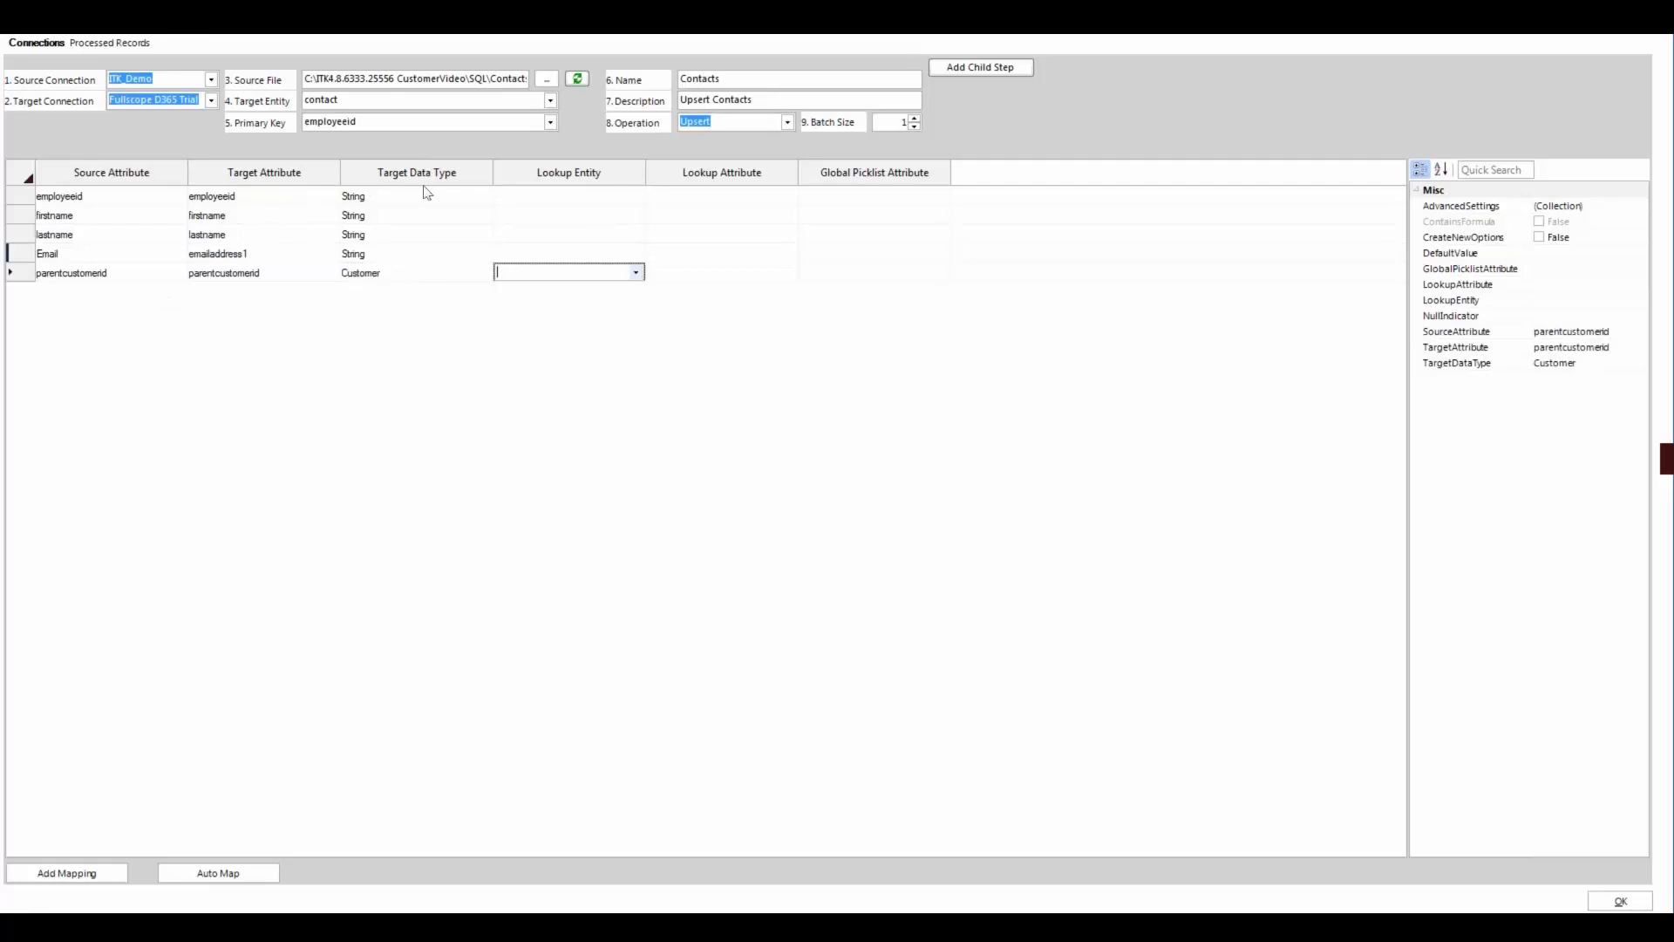
type("account")
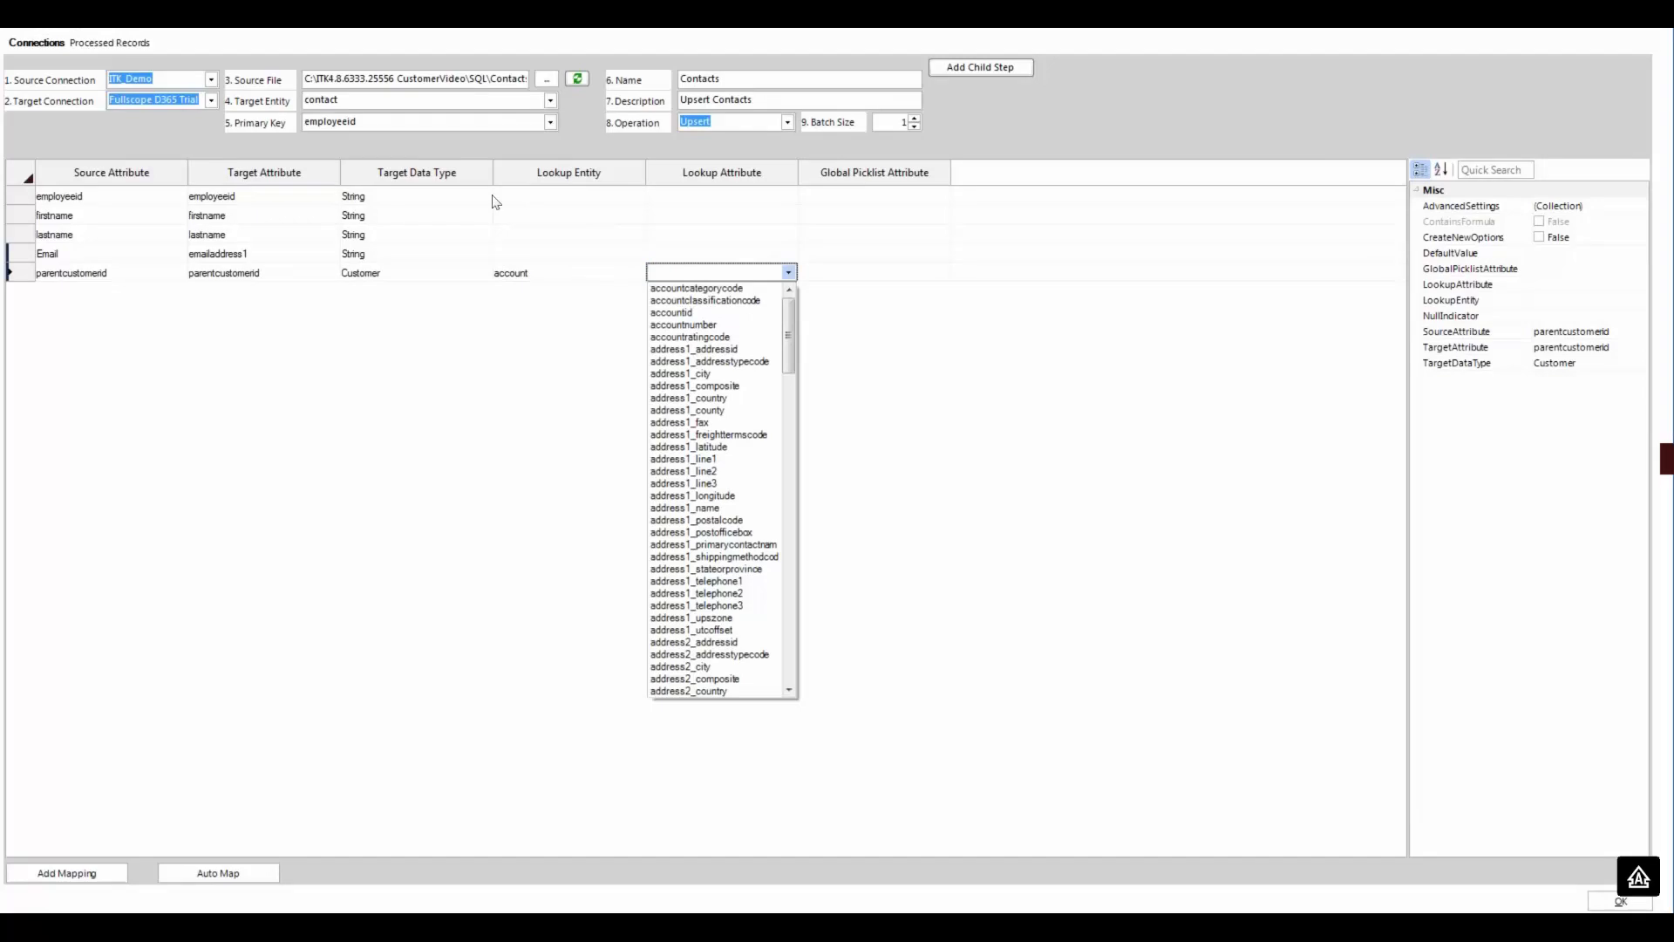
left_click(683, 325)
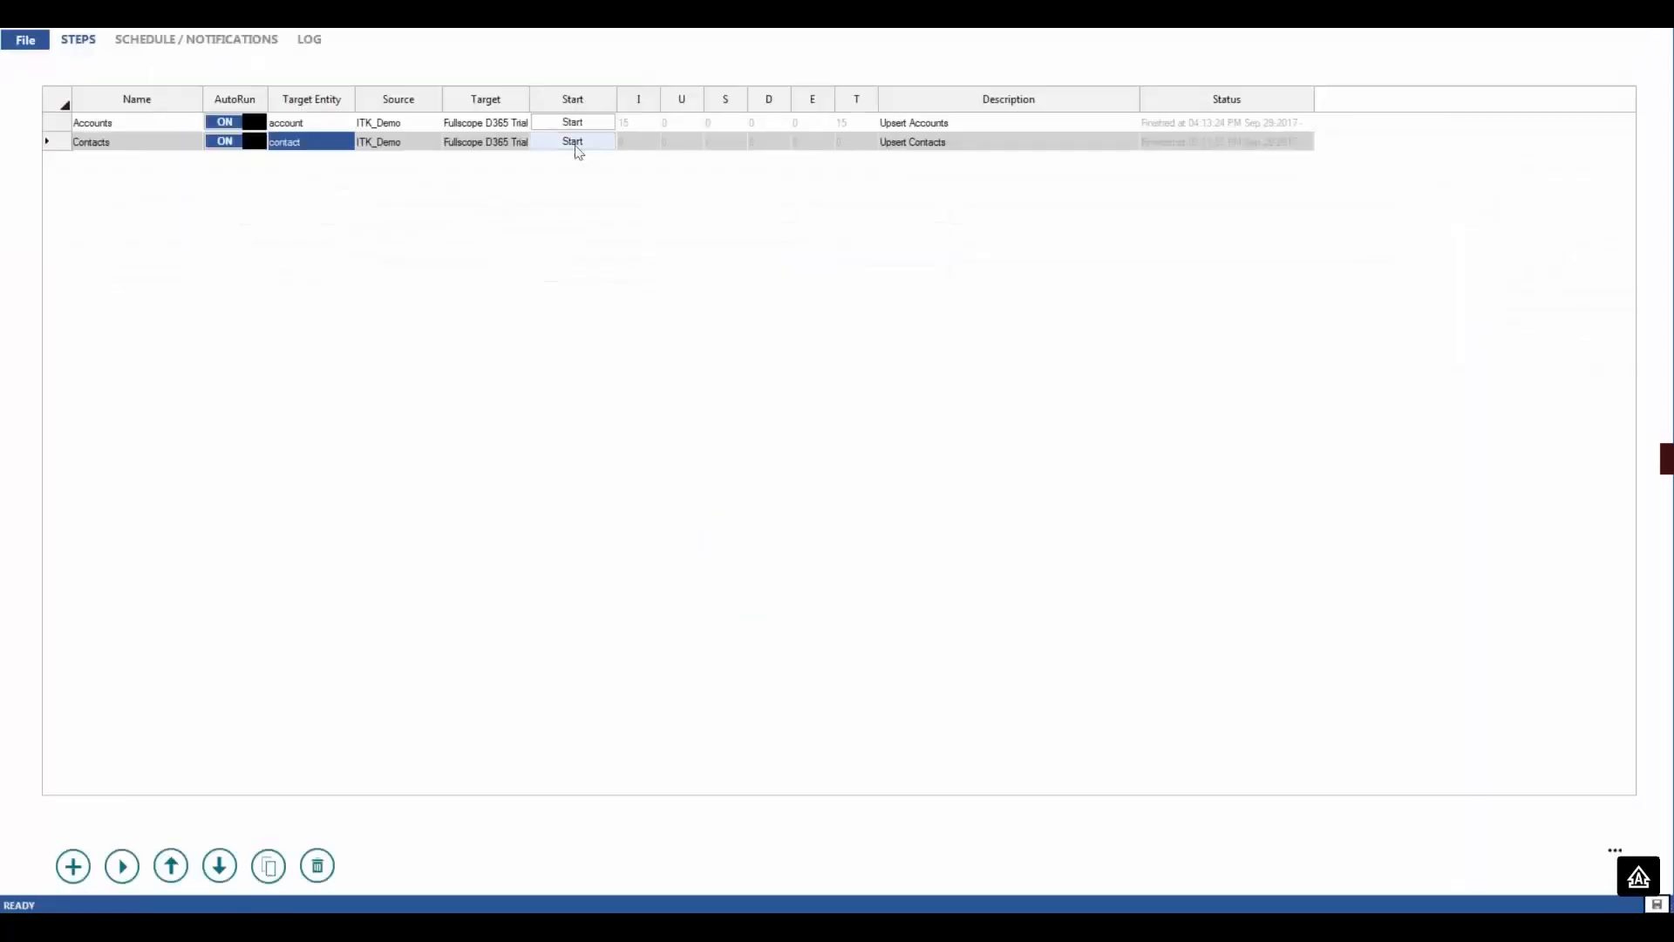
Start the Contacts import step from its row.
left_click(572, 141)
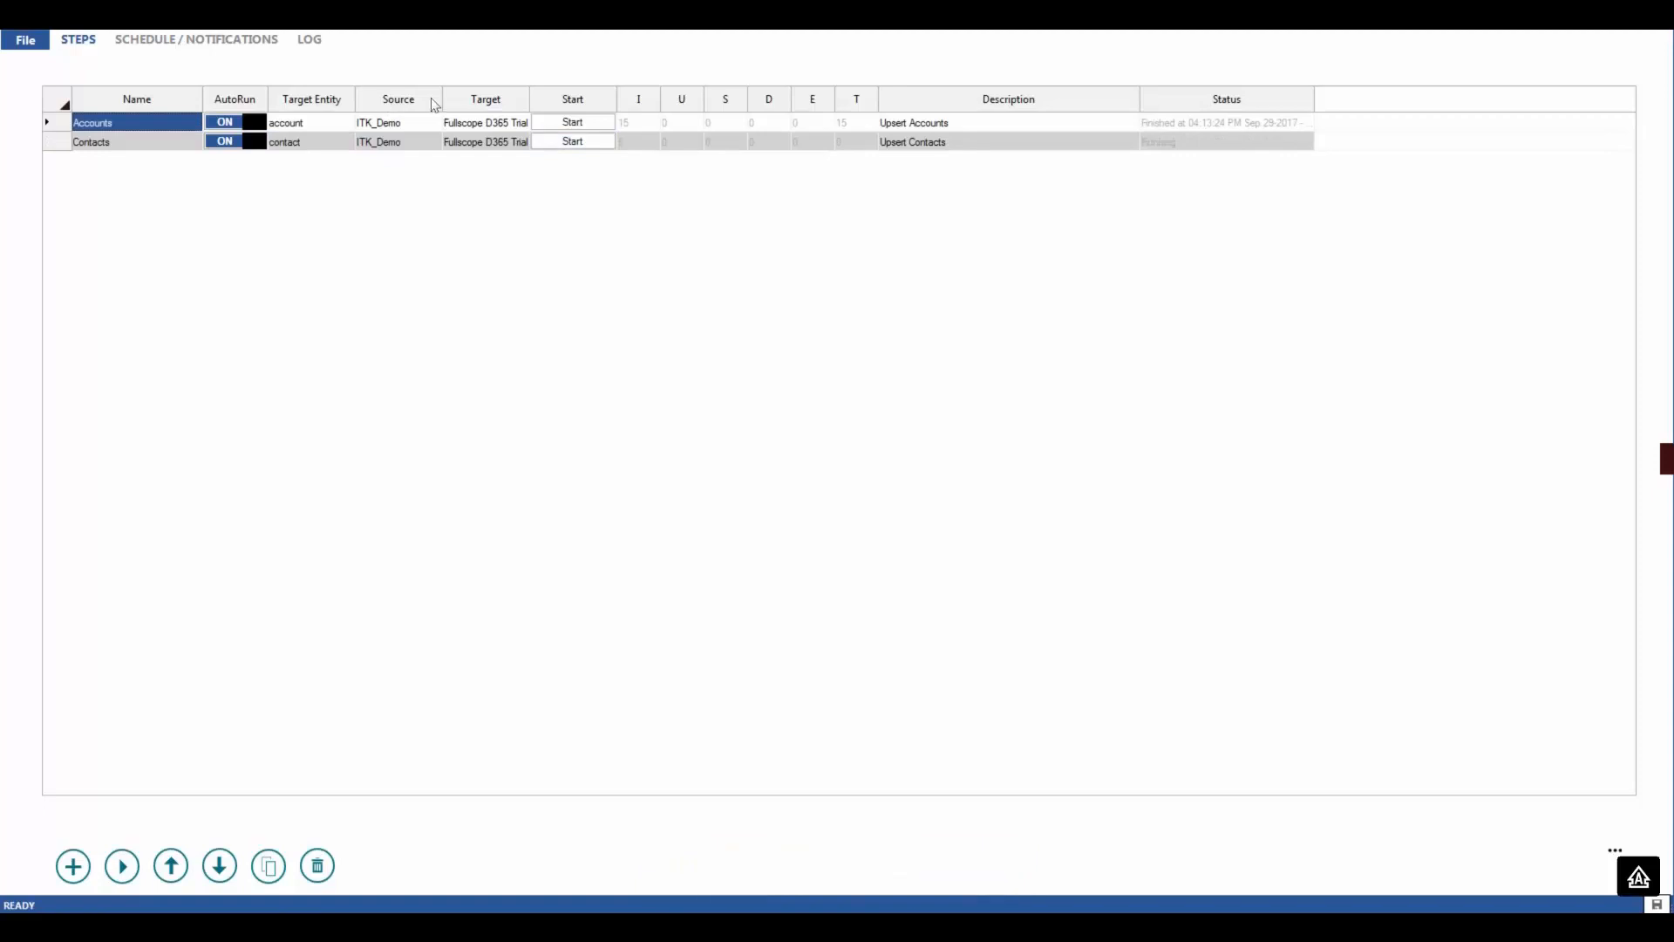
left_click(572, 140)
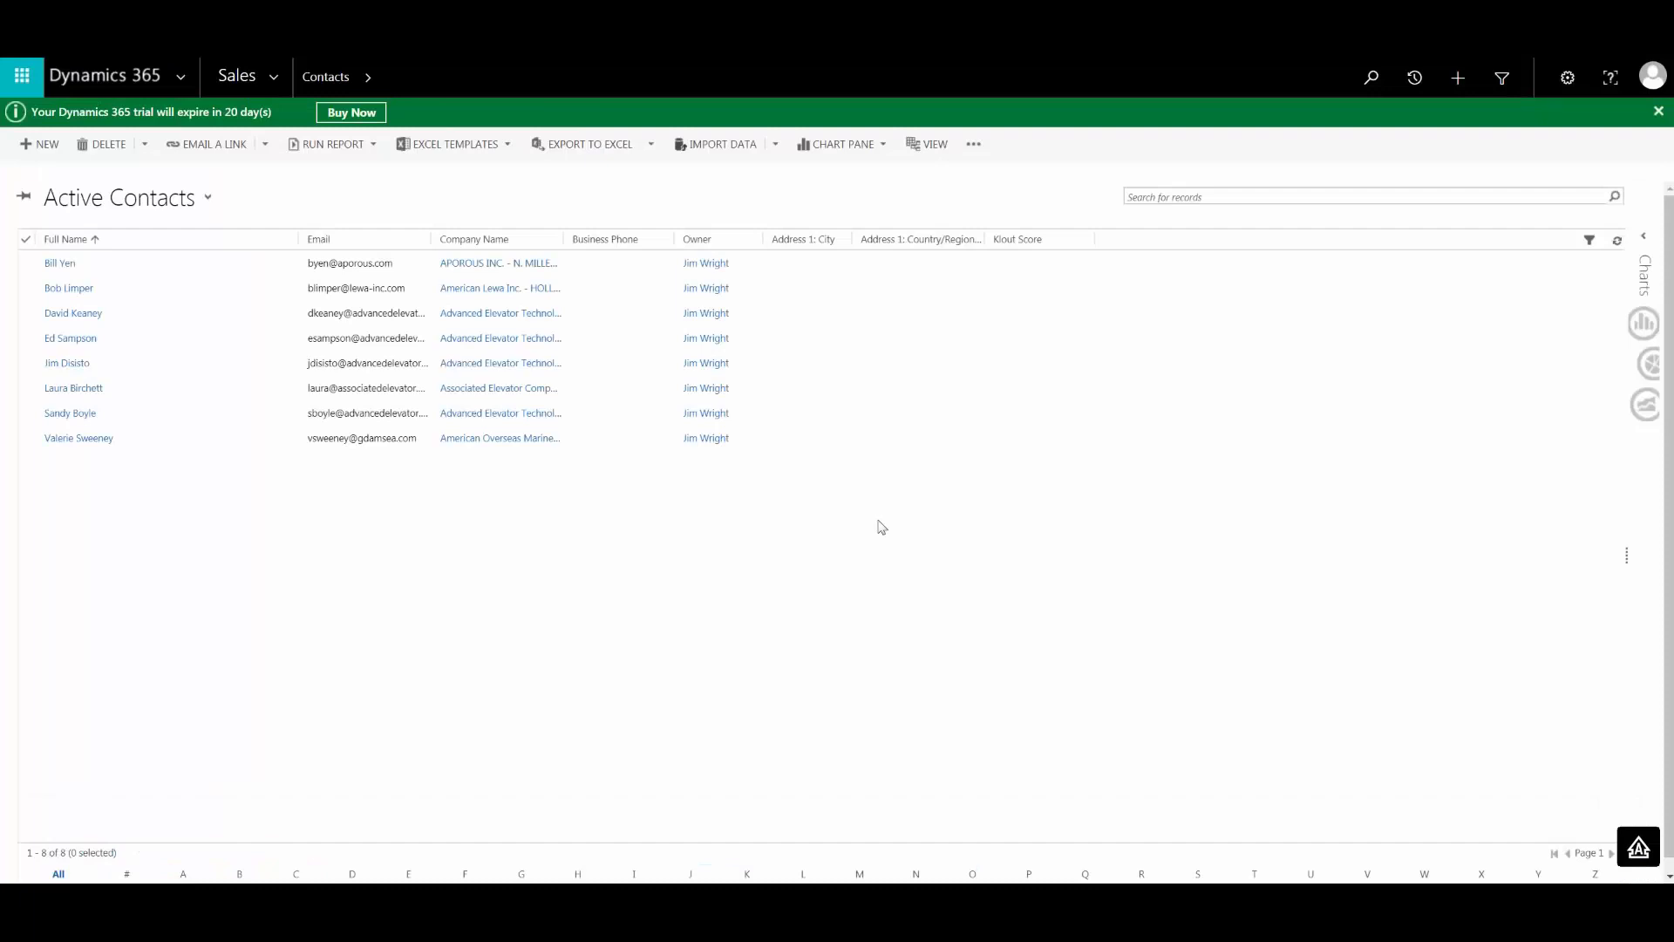
mouse_move(873, 521)
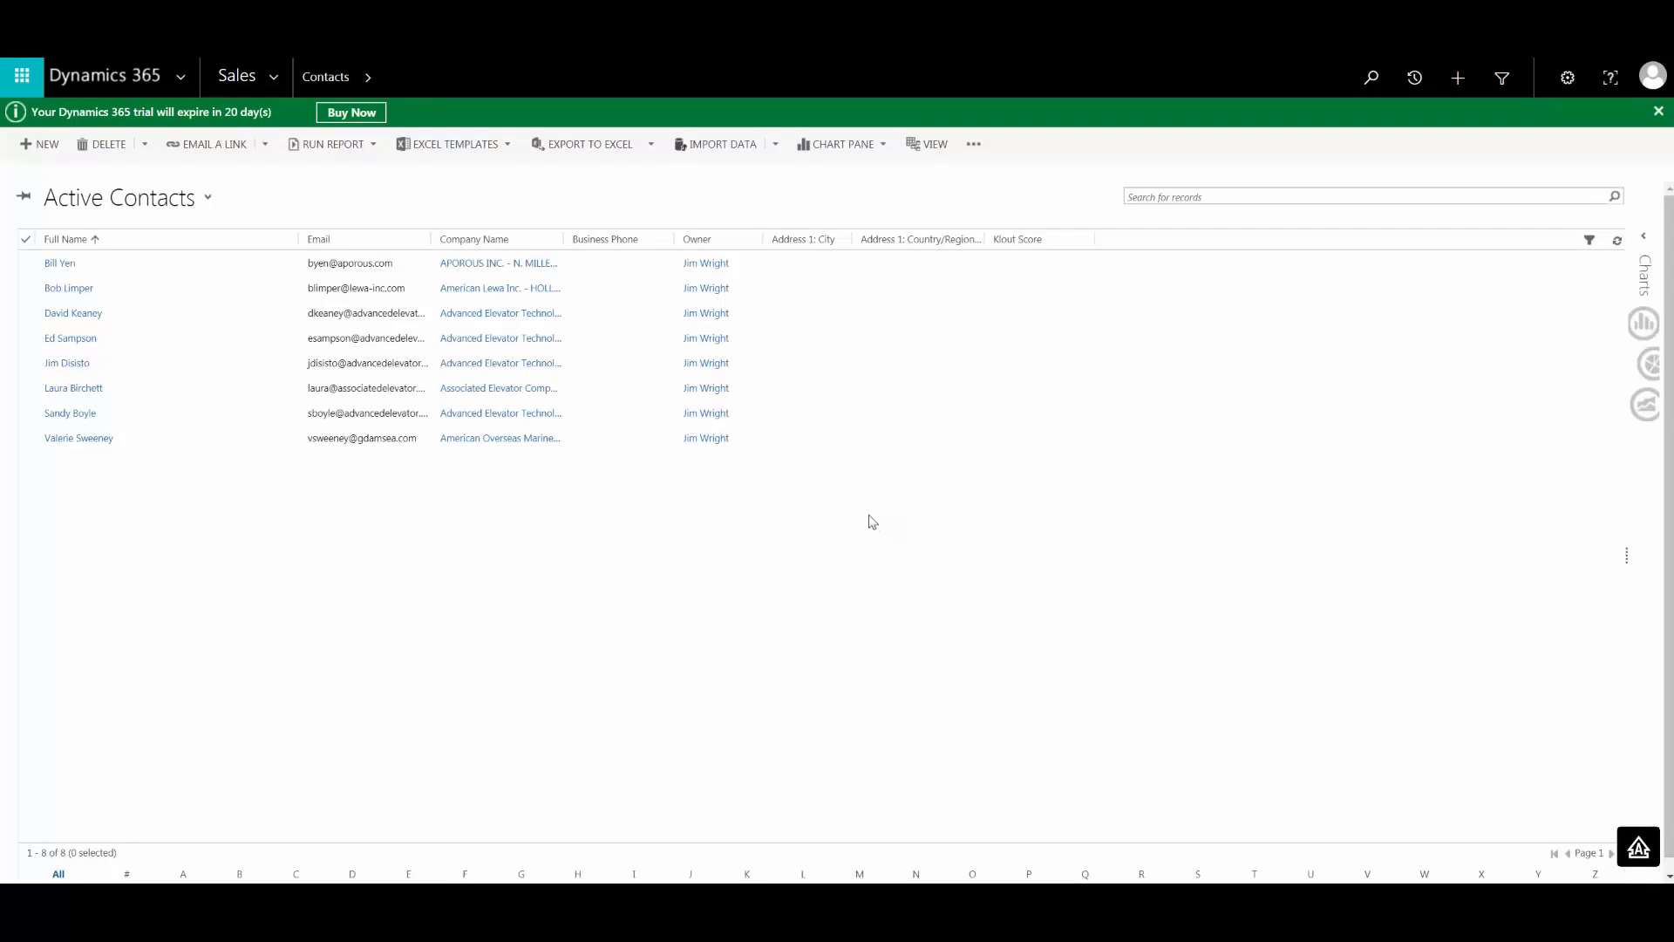
mouse_move(866, 512)
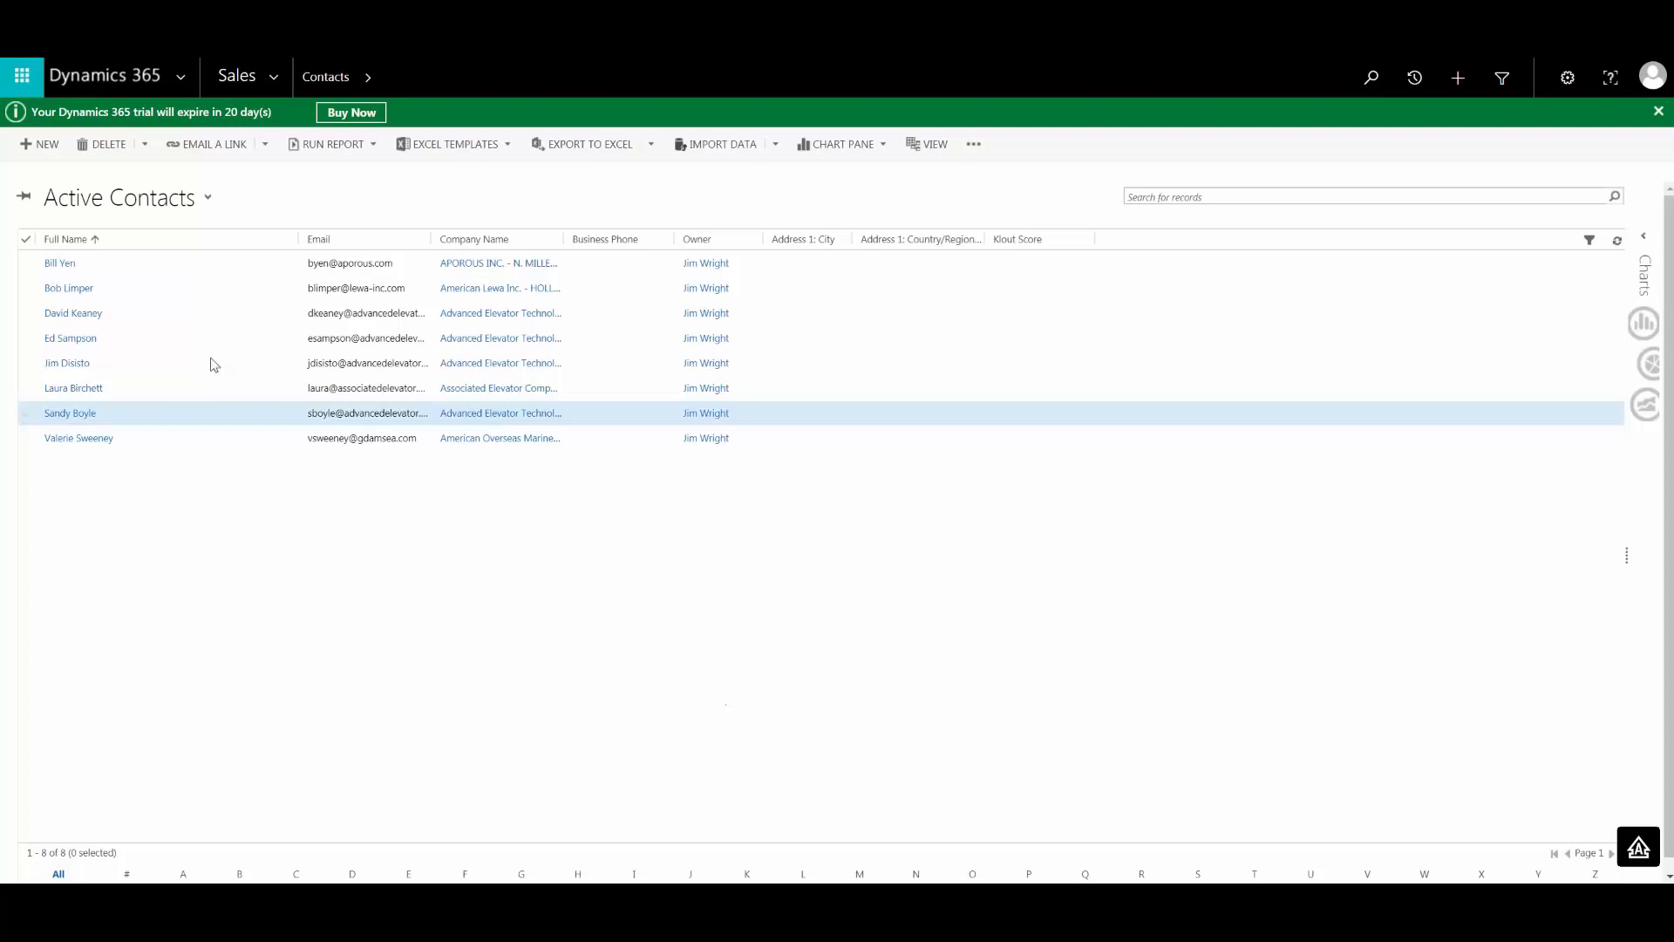
Open an imported contact and follow its link to the Advanced Elevator Technologies account.
left_click(70, 337)
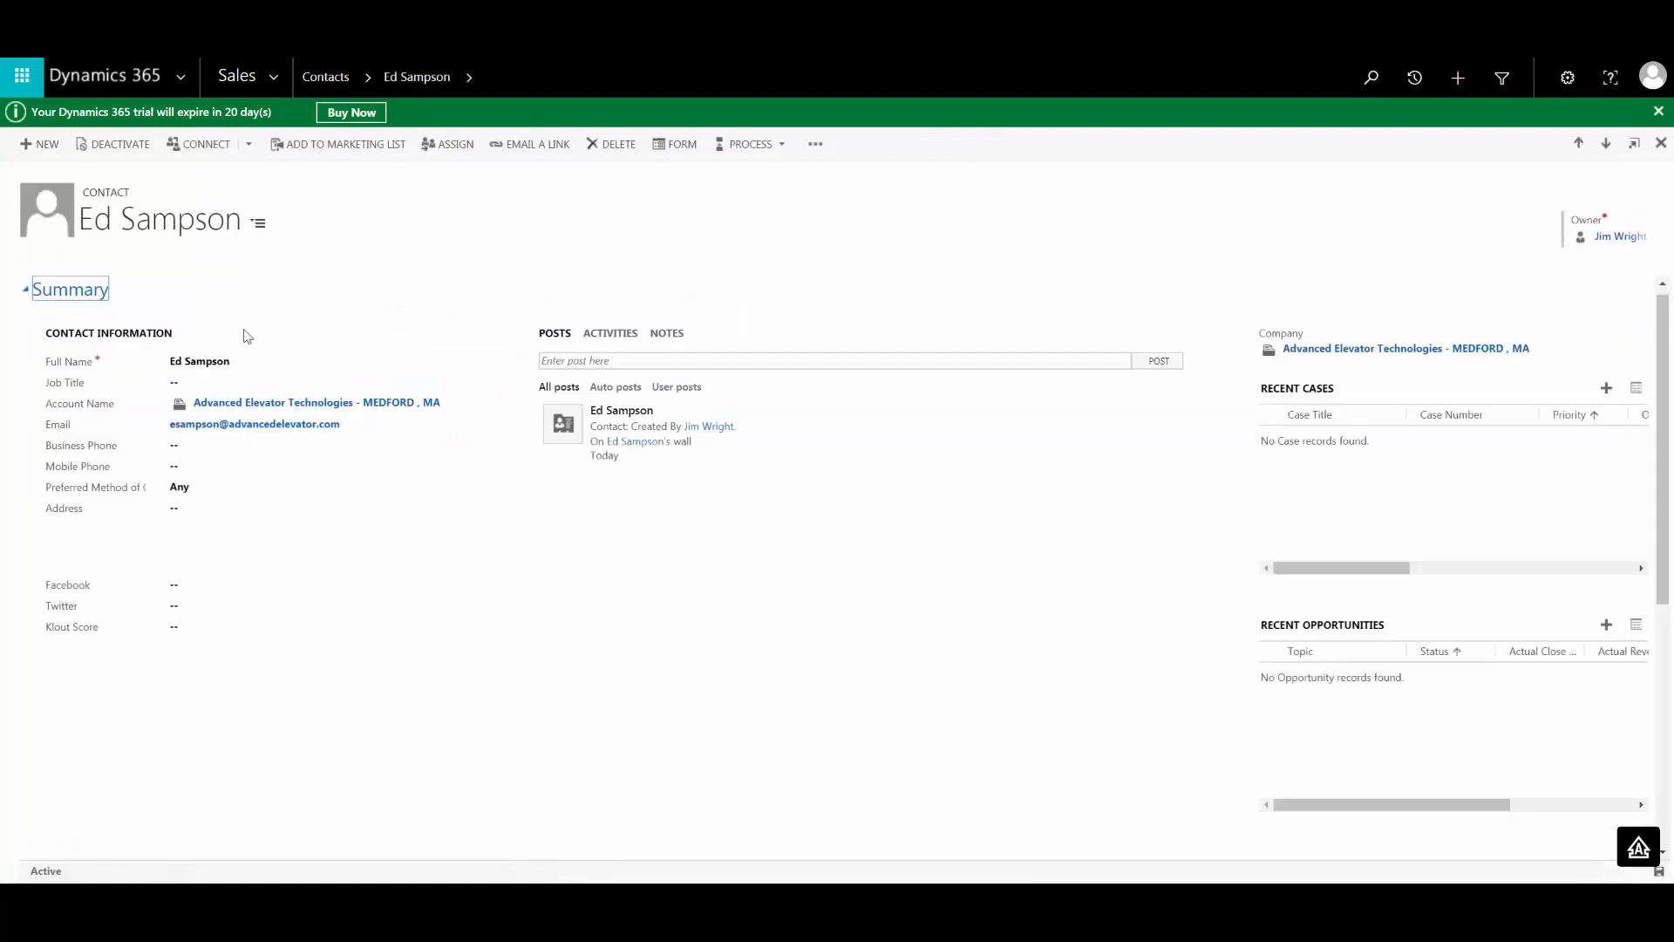
mouse_move(321, 322)
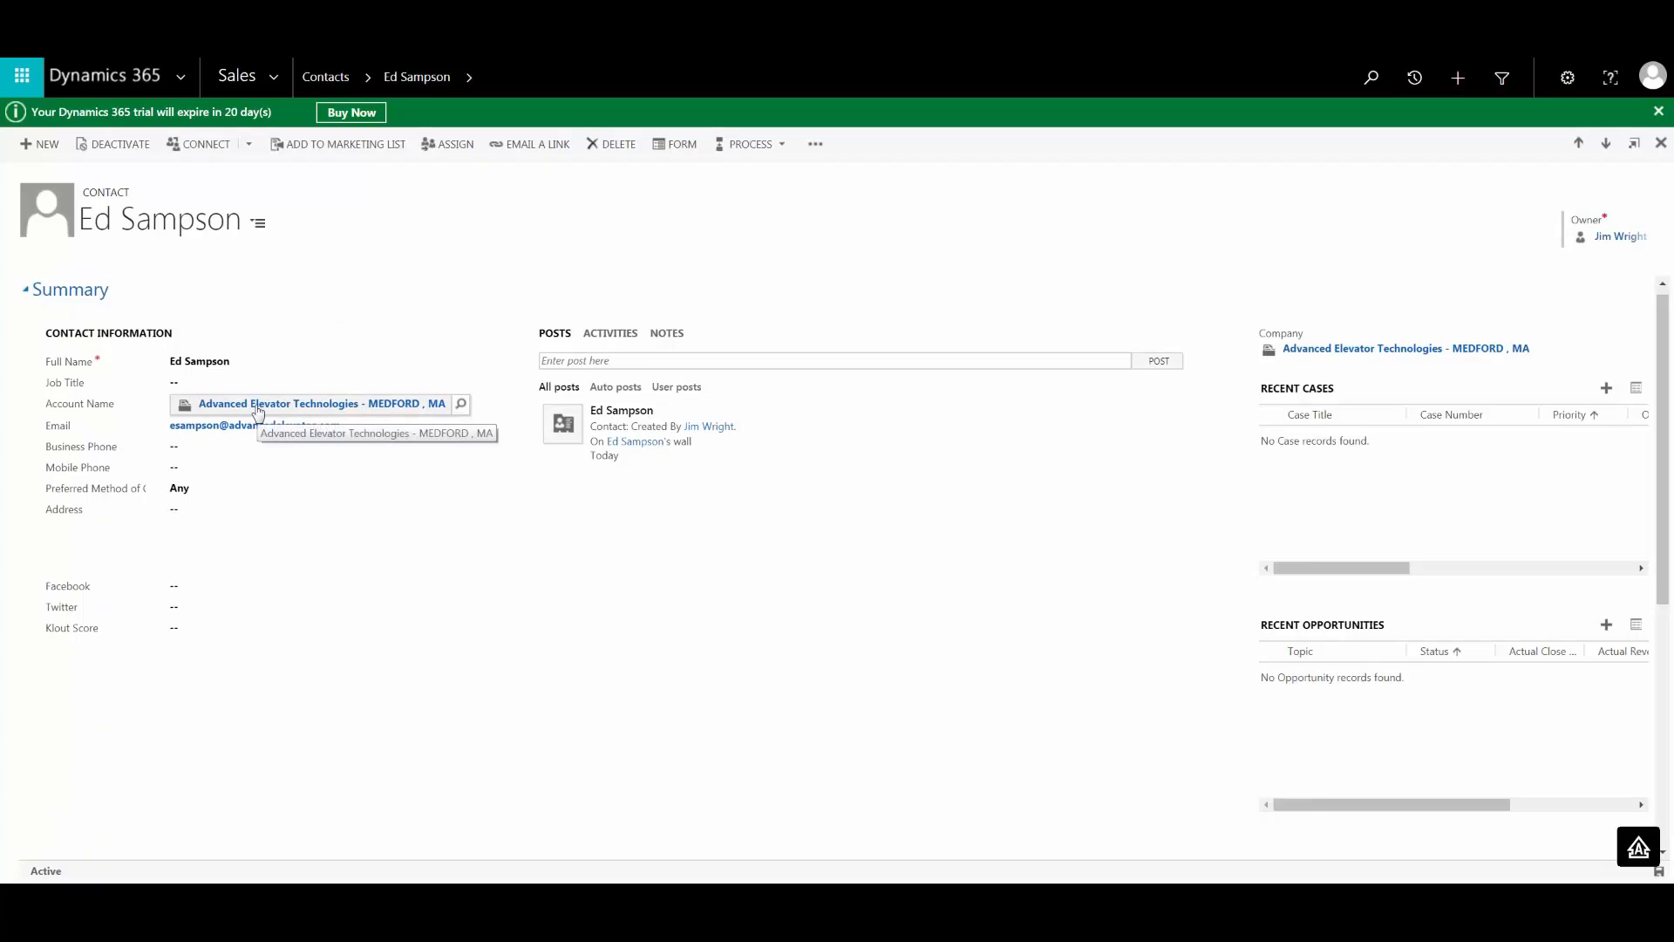
left_click(288, 403)
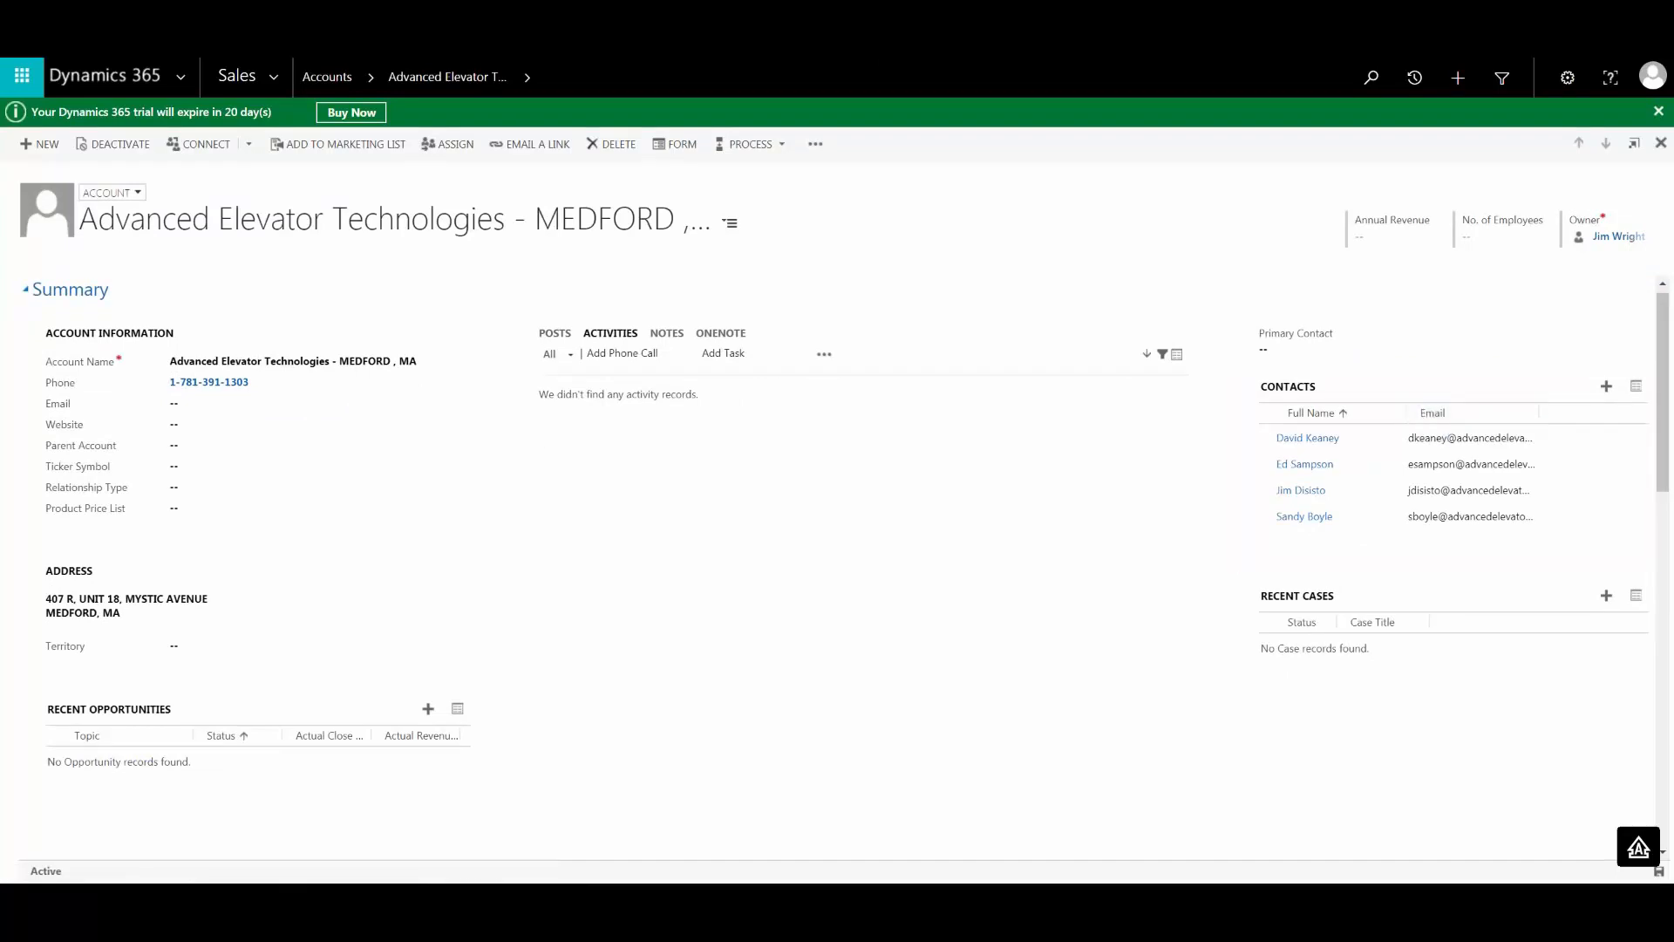
scroll("down", 3)
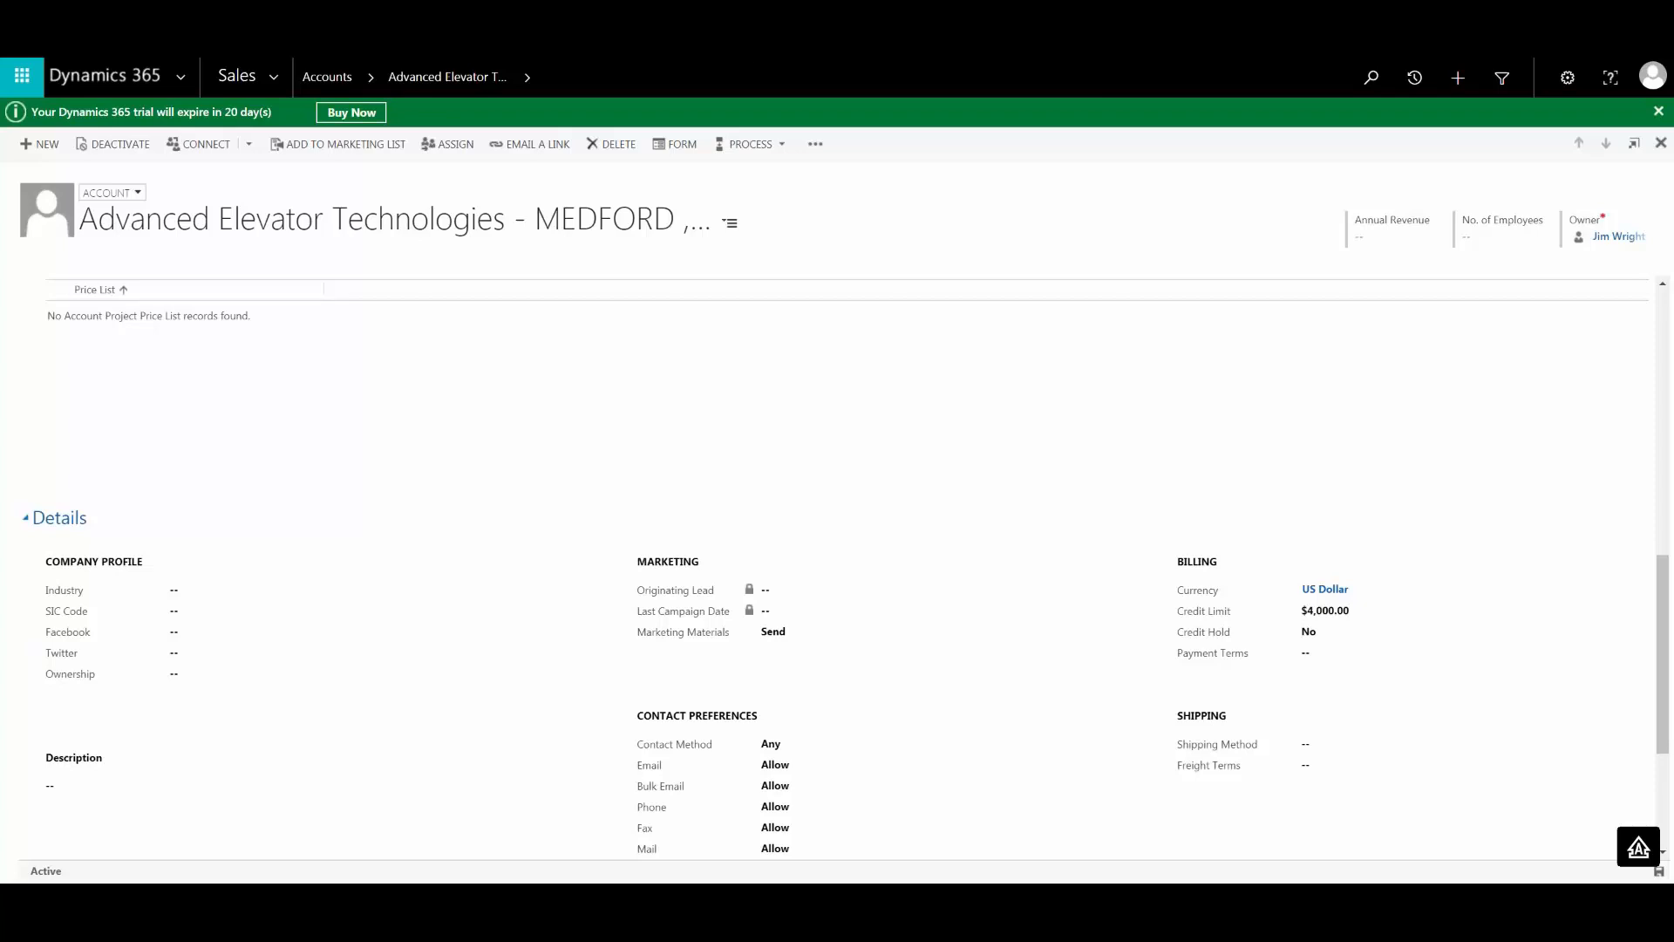
mouse_move(1103, 66)
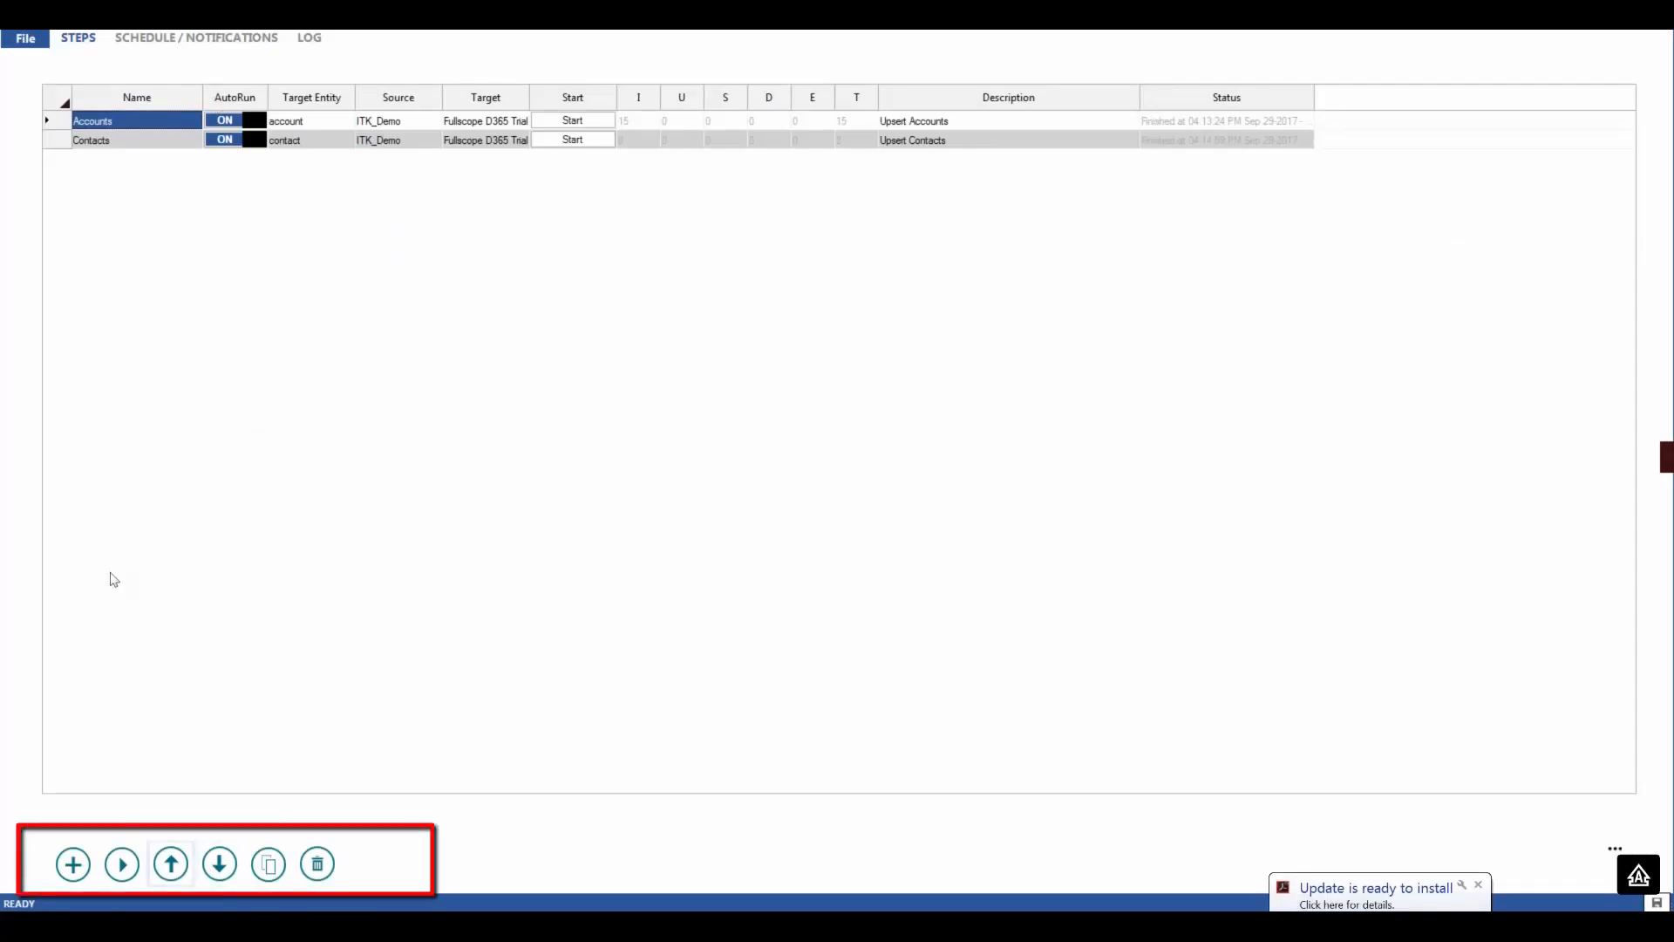
mouse_move(171, 863)
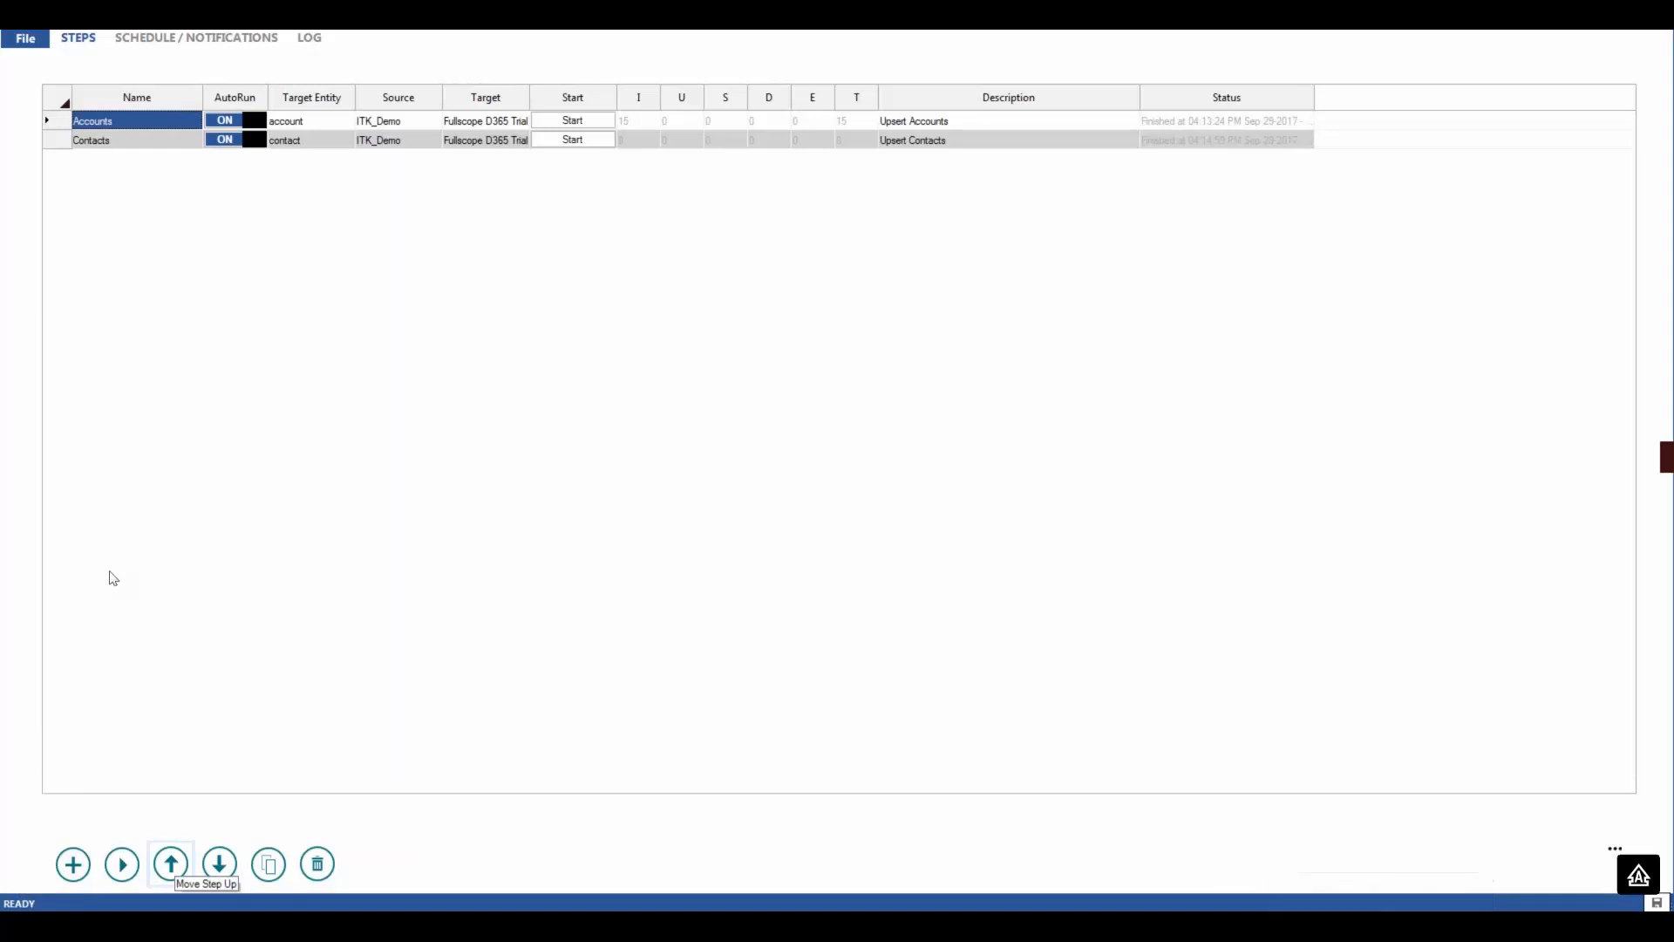
mouse_move(100, 64)
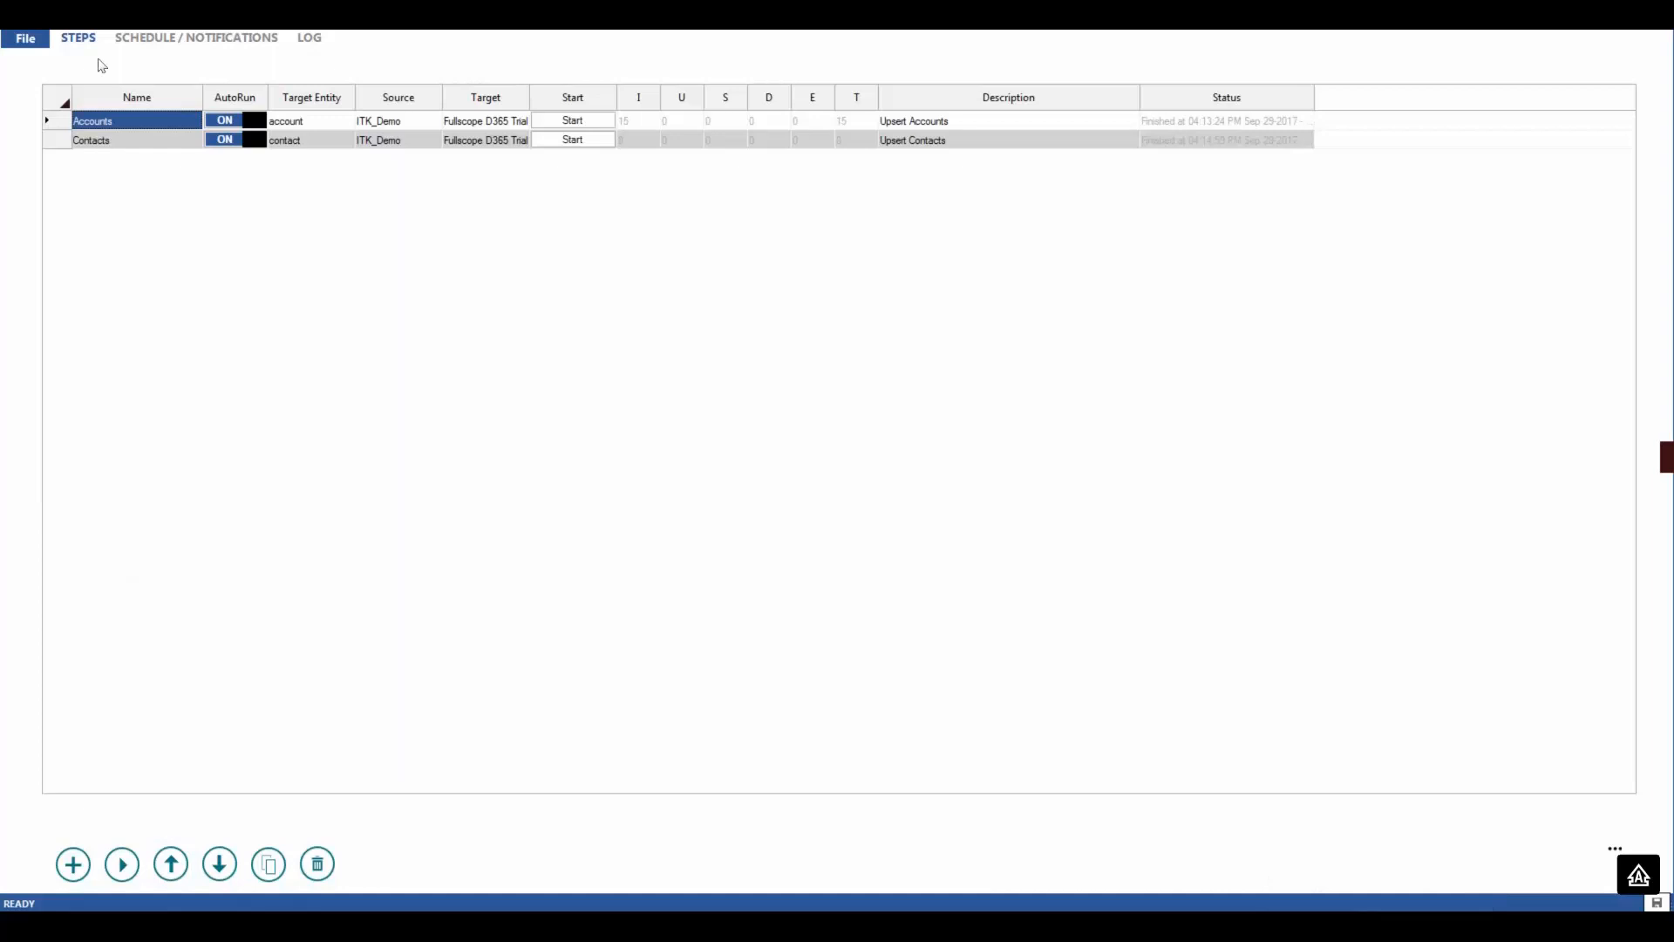
Switch to the SCHEDULE / NOTIFICATIONS tab.
left_click(193, 38)
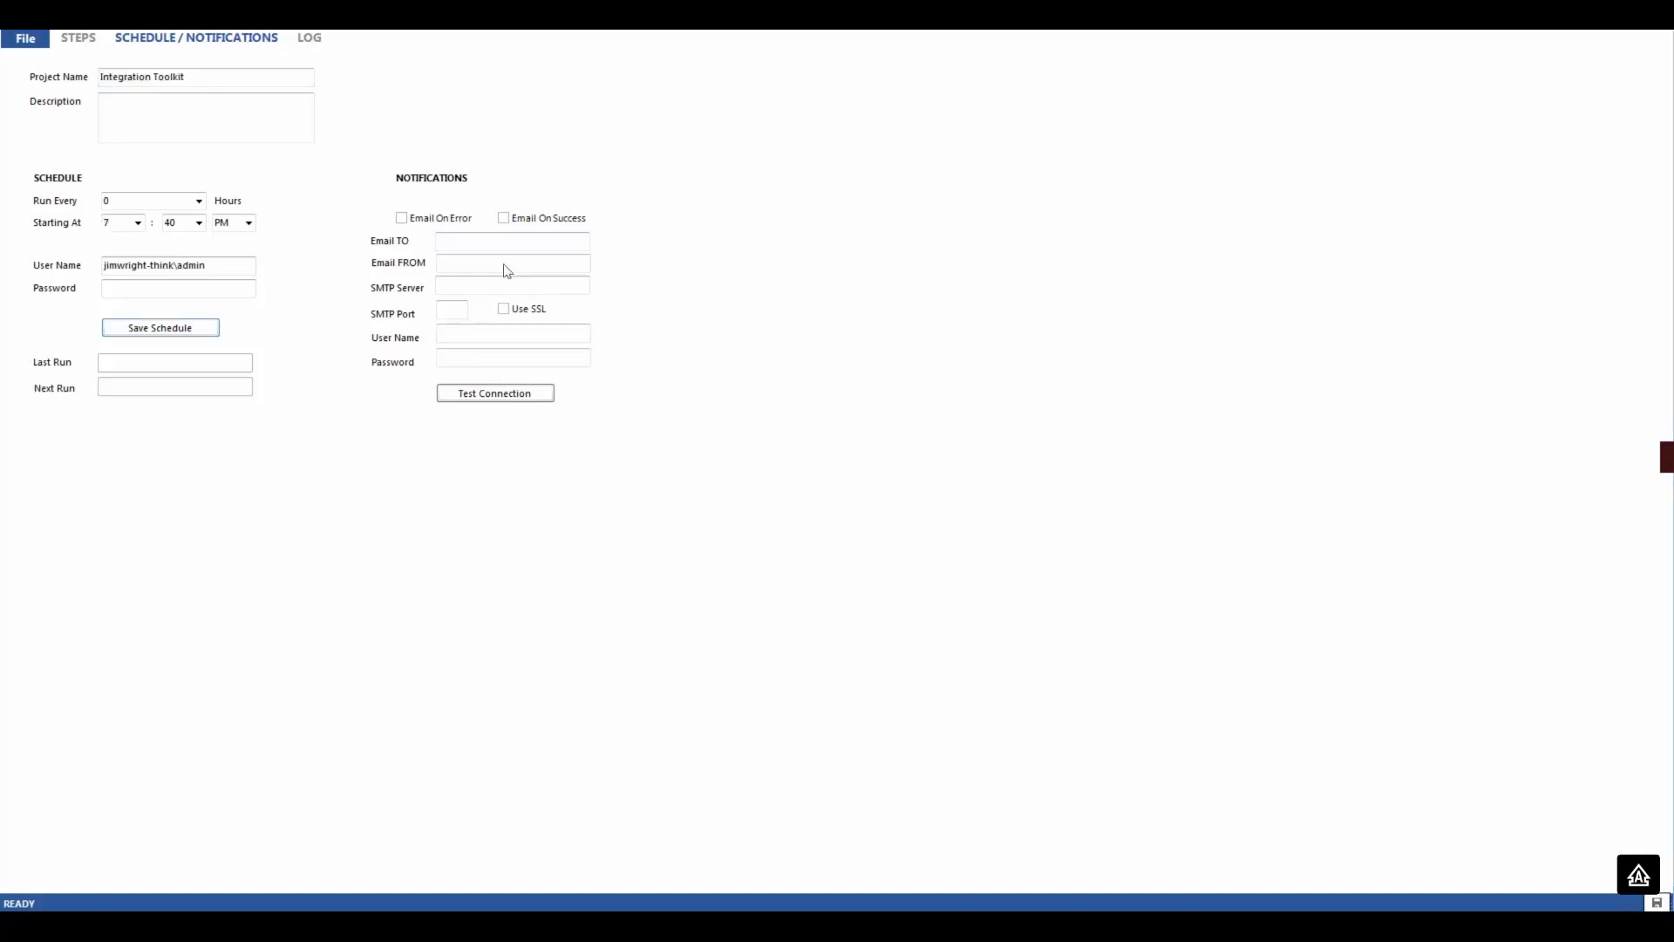
mouse_move(282, 86)
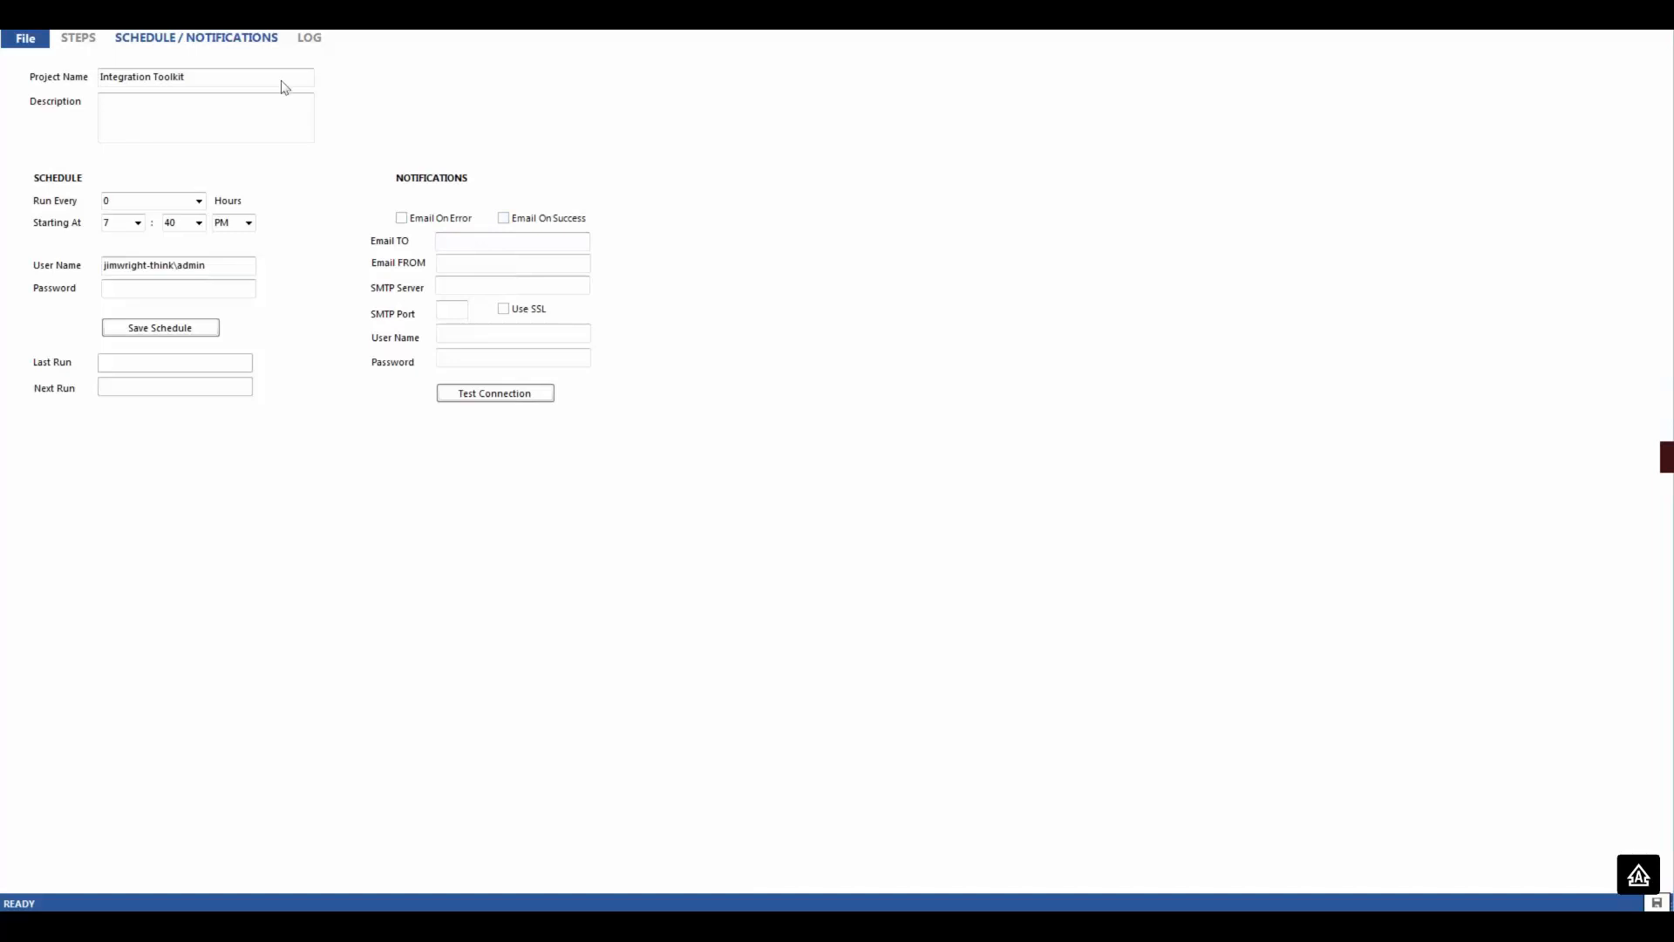
mouse_move(275, 77)
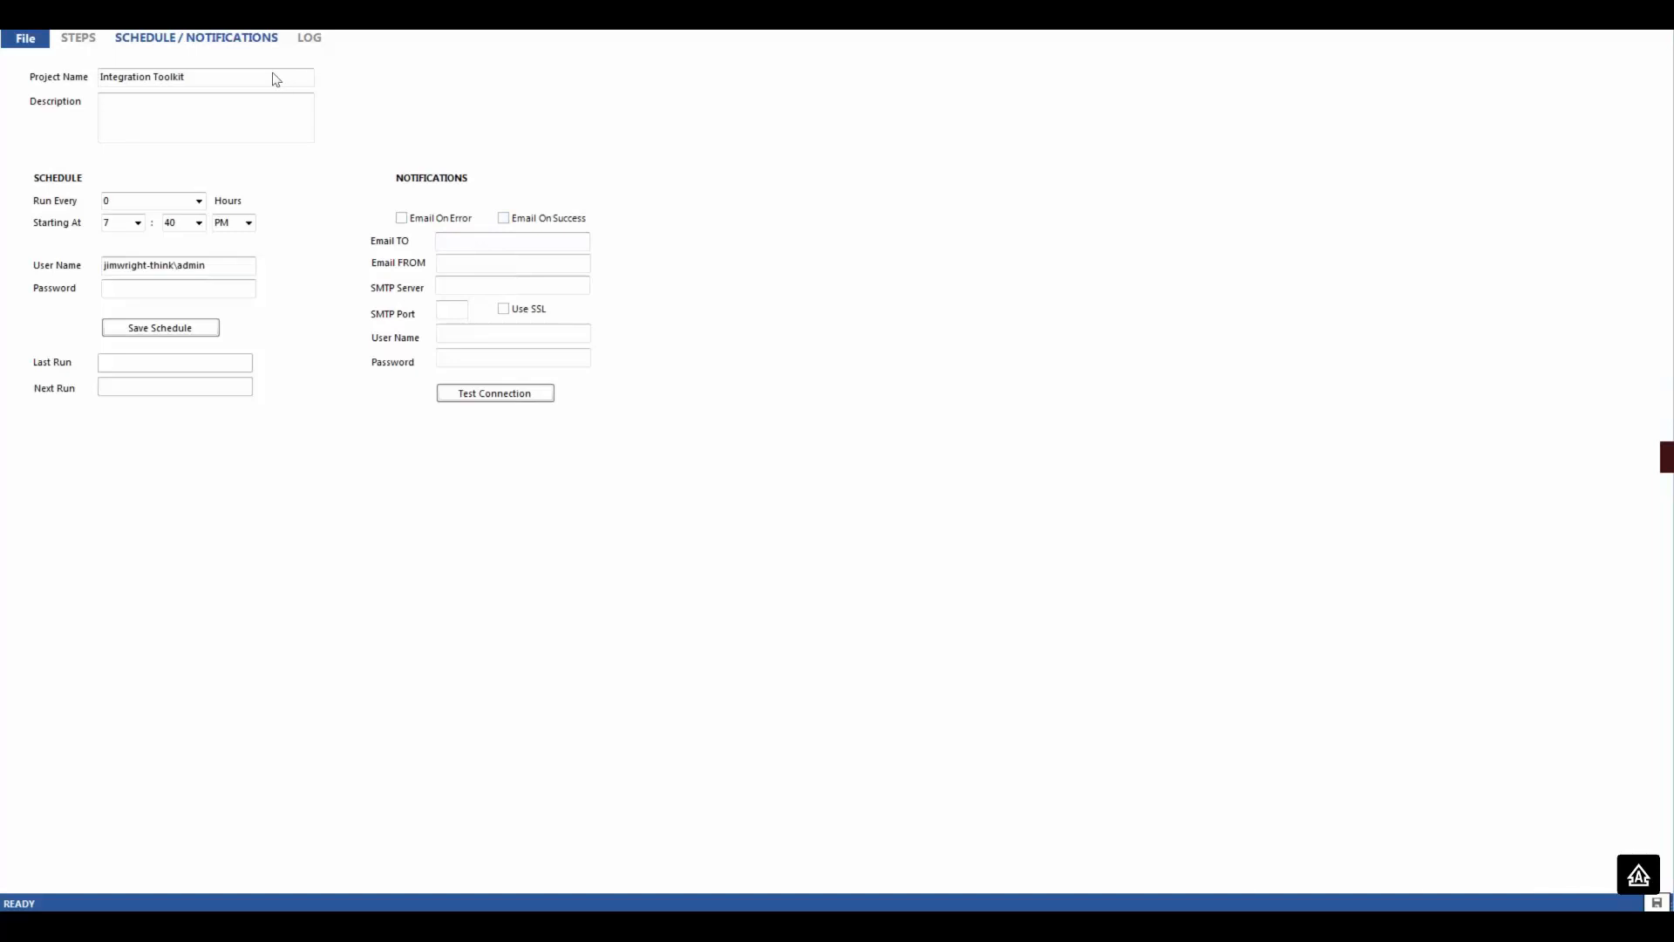
mouse_move(273, 76)
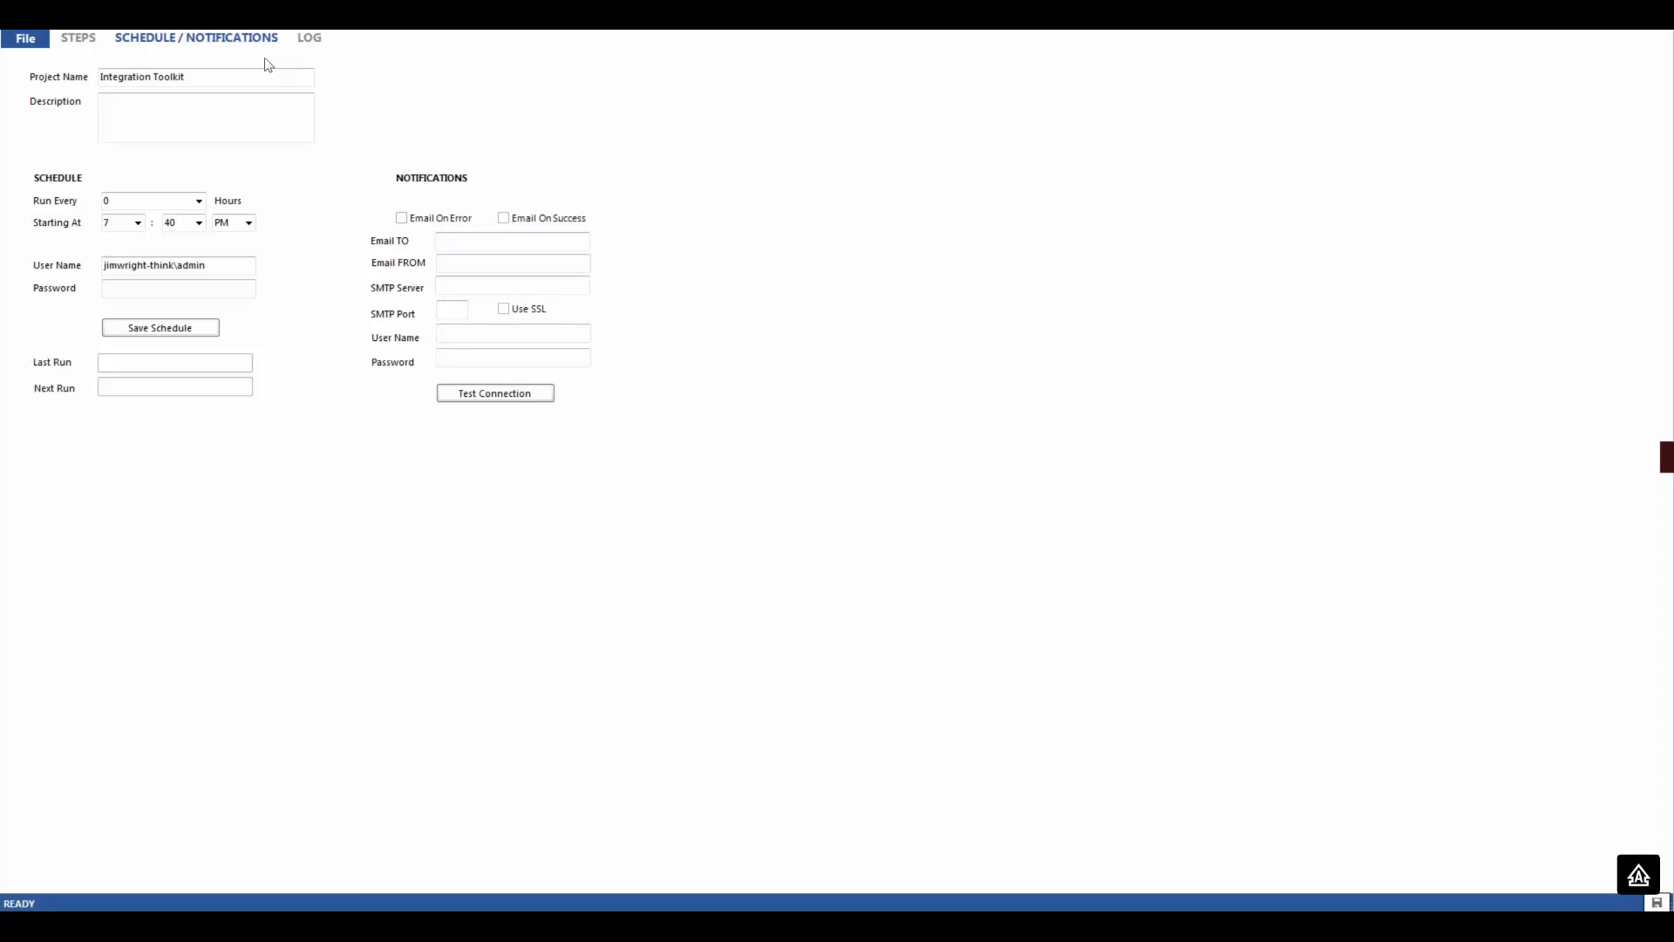
Open the File menu with Save, Print HTML, Print Excel and Options.
left_click(25, 37)
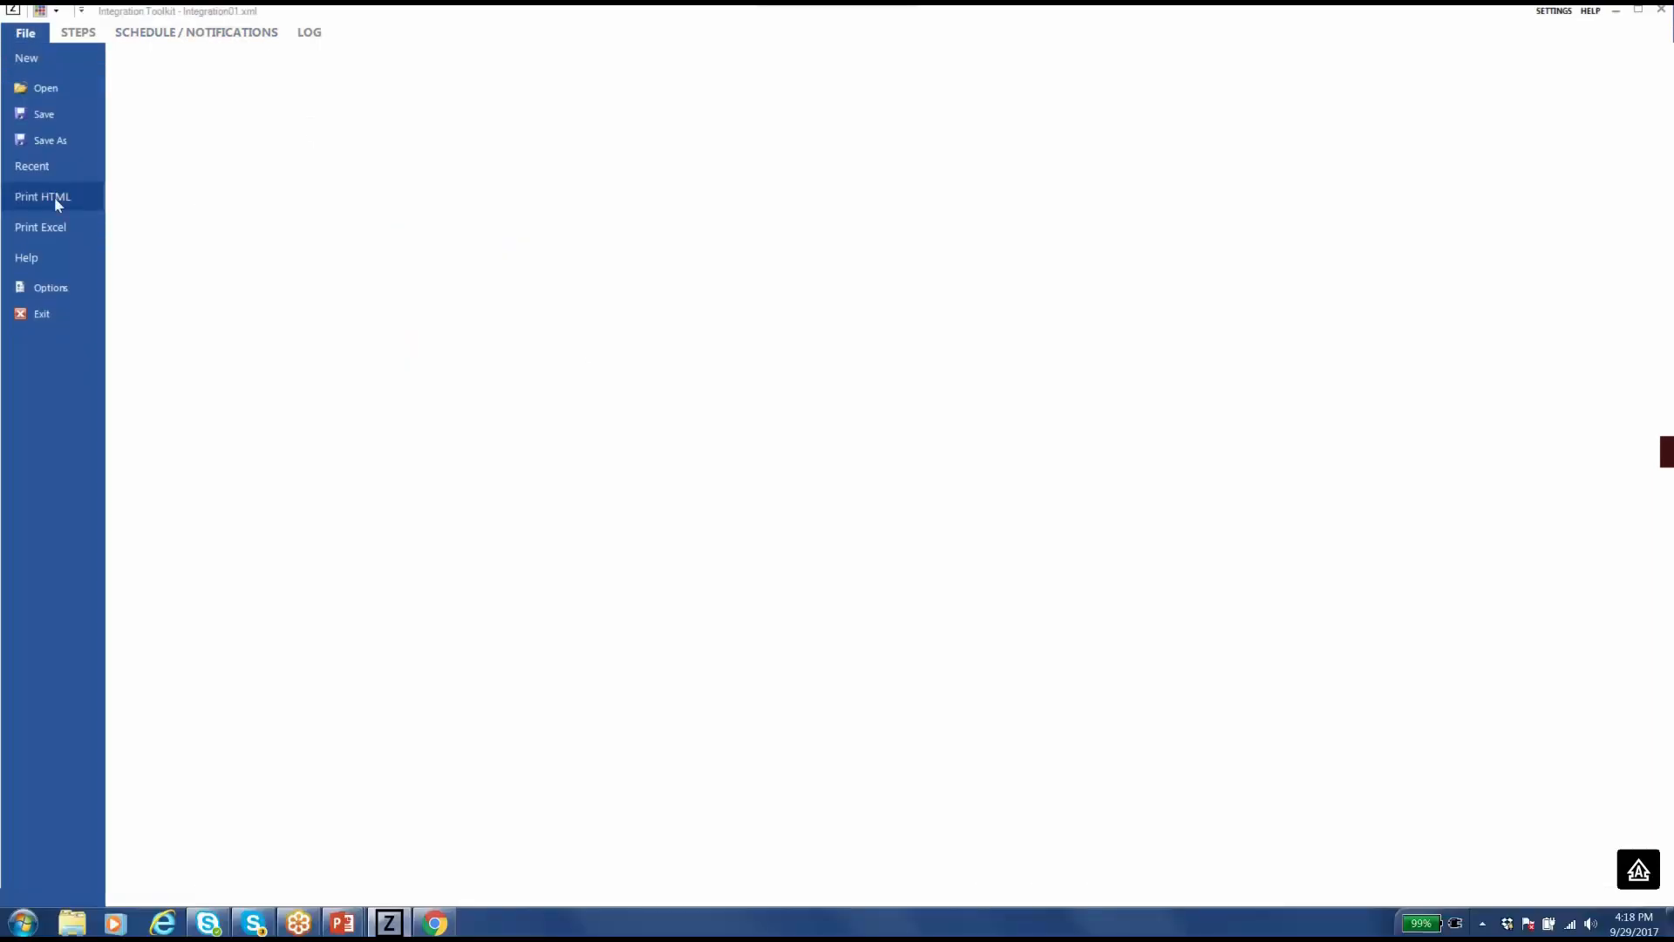
Generate the HTML project report and scroll through its connections, steps overview and field mappings.
left_click(43, 196)
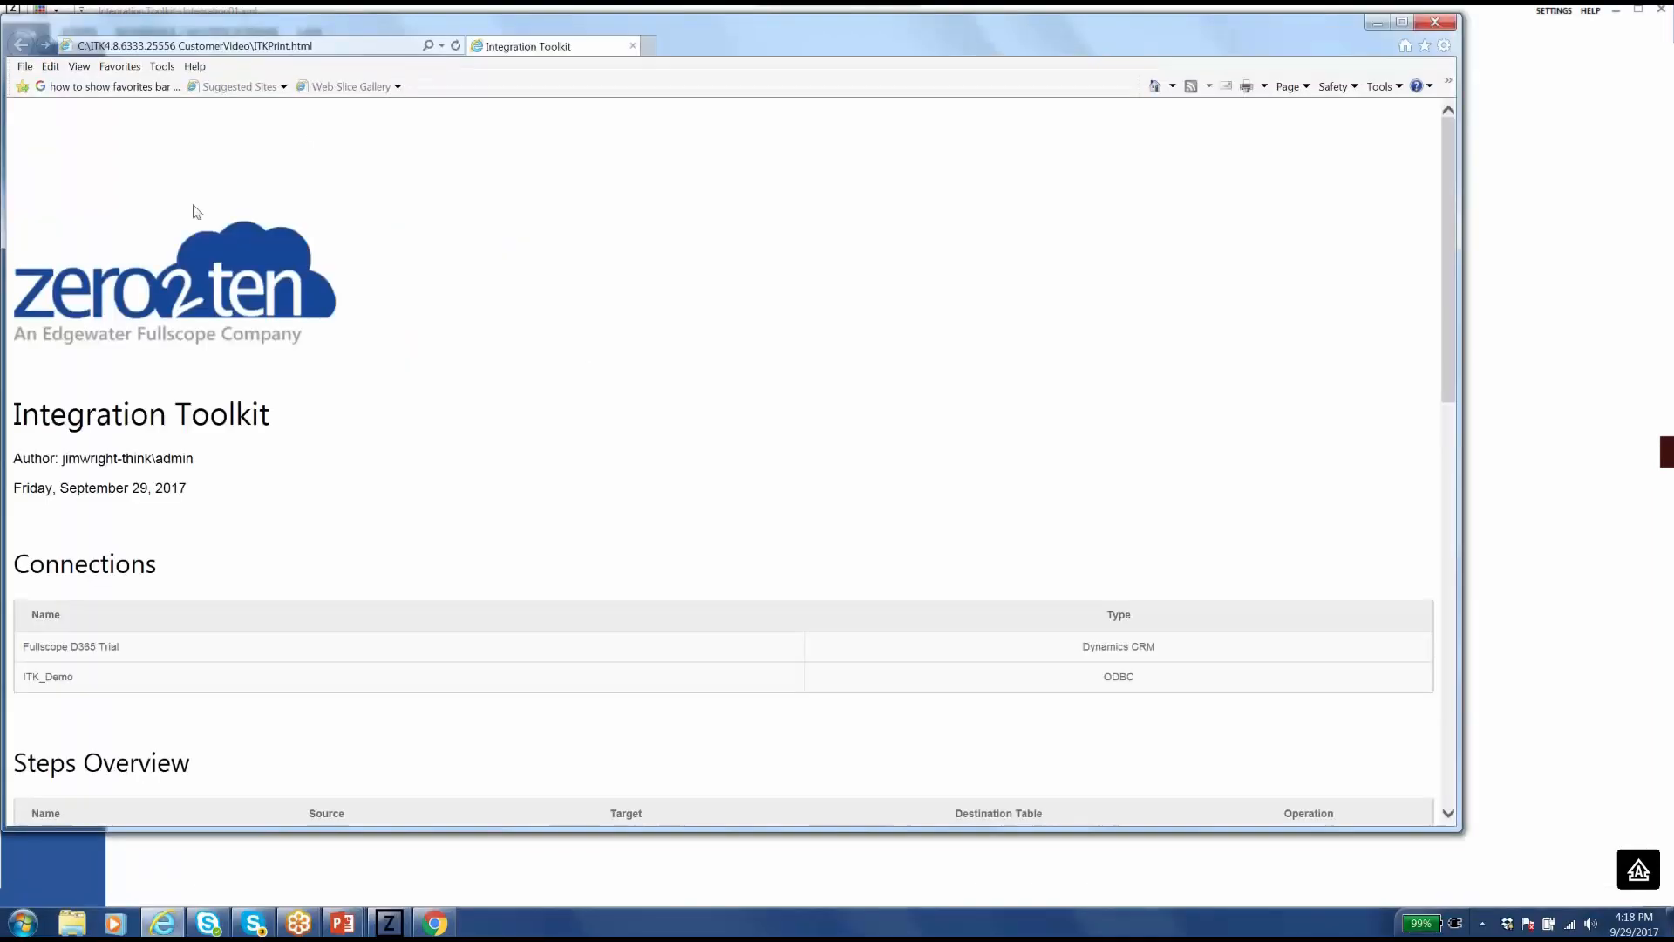
mouse_move(321, 219)
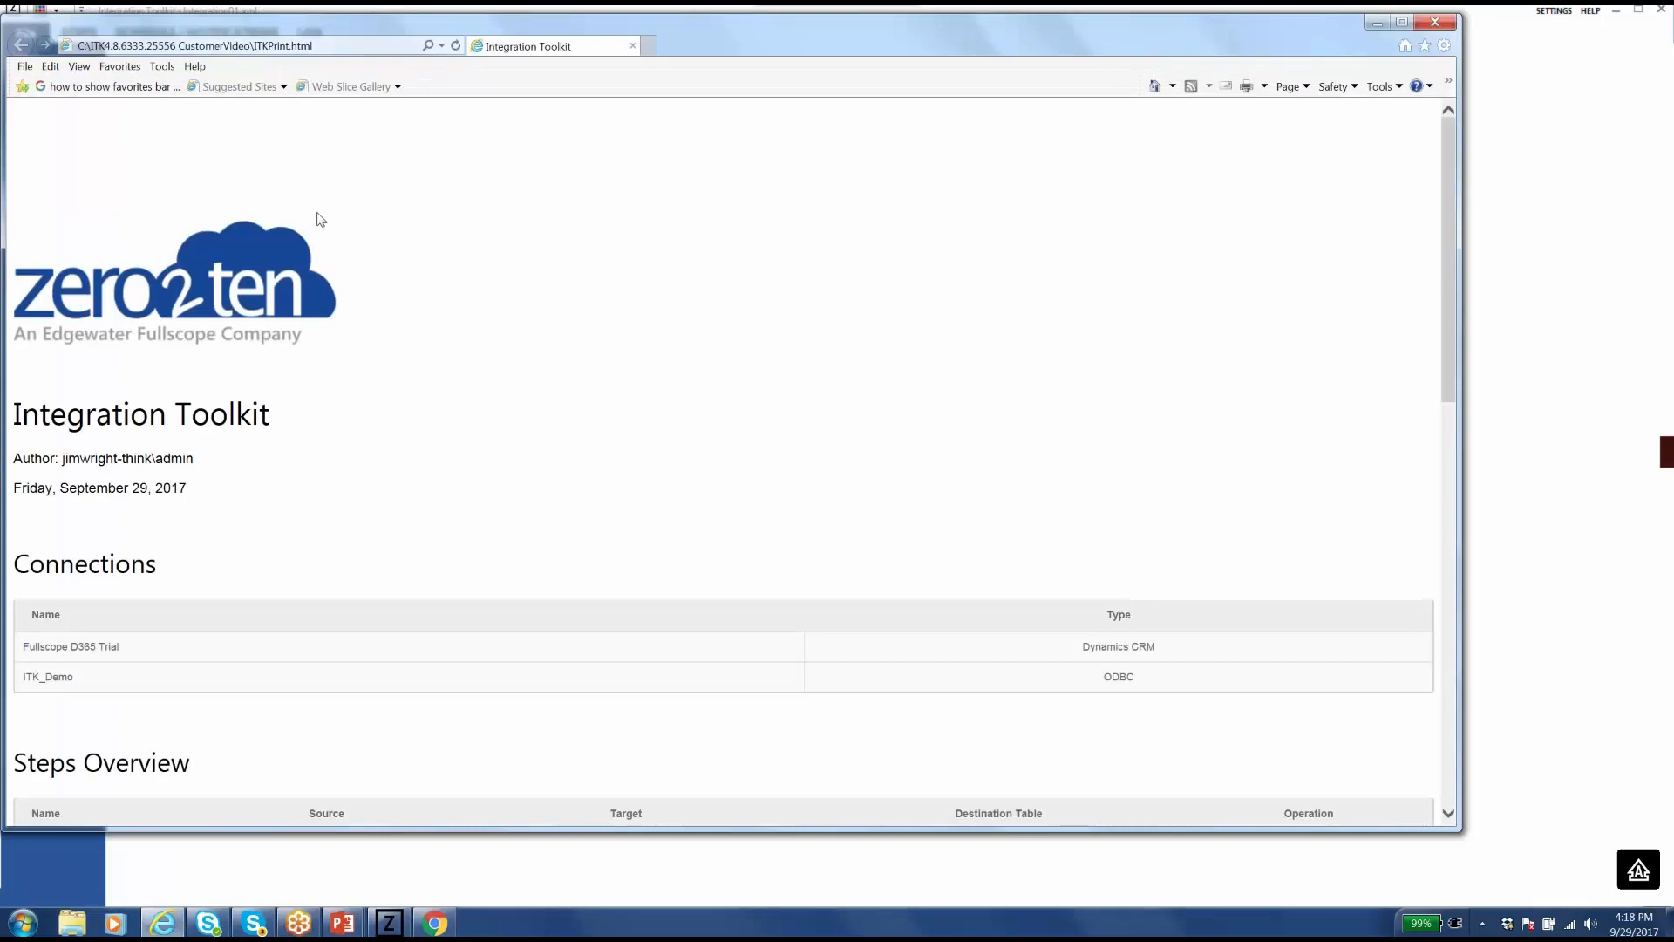
mouse_move(1441, 189)
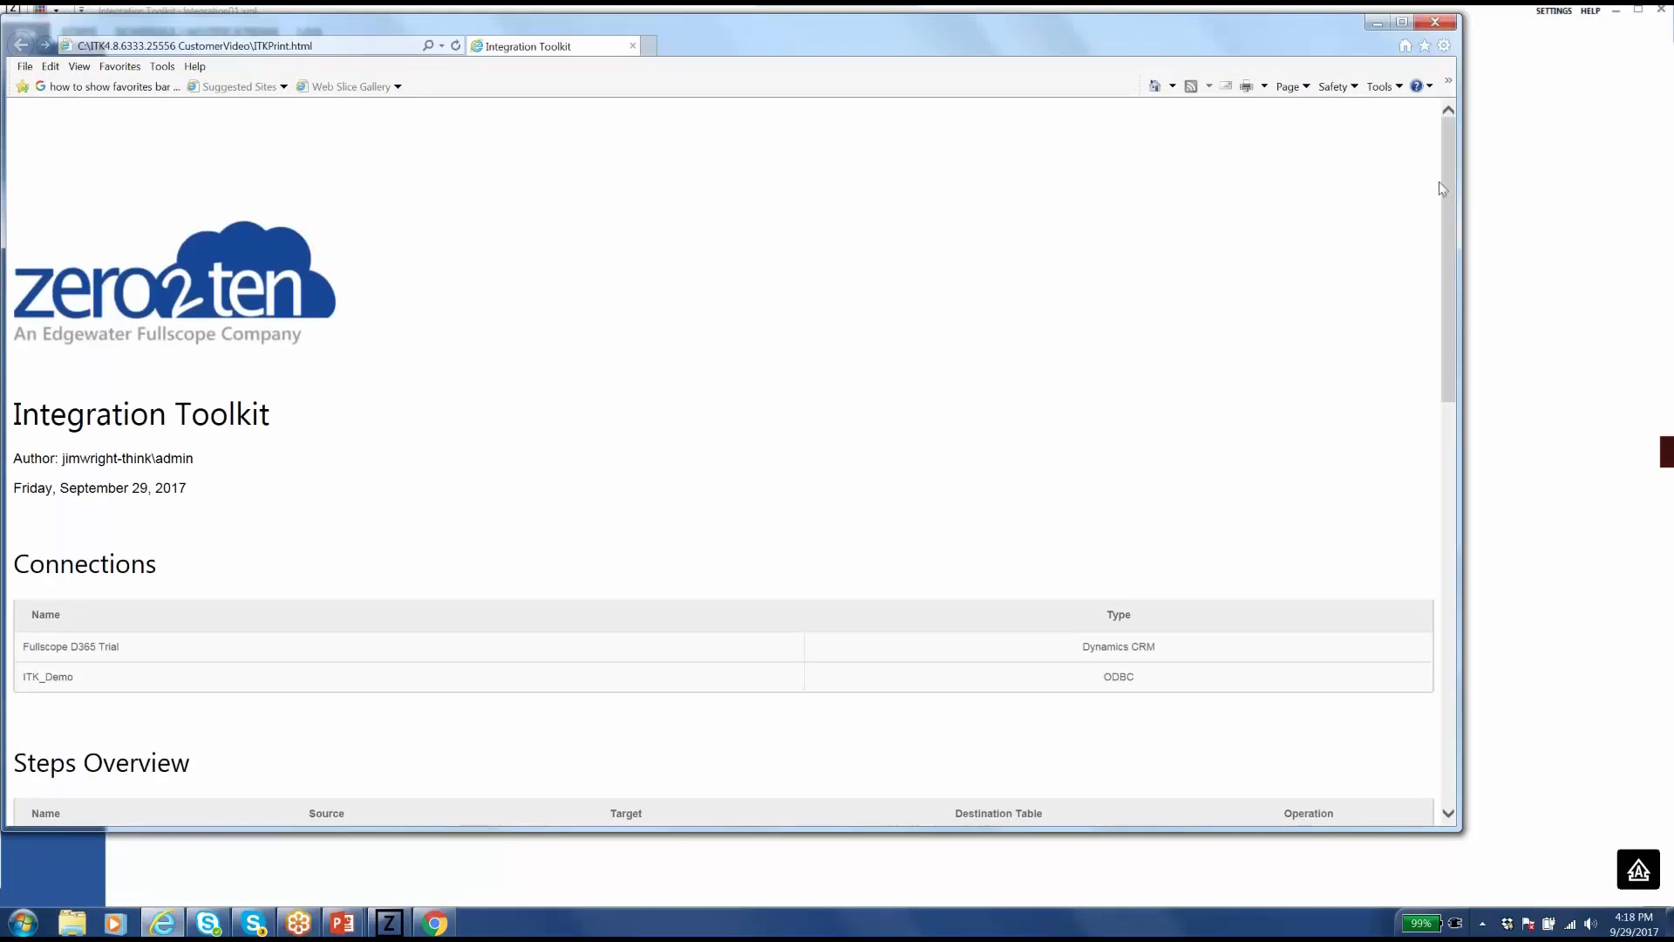
scroll("down", 3)
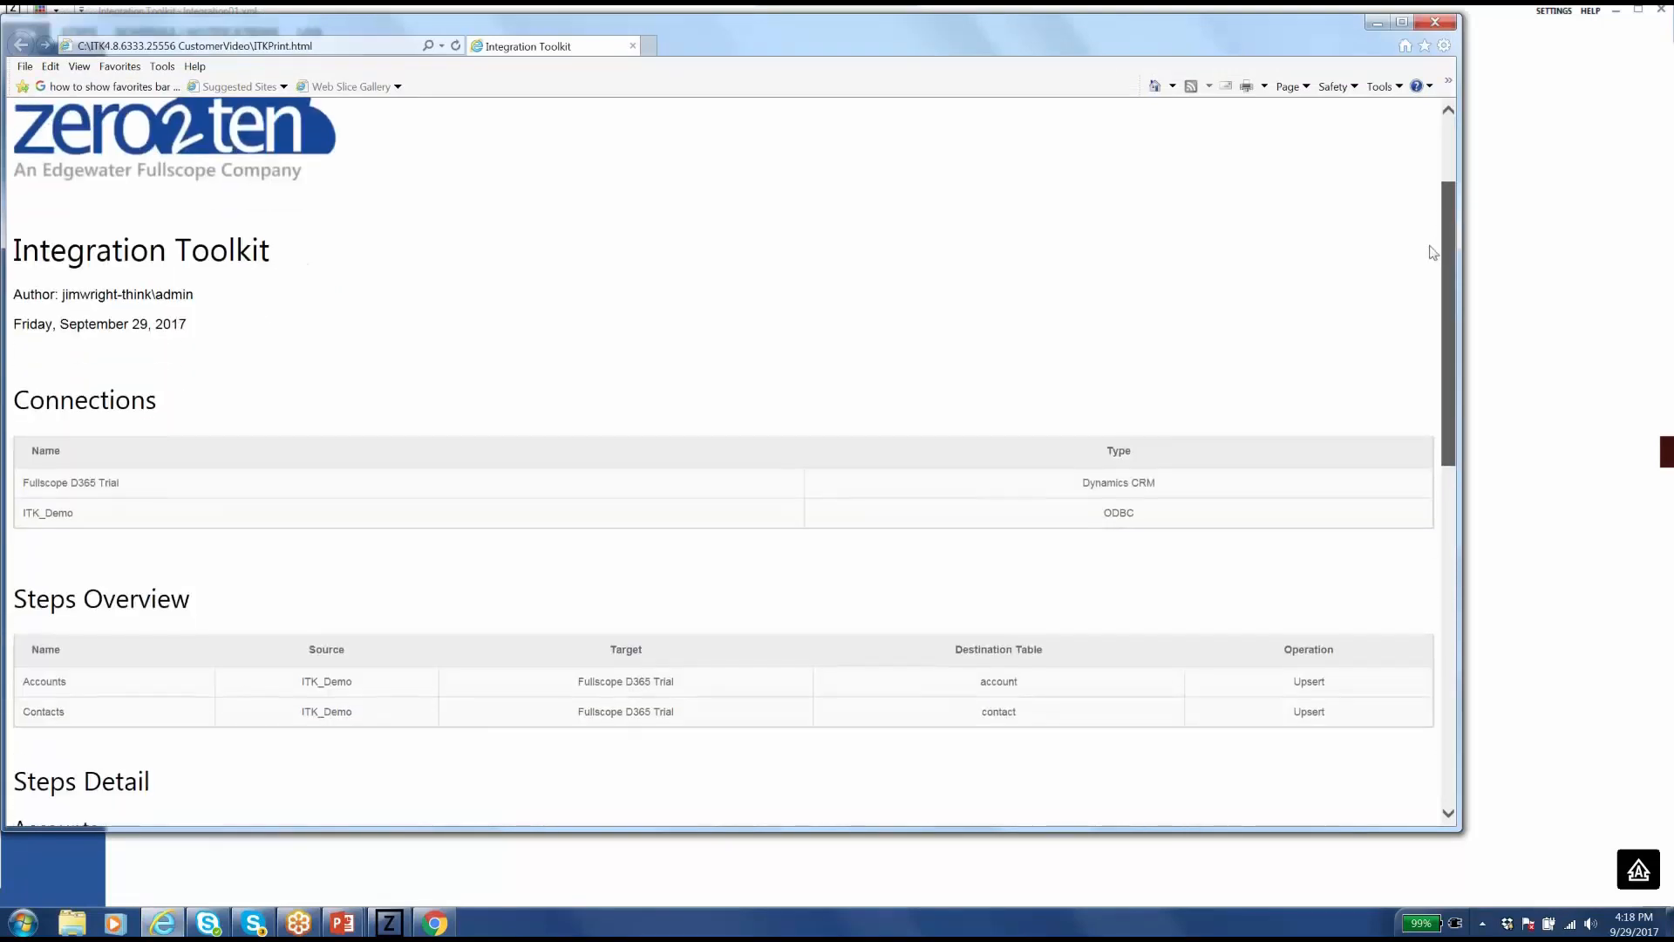
scroll("down", 3)
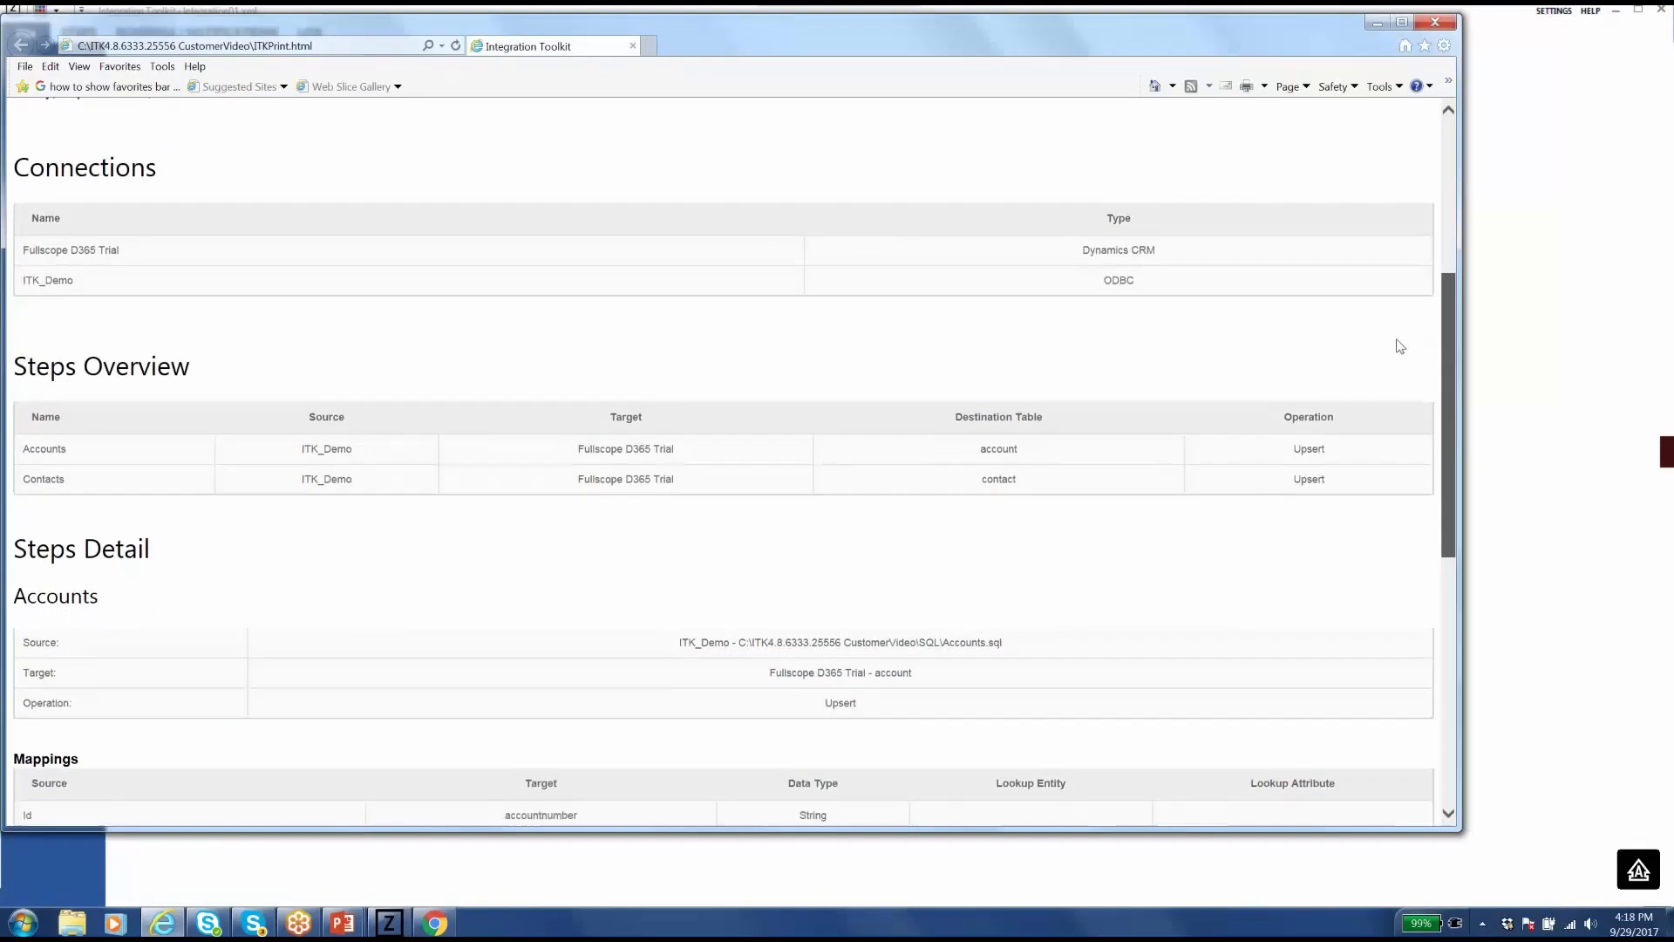
scroll("down", 3)
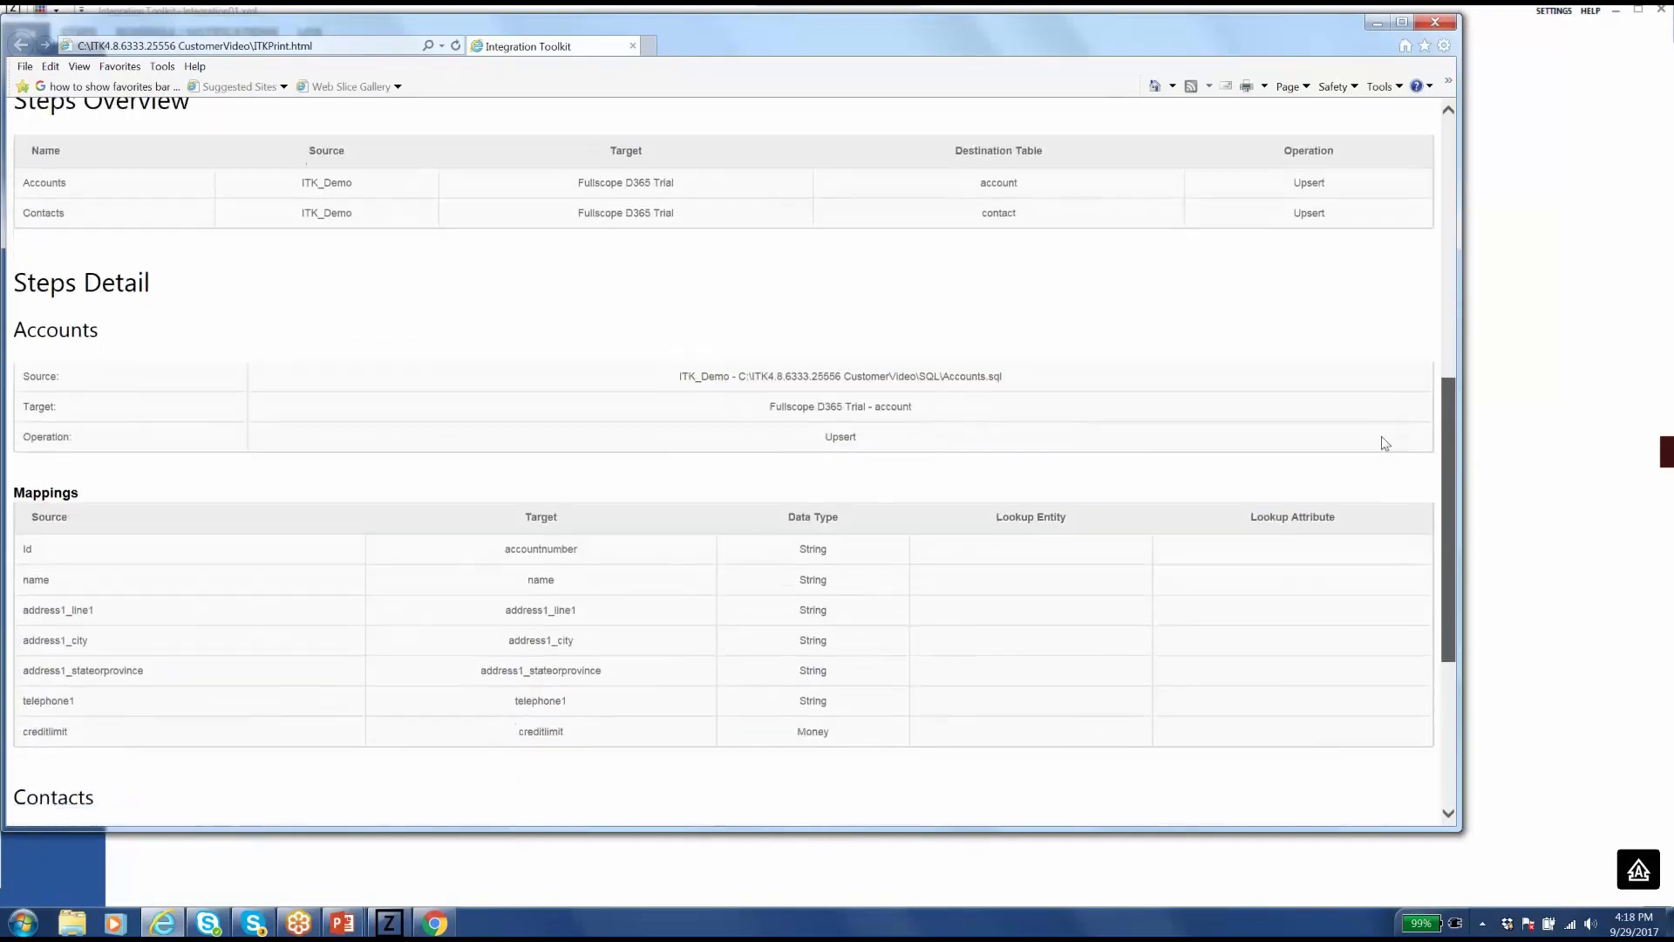
scroll("down", 3)
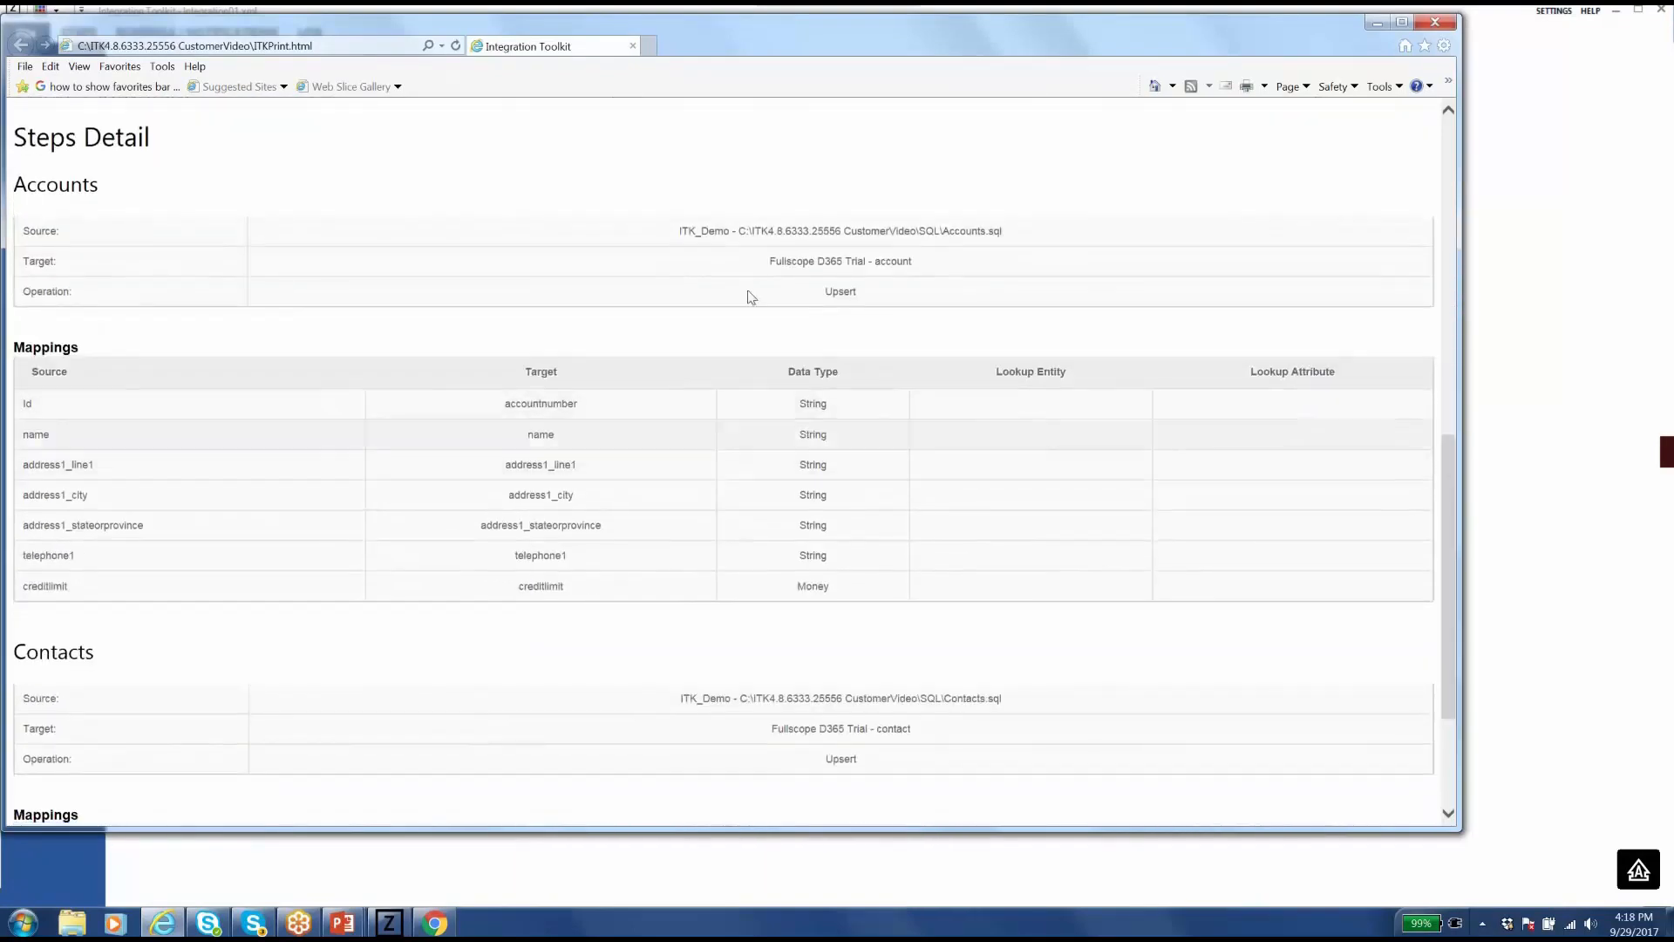
scroll("down", 3)
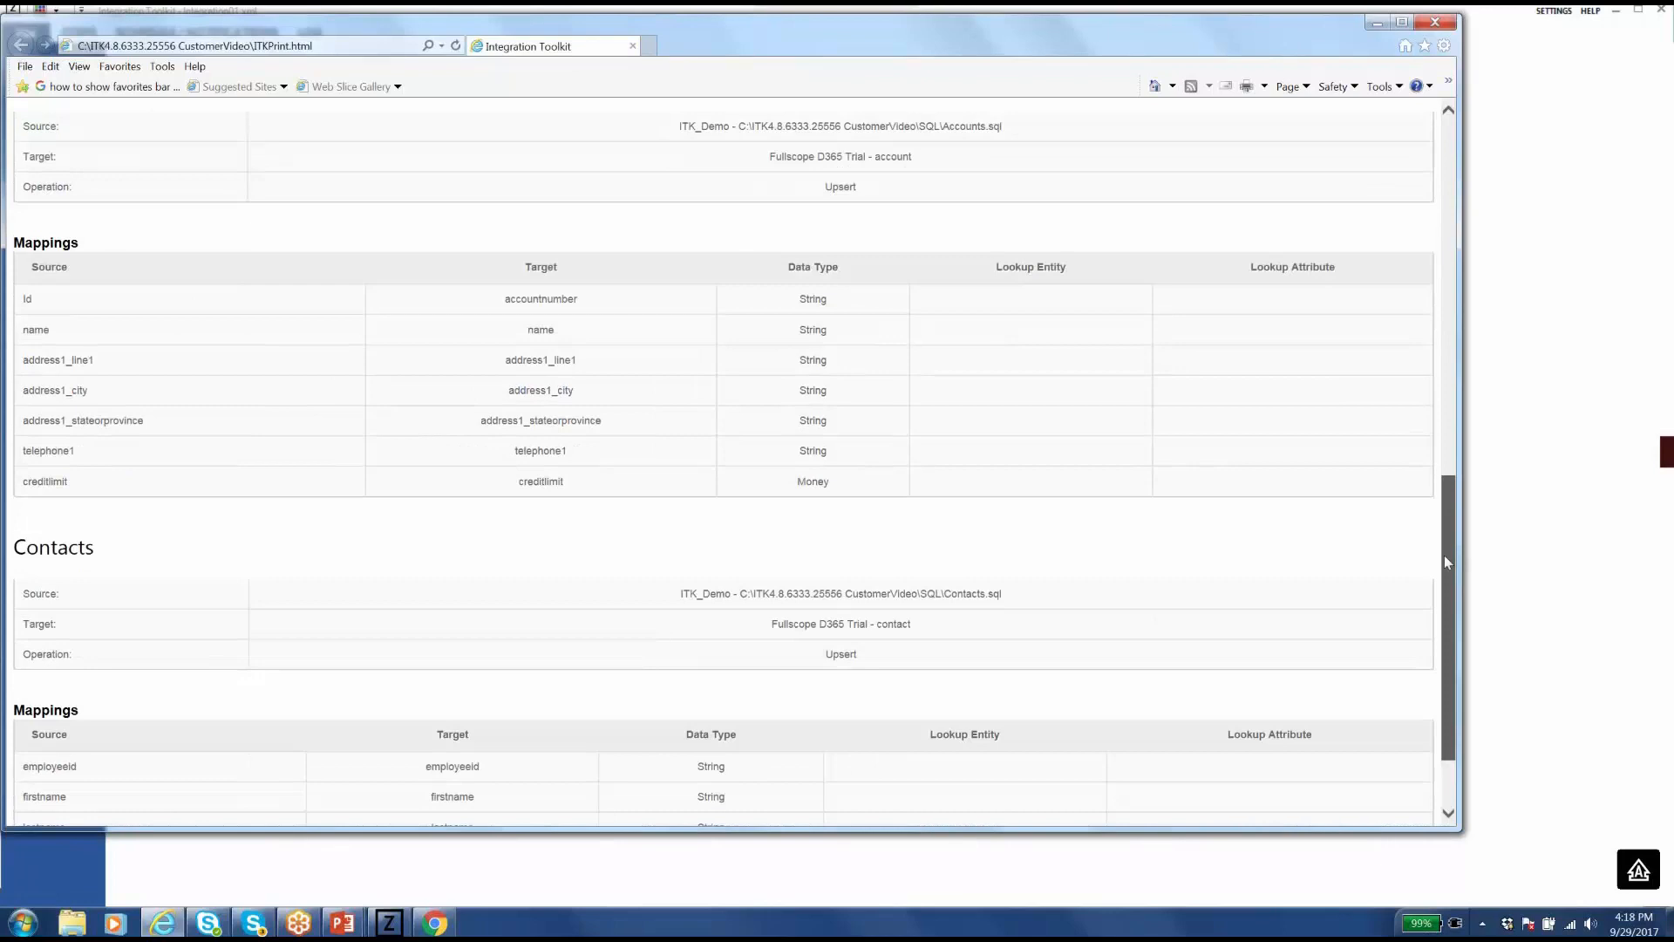
scroll("down", 3)
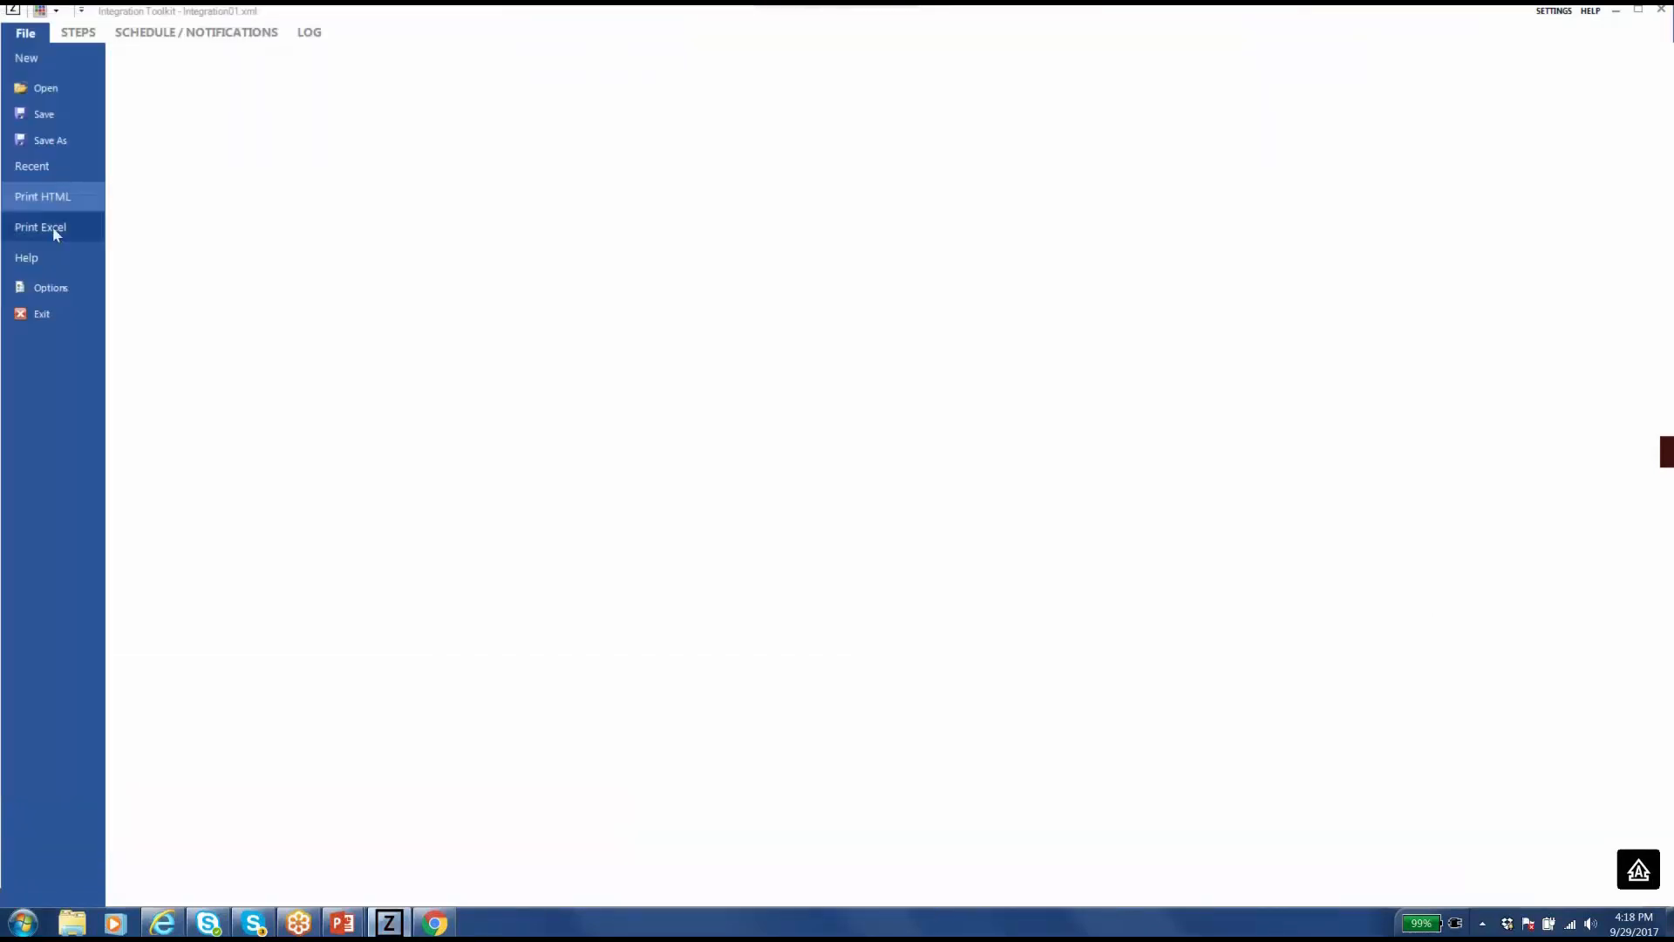
Export the project to an Excel workbook and view the Steps Overview and Accounts sheets.
left_click(39, 226)
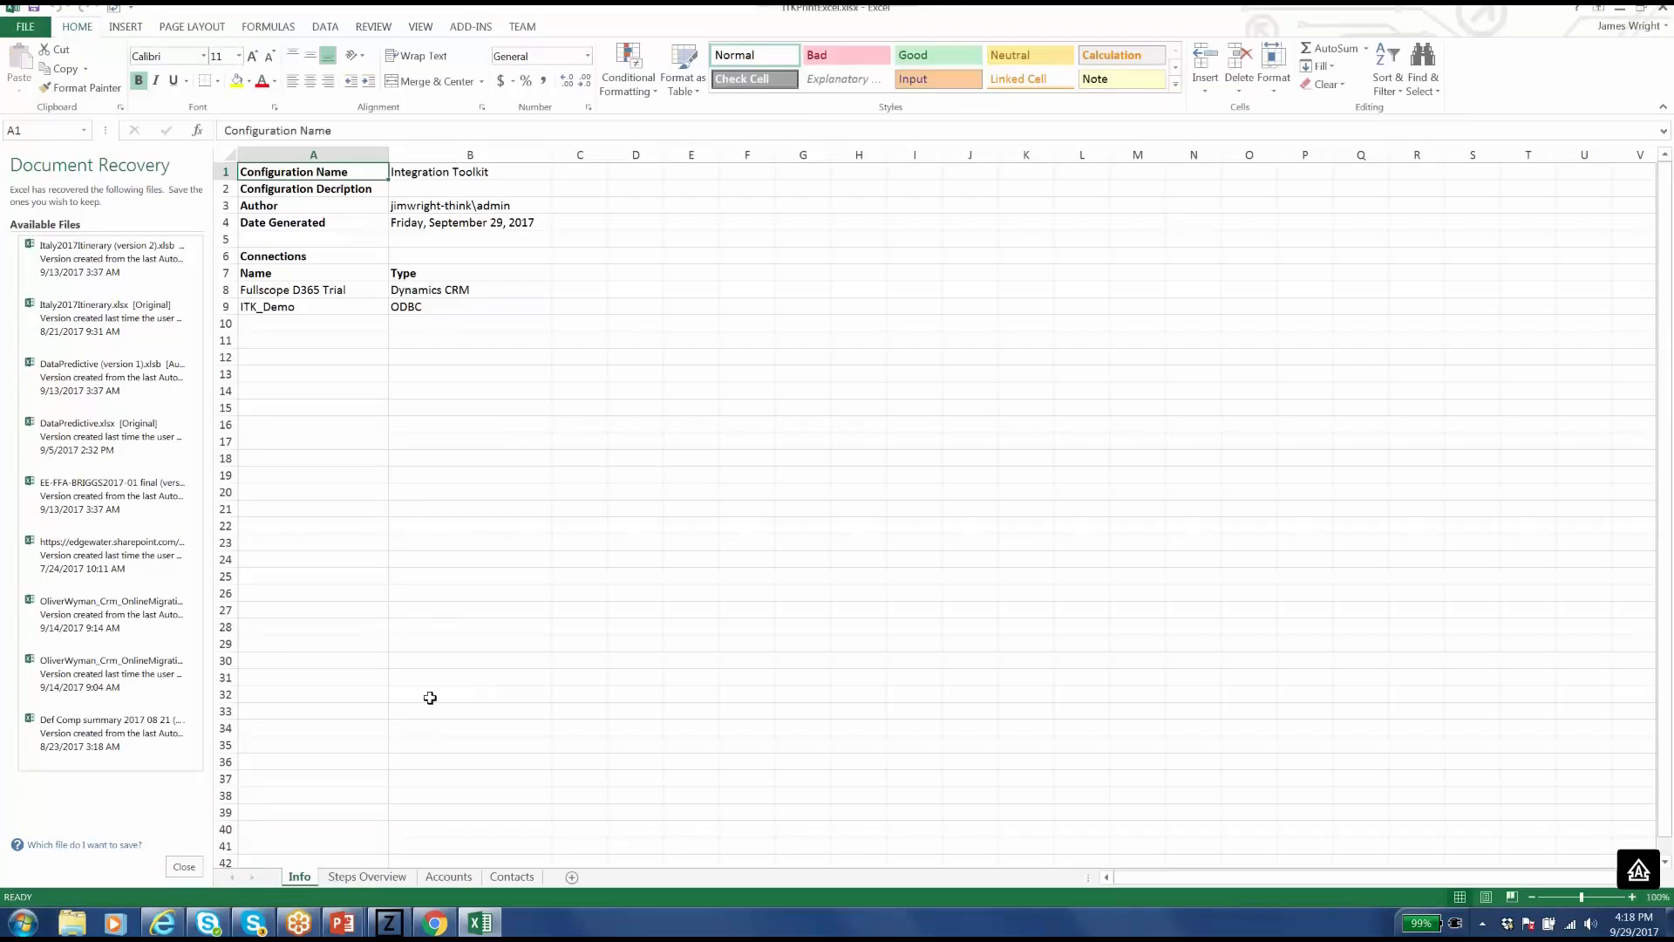
left_click(366, 876)
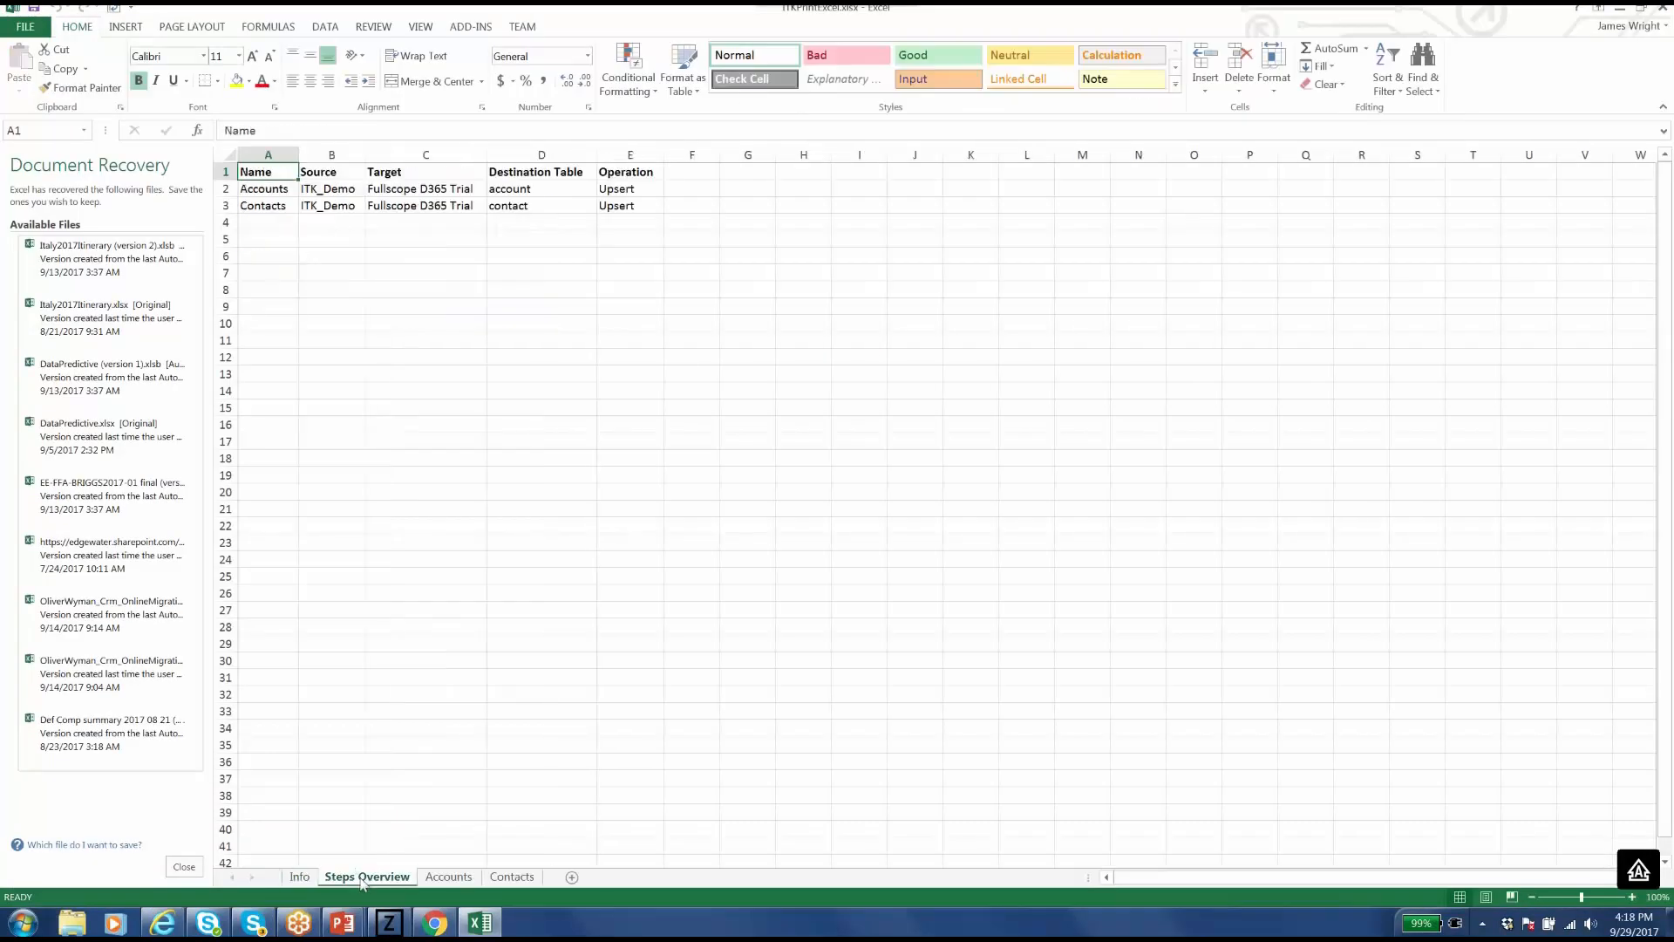
left_click(448, 876)
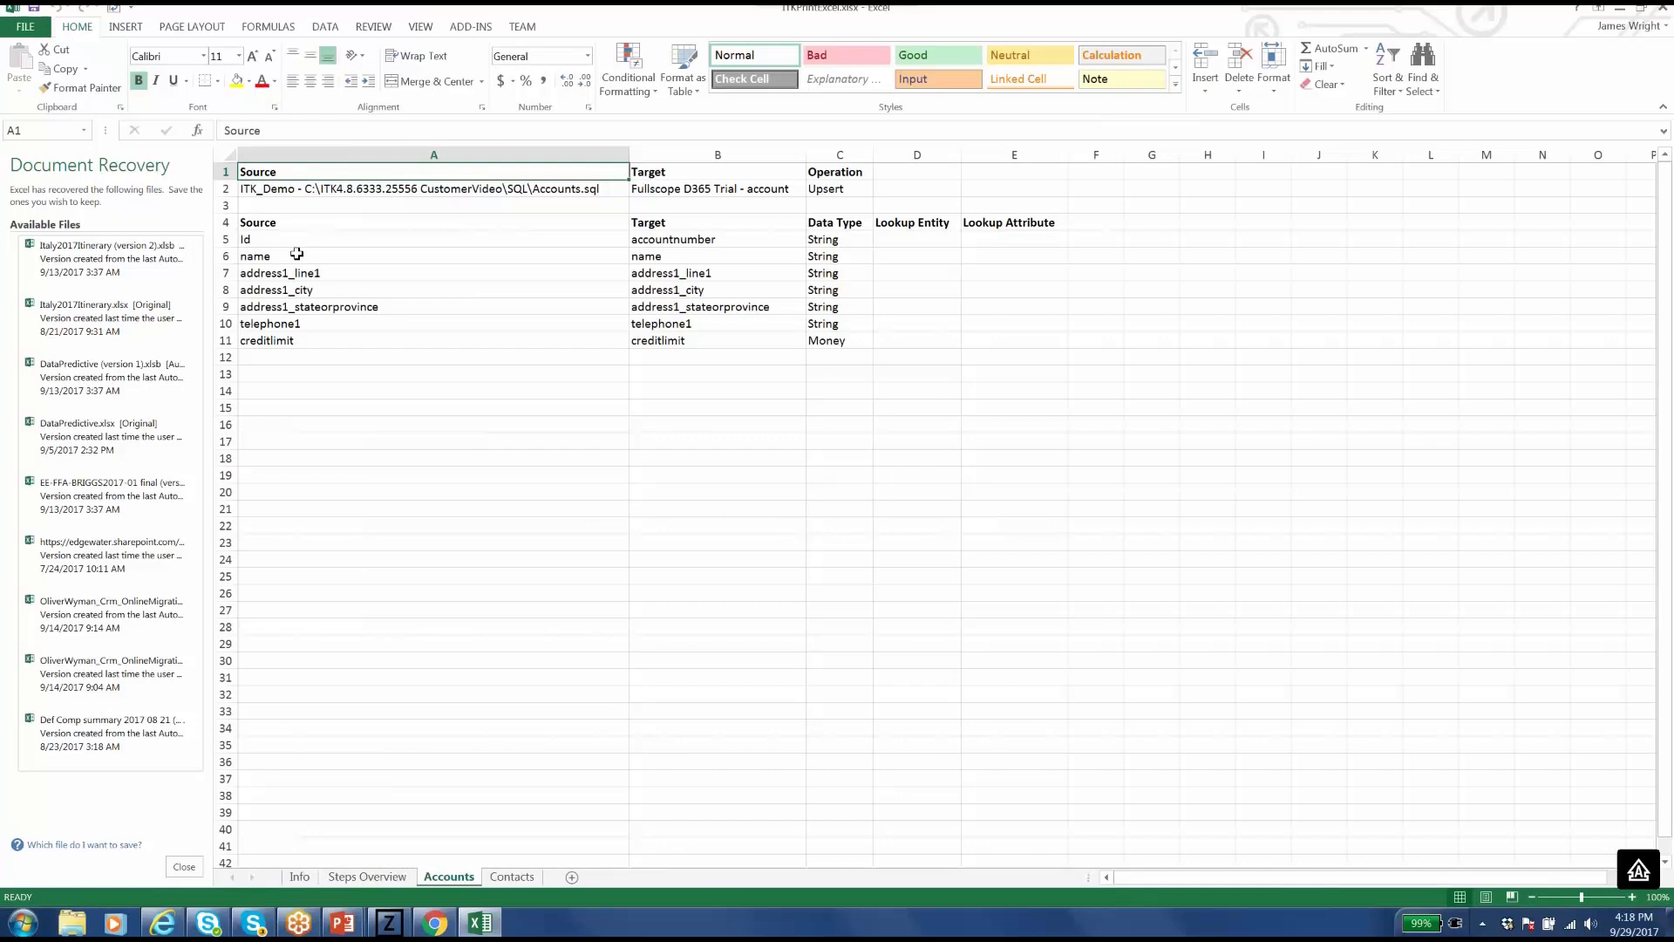
mouse_move(706, 230)
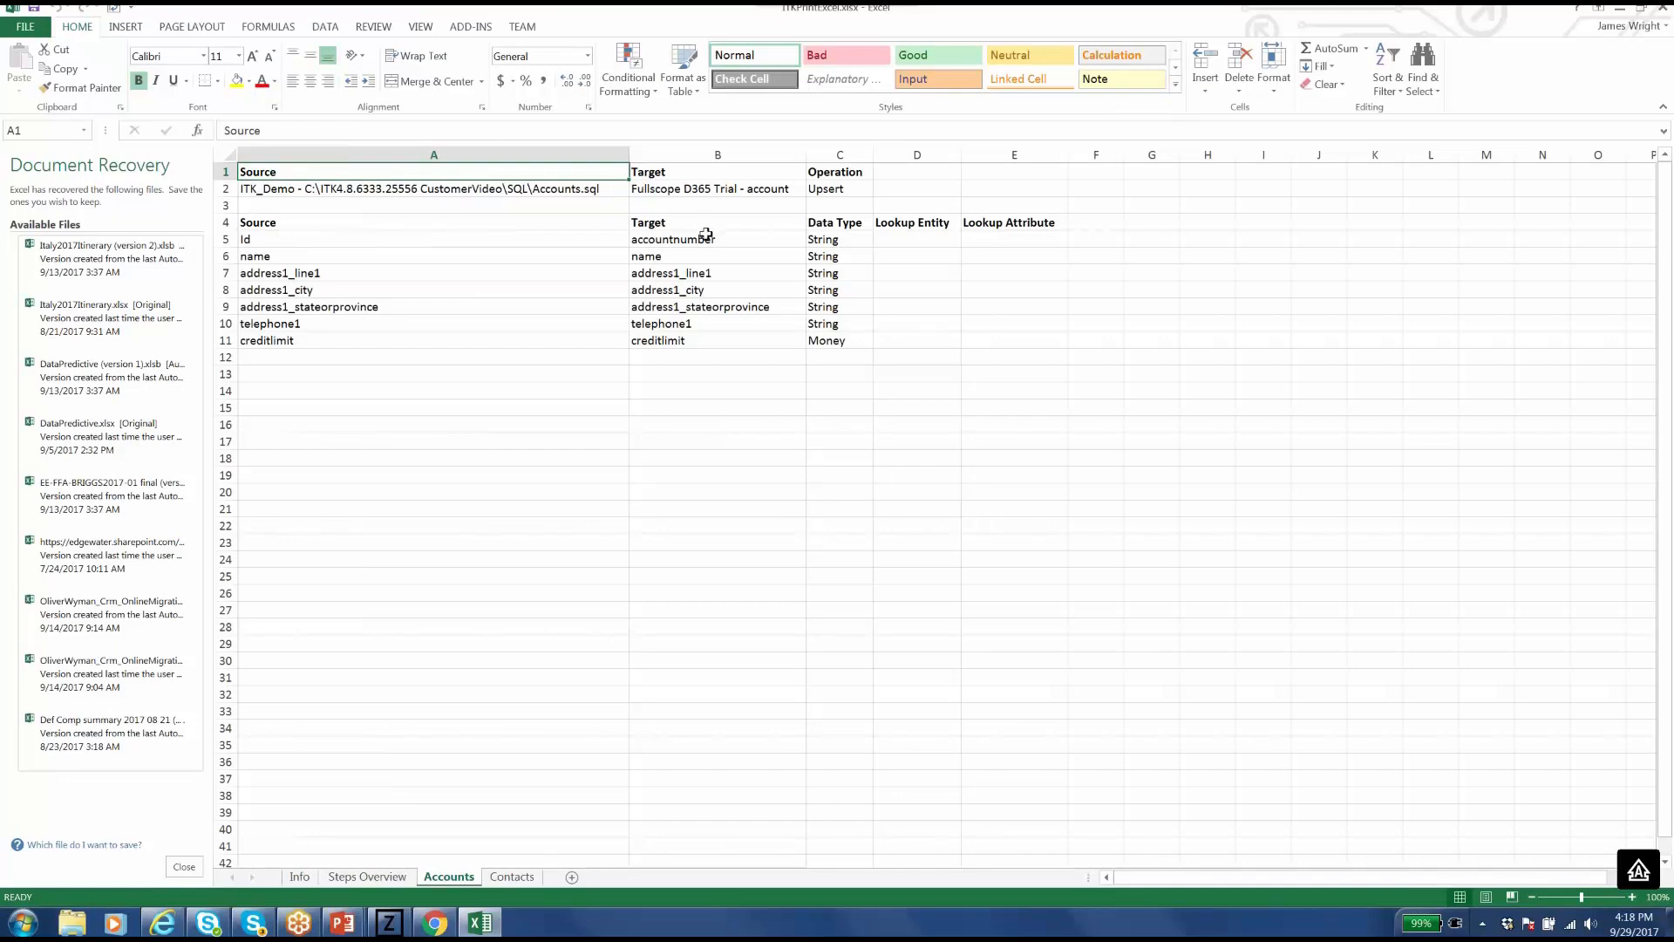
mouse_move(714, 239)
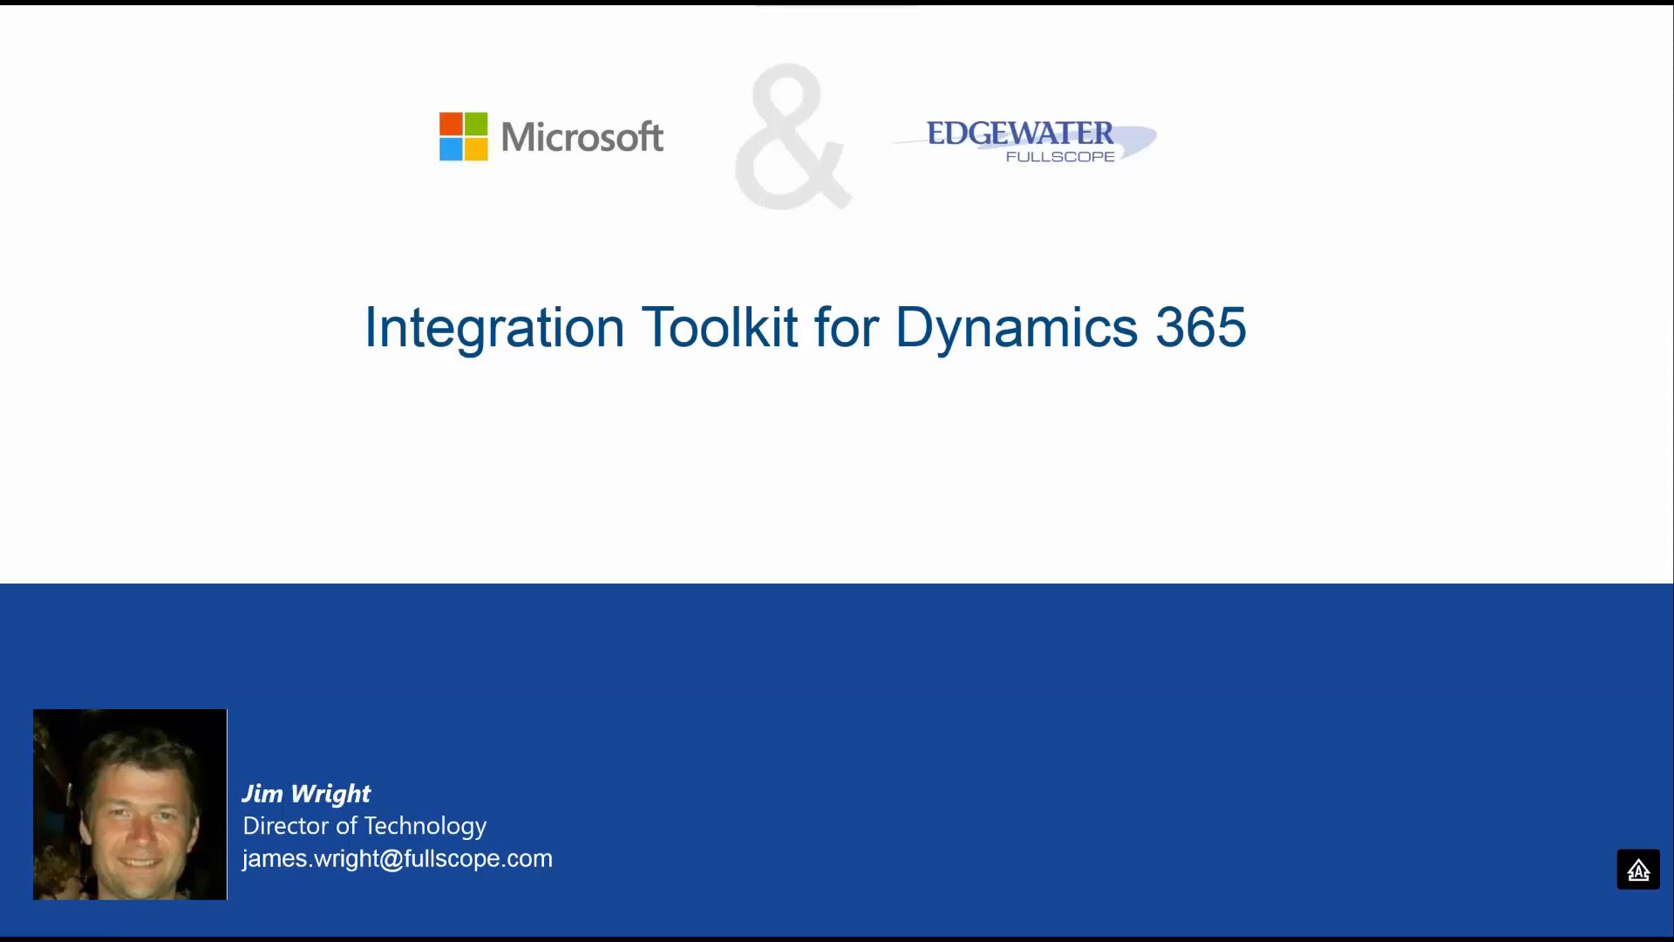
mouse_move(1001, 704)
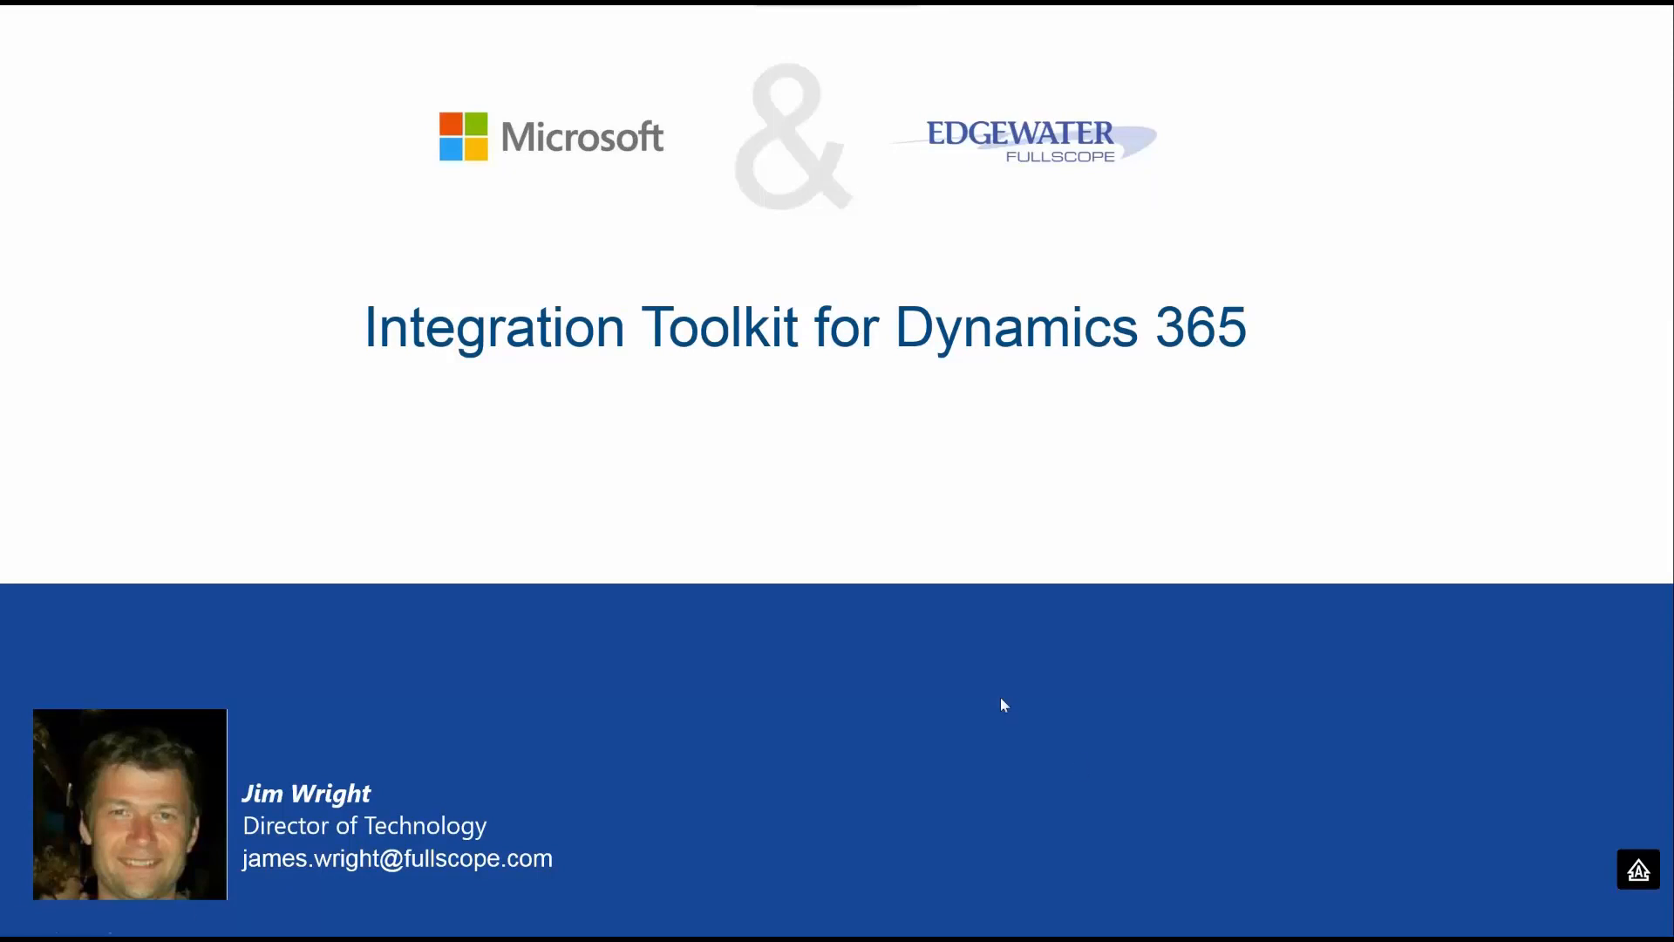